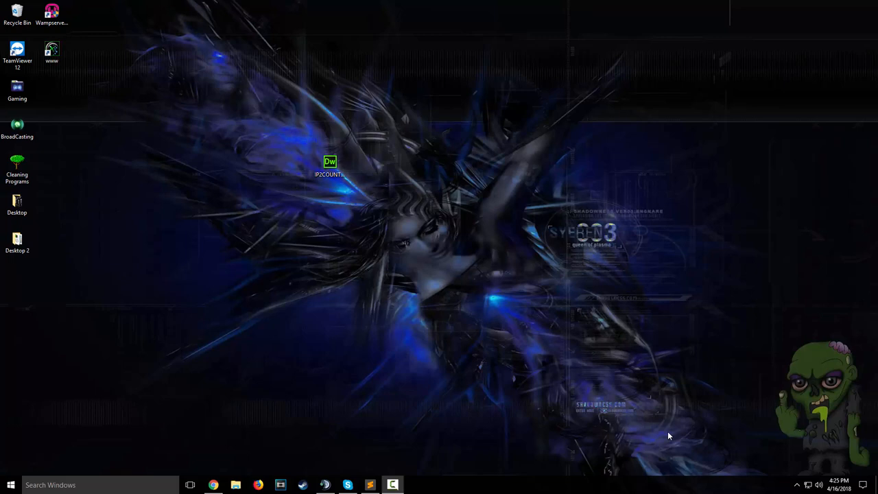
mouse_move(712, 428)
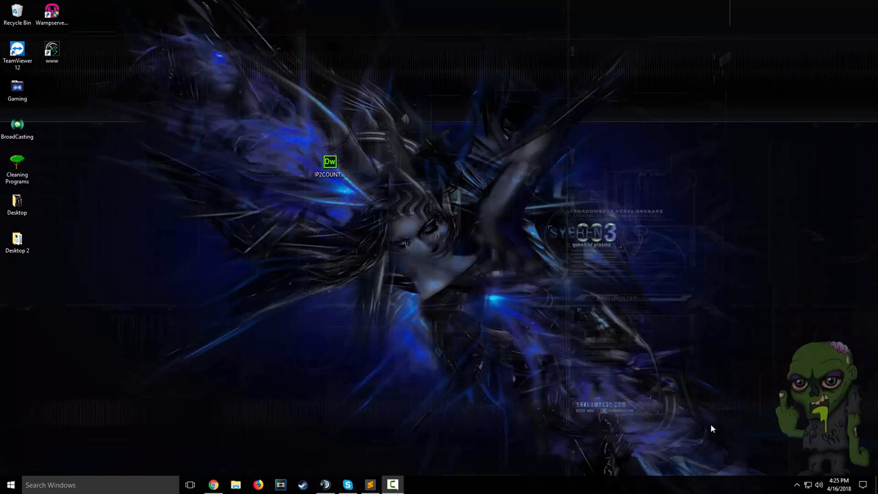
mouse_move(400, 456)
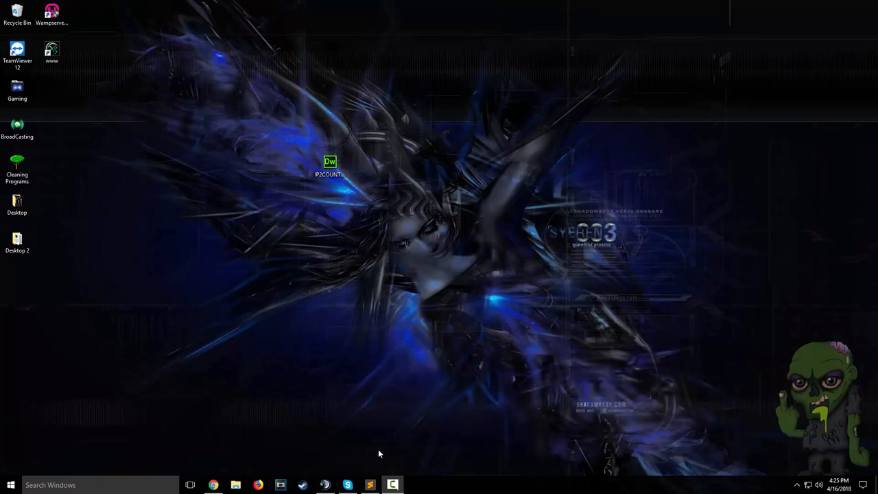
mouse_move(348, 169)
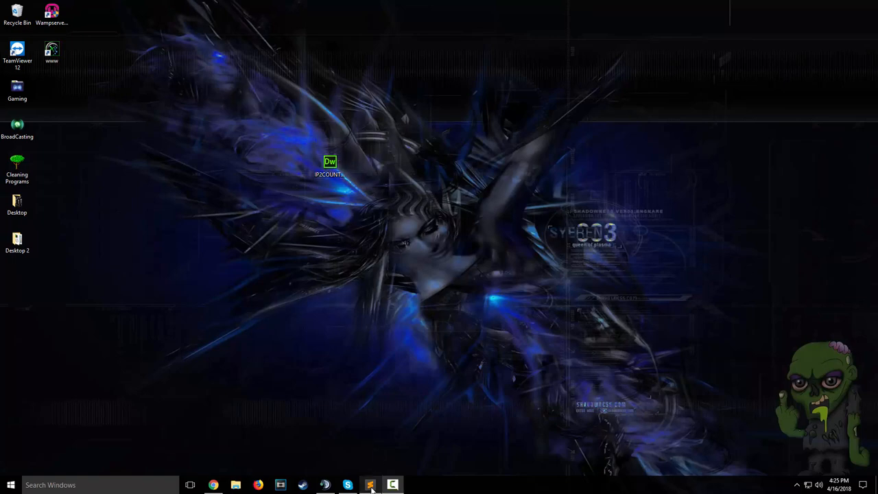
Show IP2COUNTRY_update.sql in Sublime Text from the taskbar
left_click(369, 485)
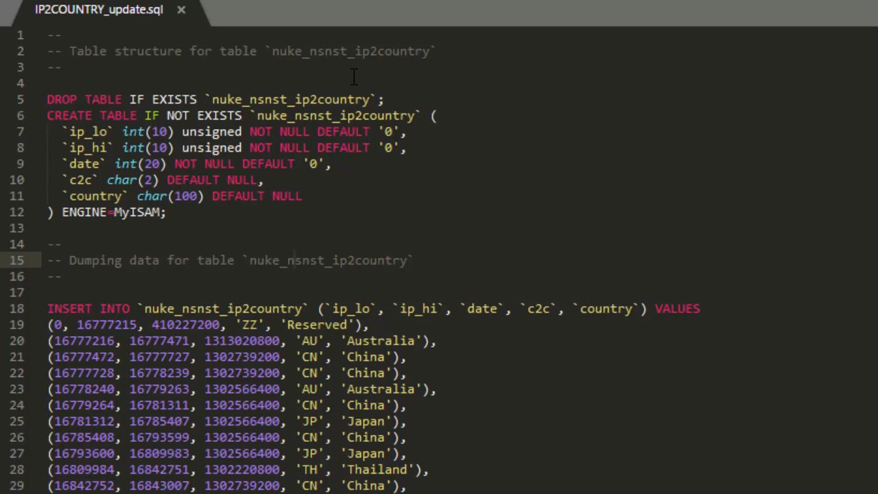
mouse_move(247, 60)
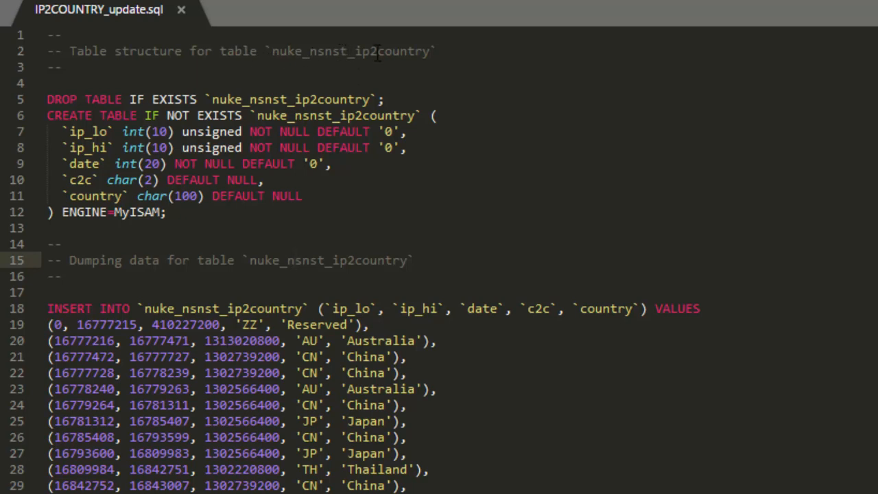
mouse_move(425, 65)
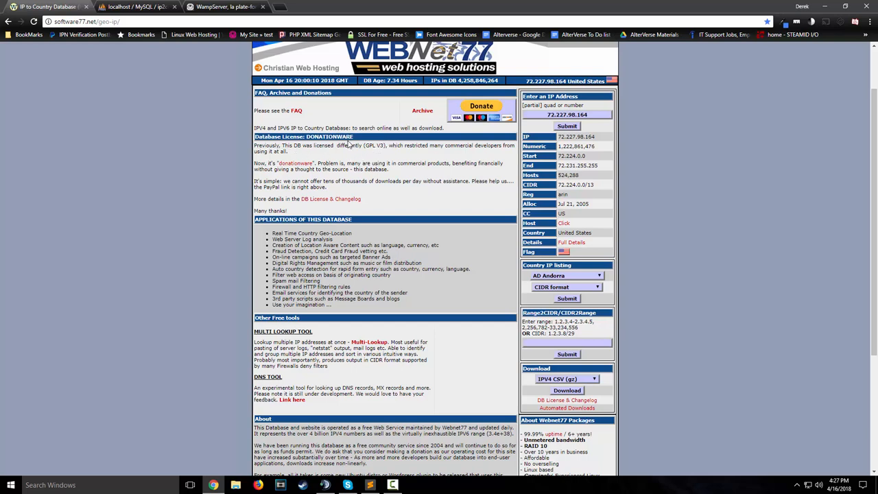
mouse_move(332, 158)
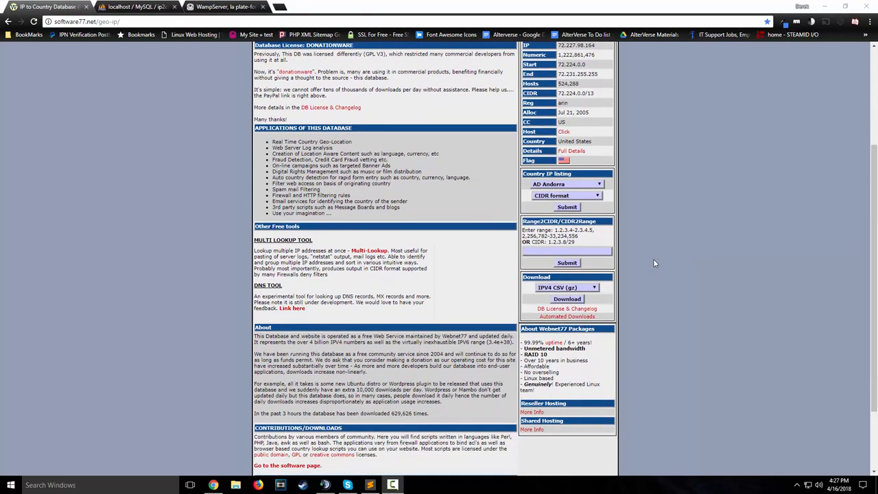
Download the Software77 IPv4 country database in the IPV4 CSV (zip) format
scroll("down", 3)
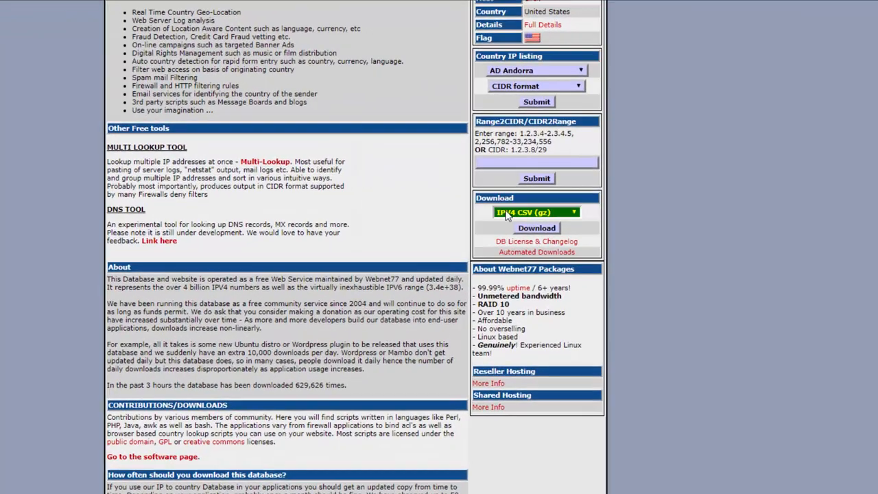
left_click(537, 212)
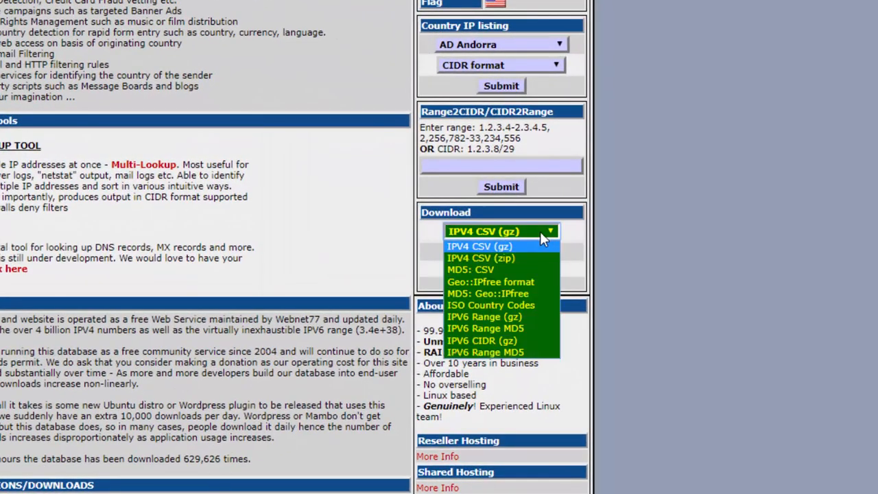
mouse_move(497, 258)
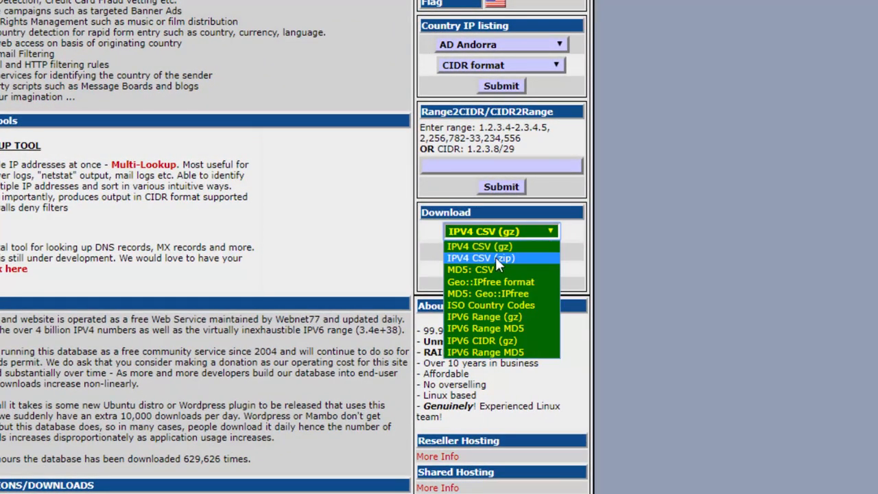
mouse_move(494, 246)
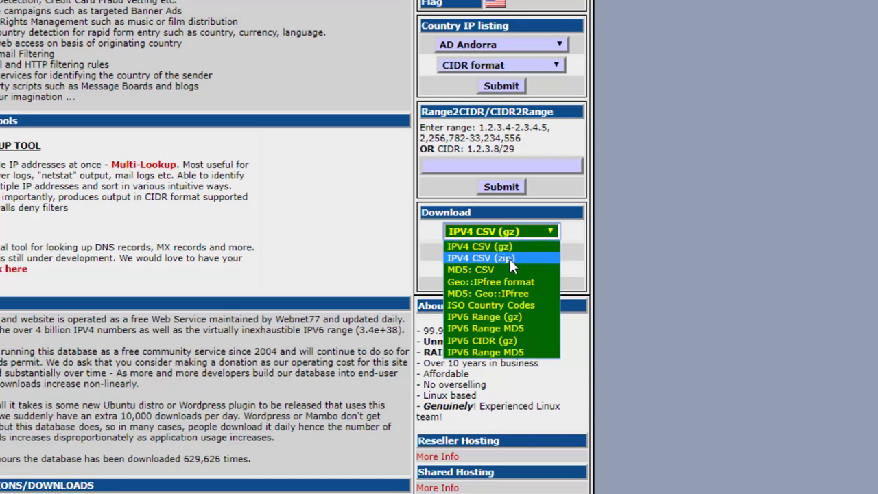
left_click(481, 258)
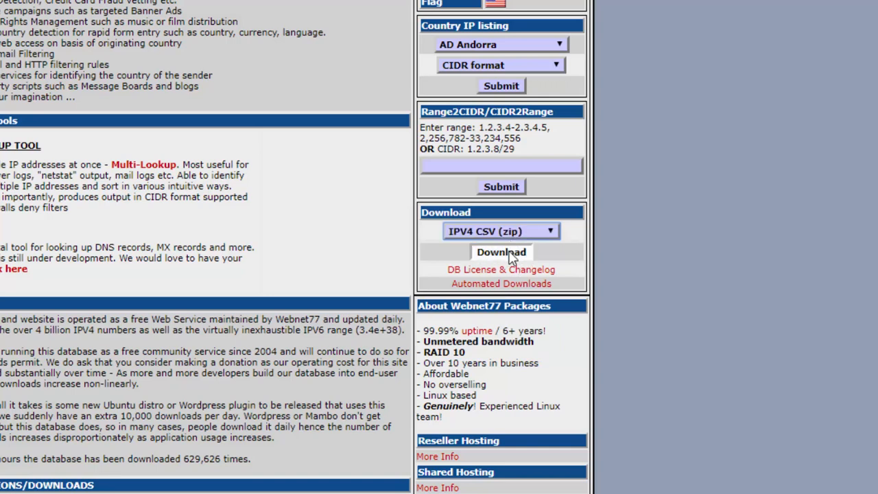
left_click(501, 252)
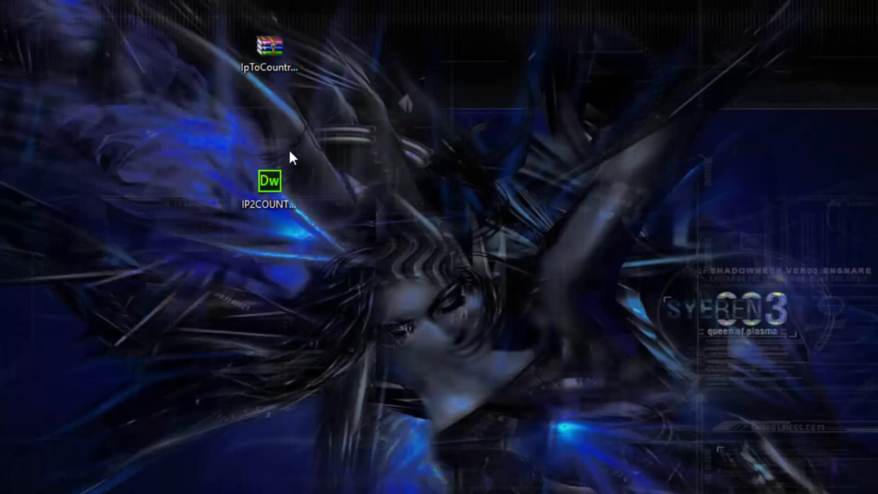
Extract IpToCountry.csv from the downloaded IpToCountry zip onto the desktop
double_click(269, 48)
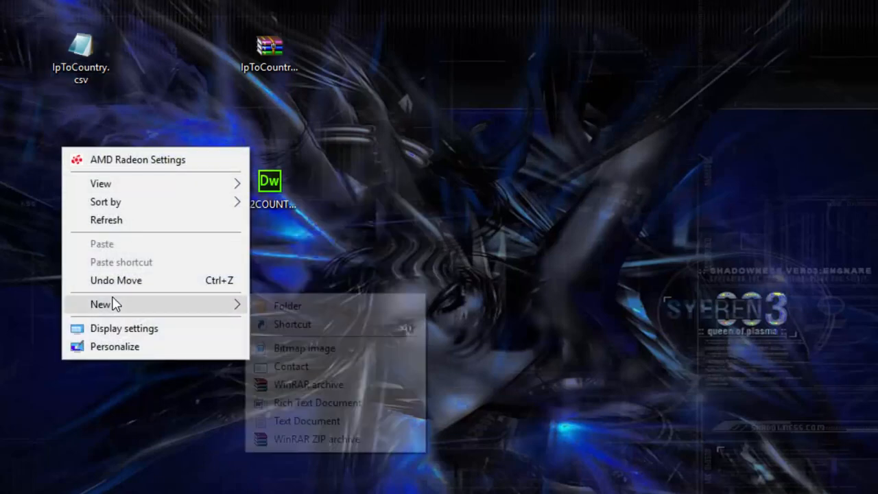
Create a new text document renamed Ip2Country2.csv, accepting the extension change
left_click(307, 421)
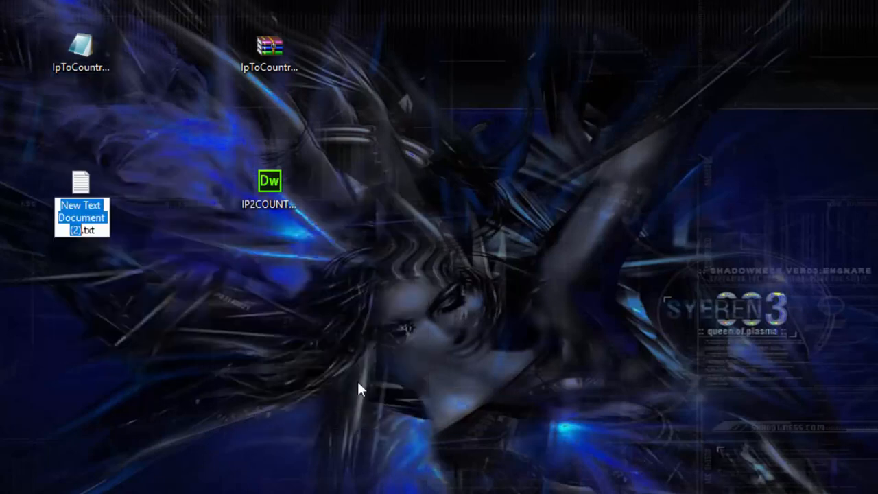
mouse_move(359, 369)
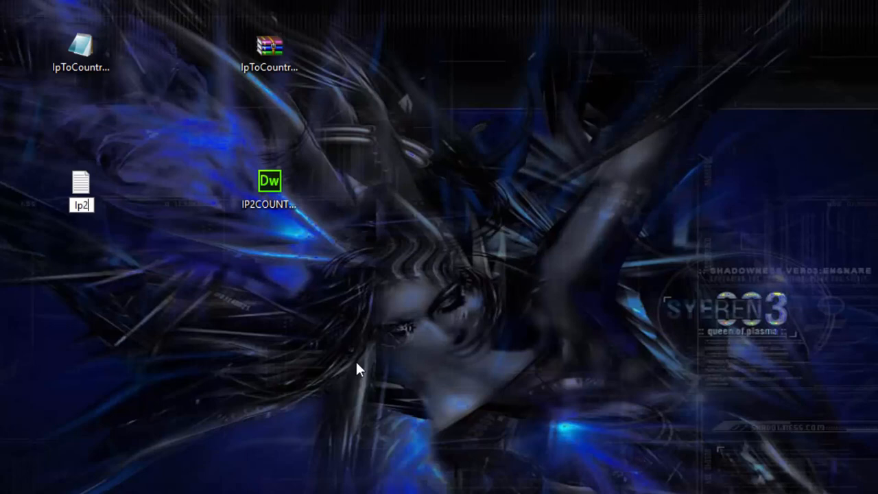
type("Ip2Country2.csv")
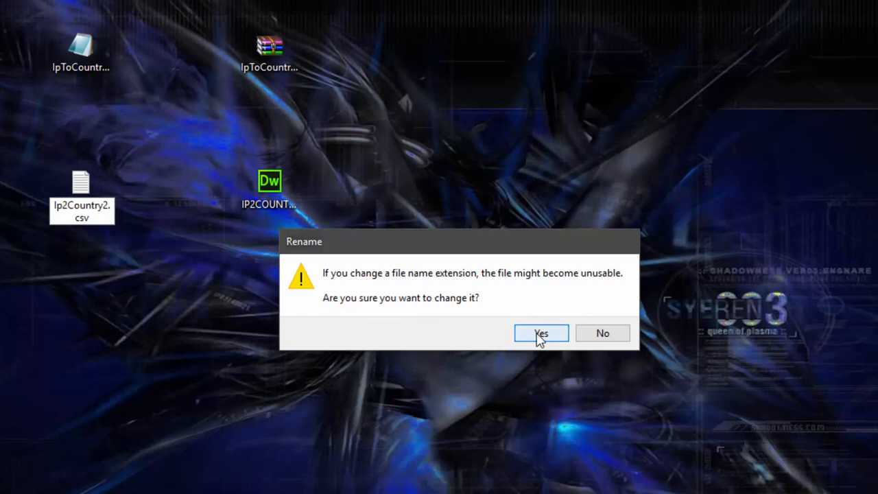
left_click(542, 333)
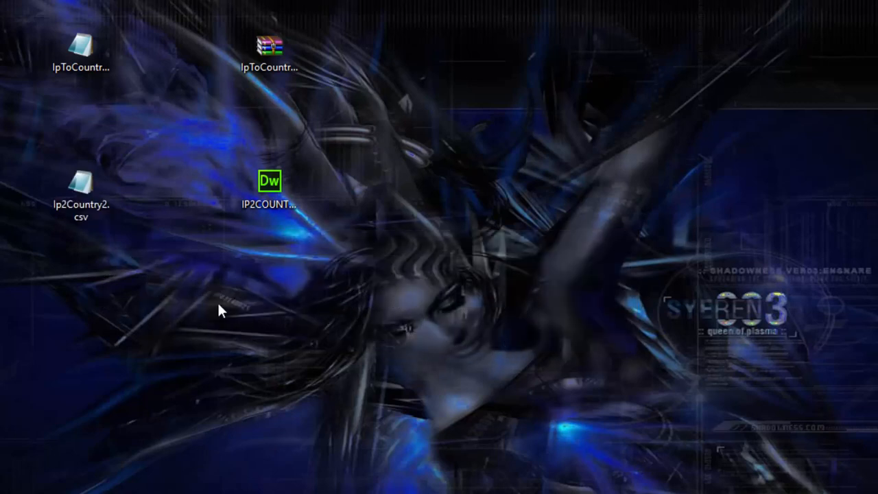
Arrange Ip2Country2.csv, the zip archive and IpToCountry.csv on the desktop
left_click(81, 196)
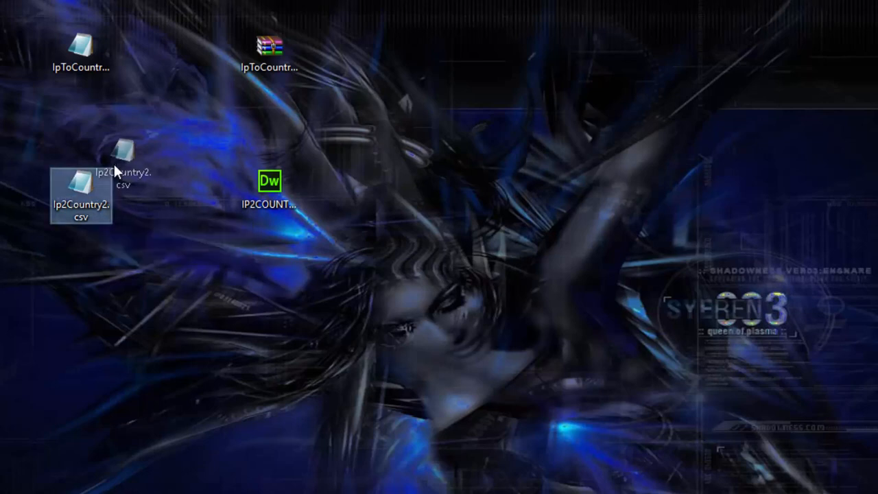
left_click_drag(81, 199, 144, 195)
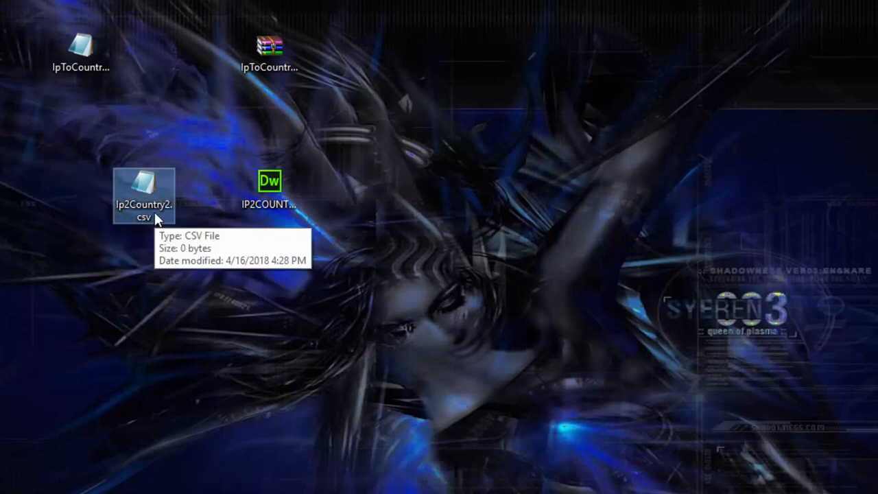
right_click(143, 195)
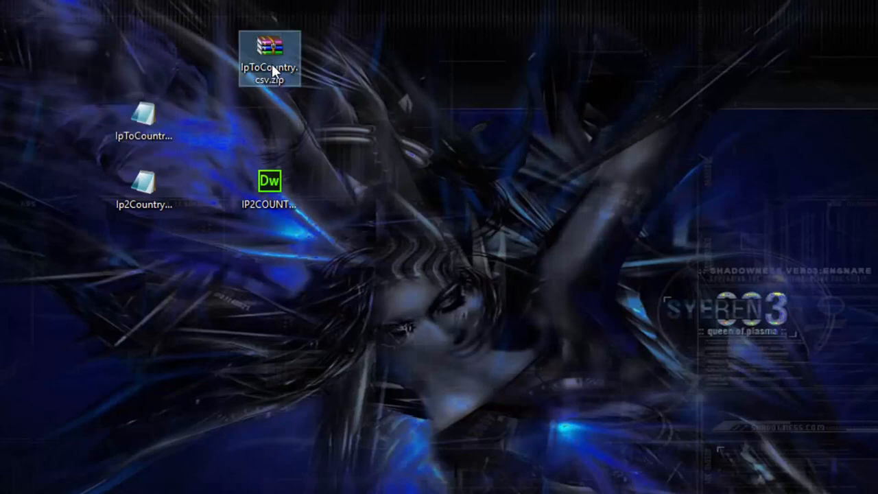
left_click_drag(269, 55, 270, 127)
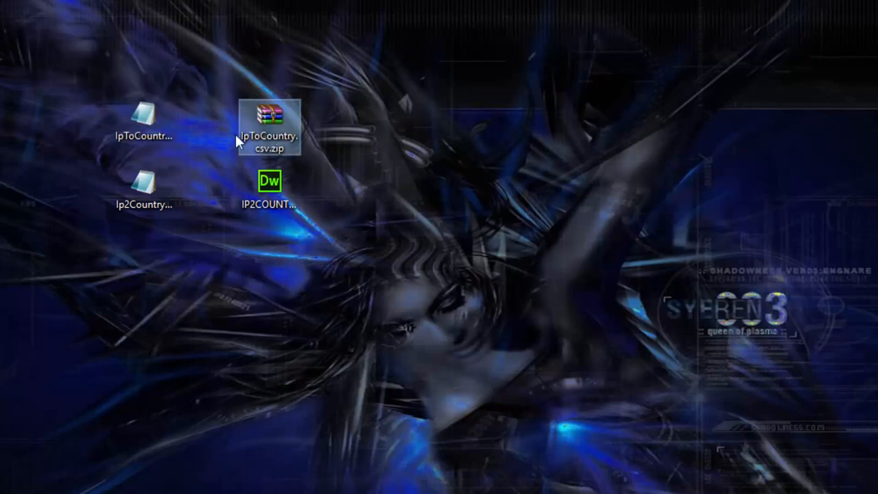
left_click(144, 120)
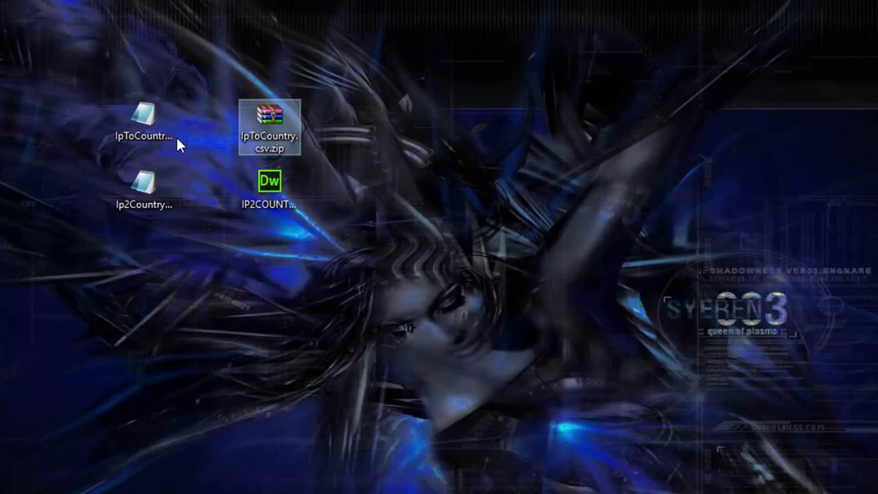
left_click(144, 127)
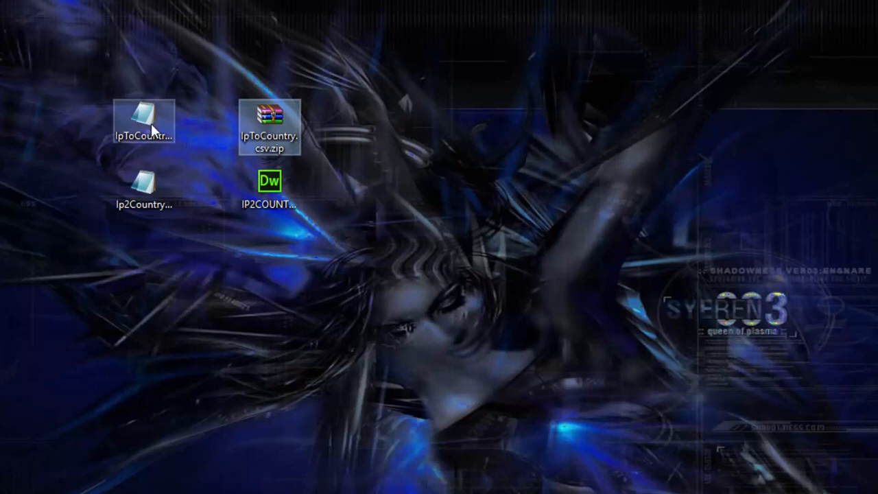
left_click(144, 123)
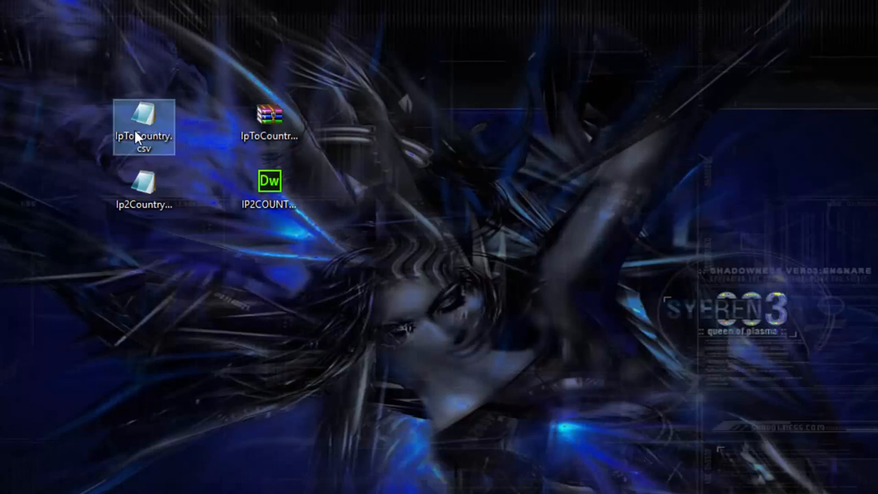
mouse_move(144, 127)
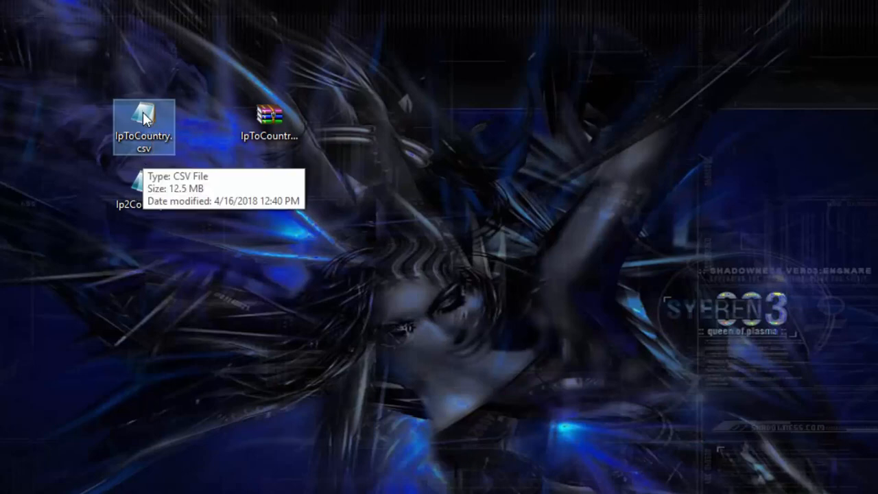
Open IpToCountry.csv with the Sublime Text 3 executable through Open With
right_click(144, 127)
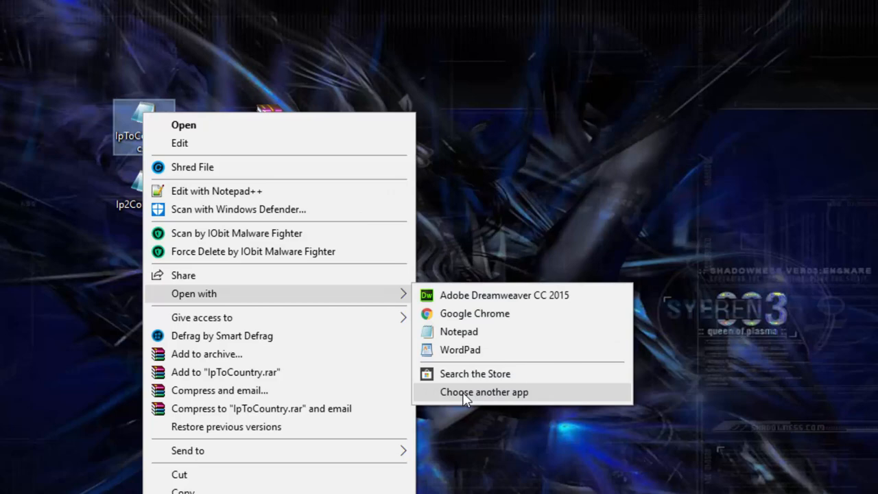
left_click(484, 392)
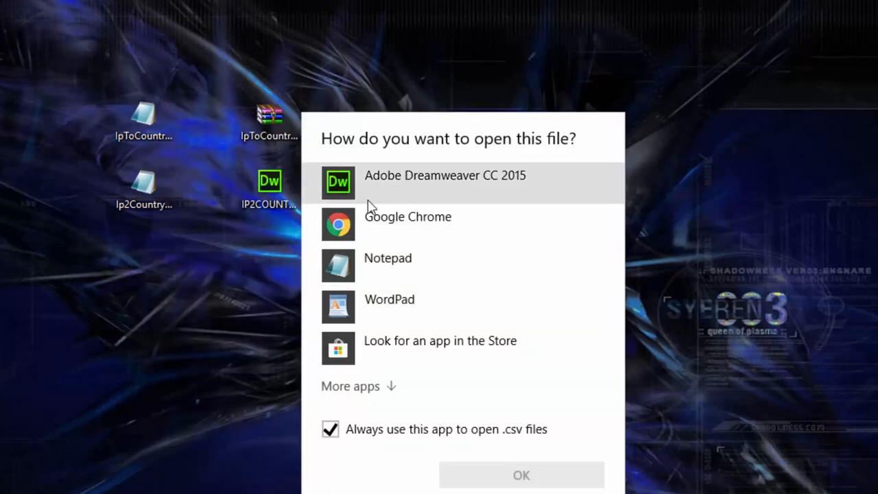
left_click(350, 385)
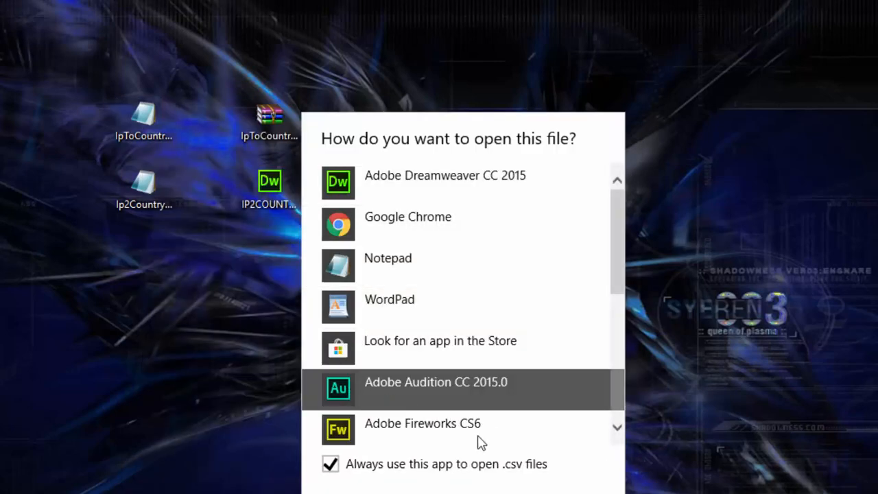
scroll("down", 3)
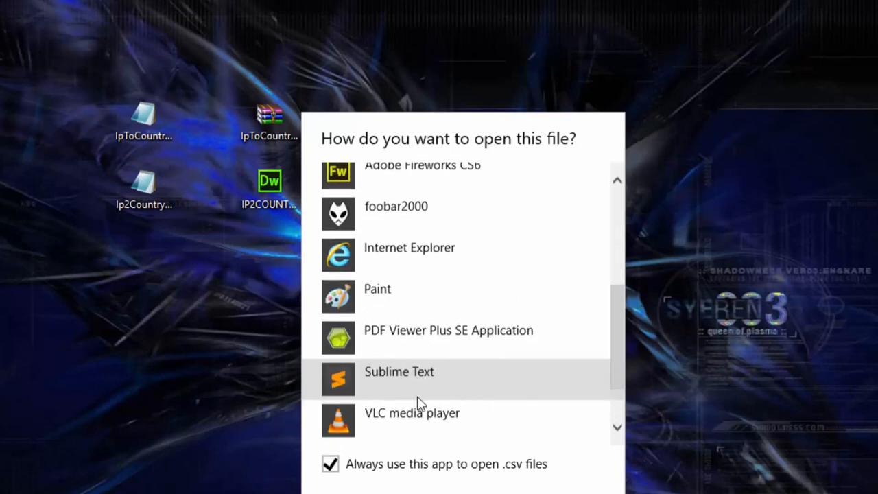
scroll("down", 3)
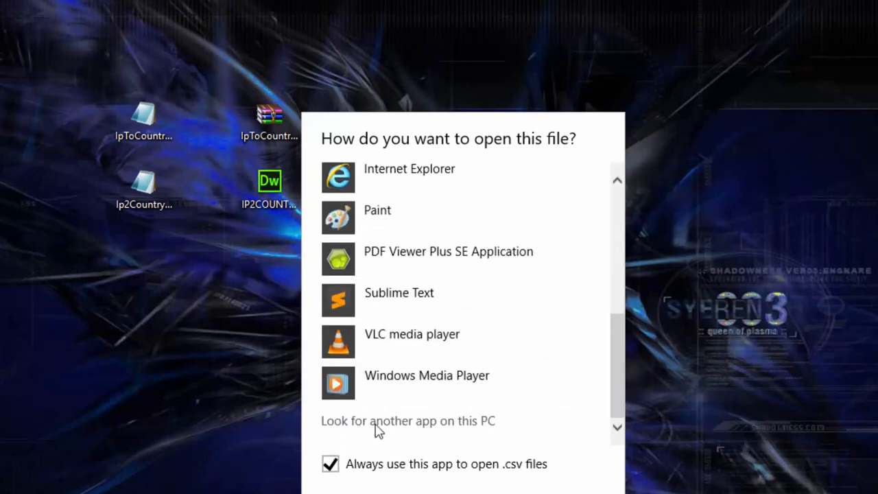
left_click(409, 420)
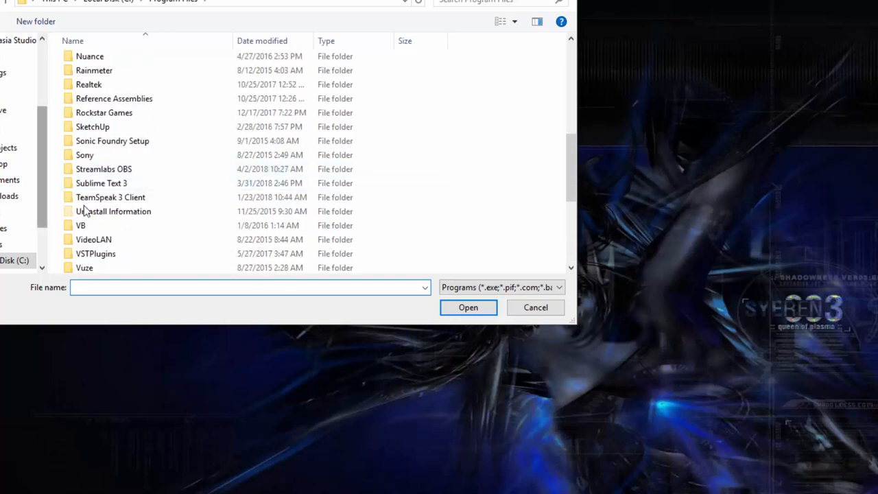
double_click(102, 182)
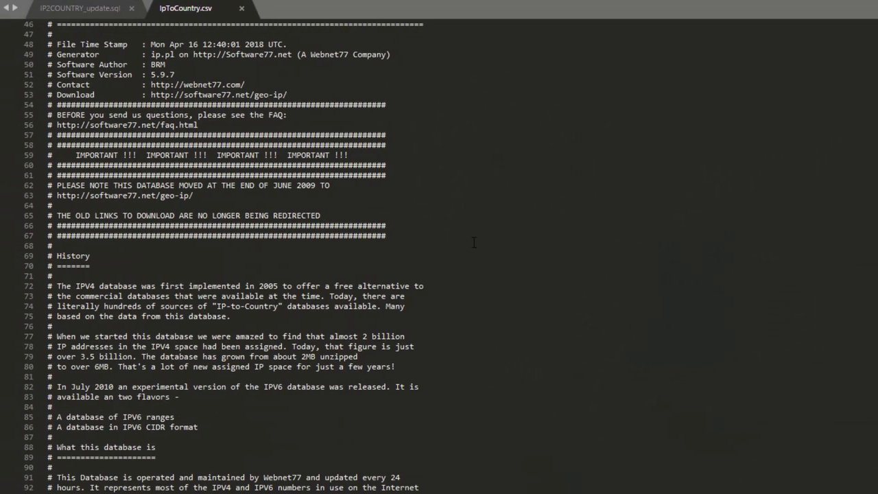
scroll("down", 3)
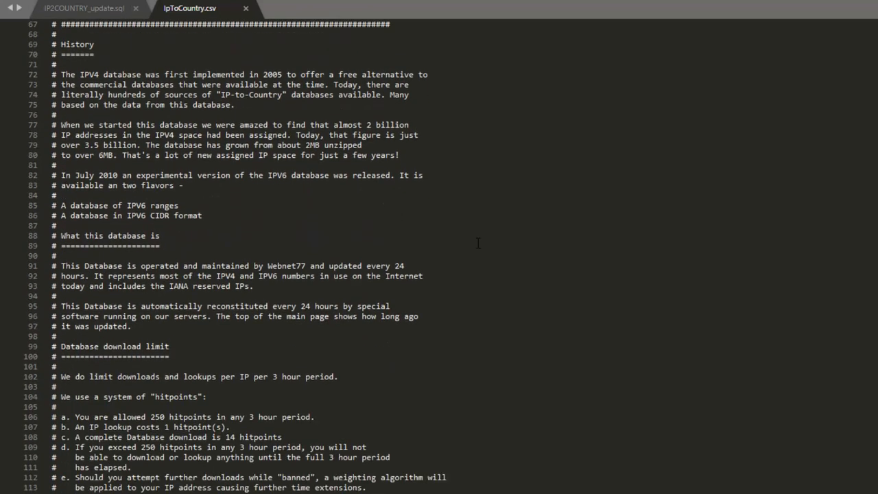
scroll("down", 3)
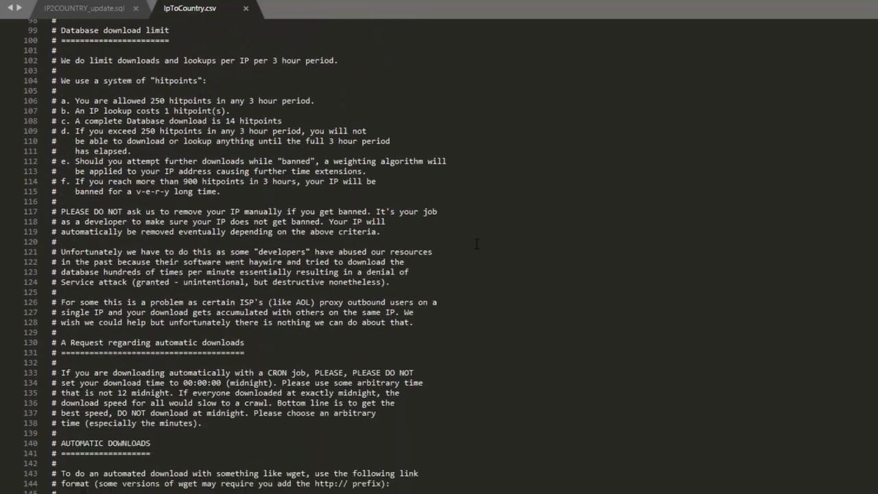
scroll("down", 3)
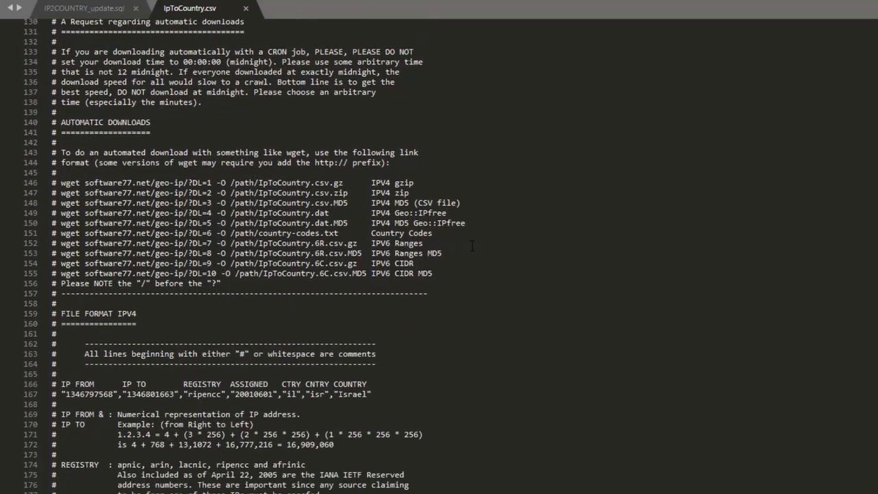
scroll("down", 3)
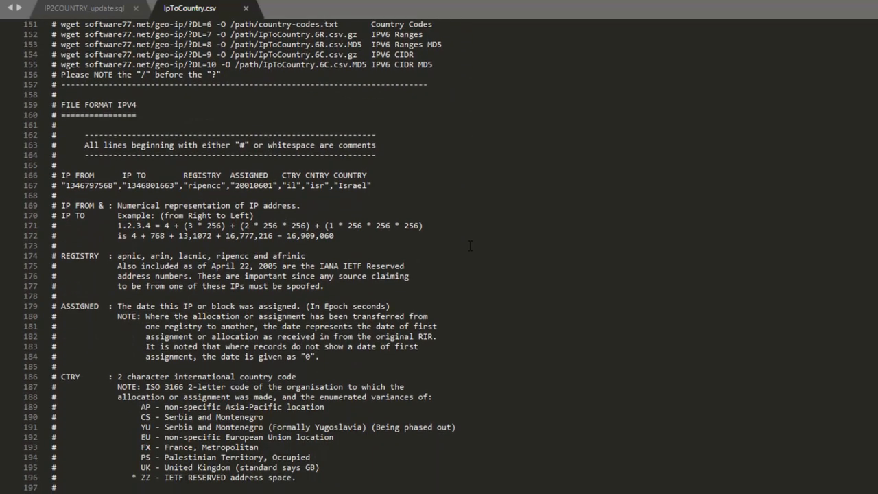
scroll("down", 3)
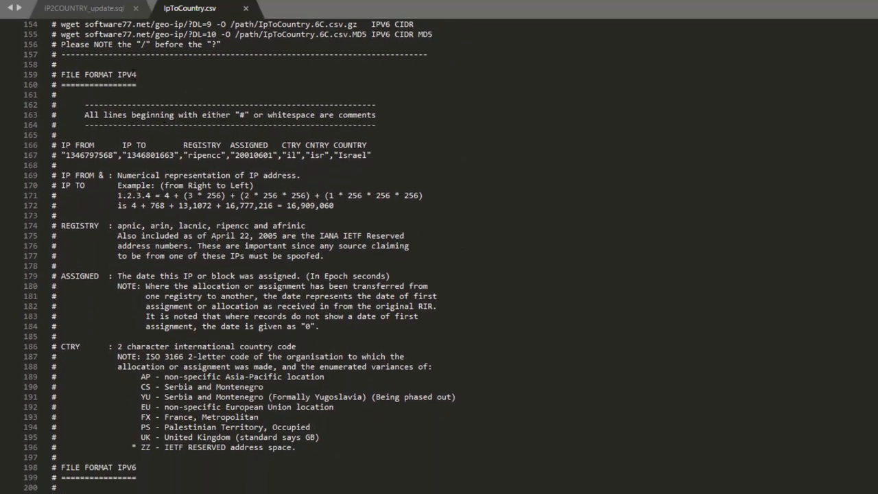
scroll("down", 3)
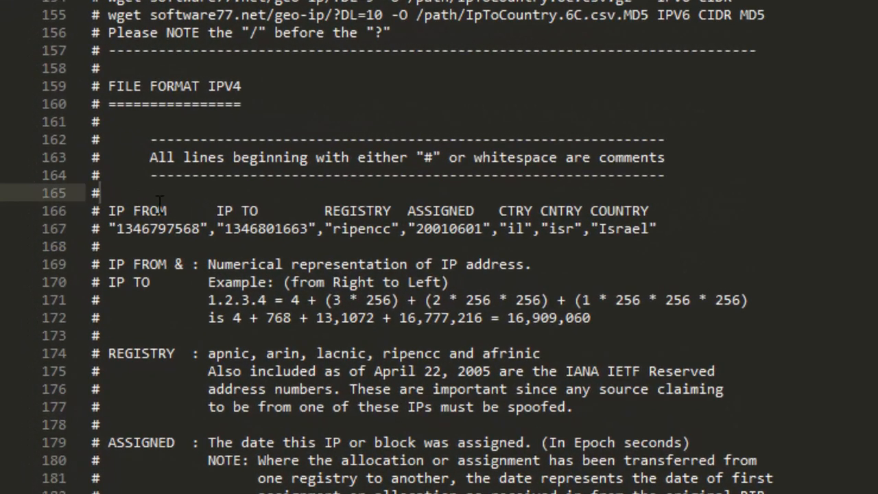
left_click(649, 211)
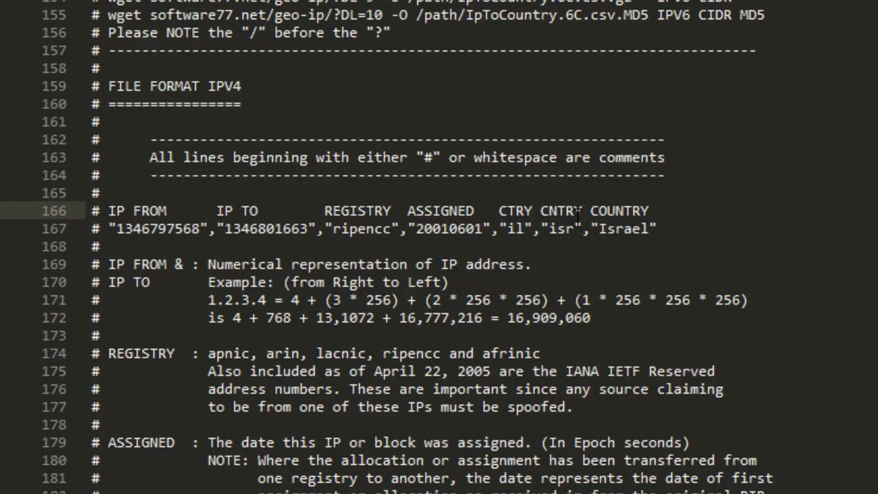
mouse_move(493, 304)
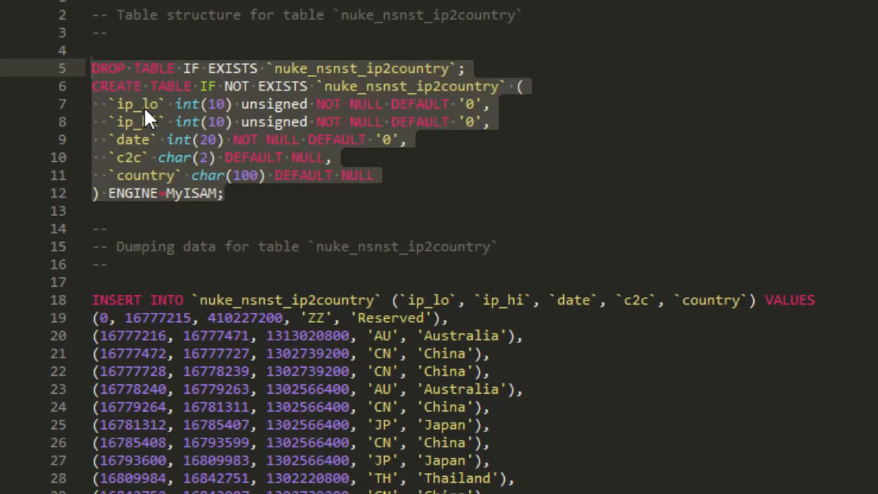
mouse_move(146, 133)
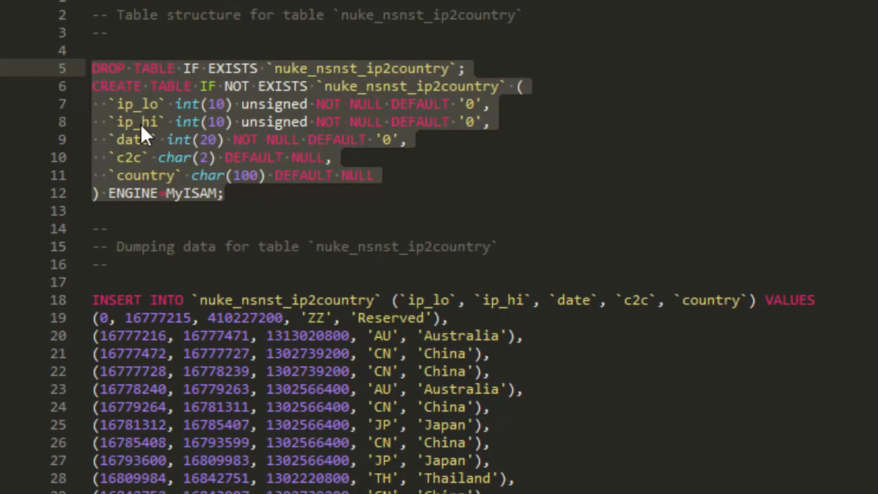
mouse_move(137, 171)
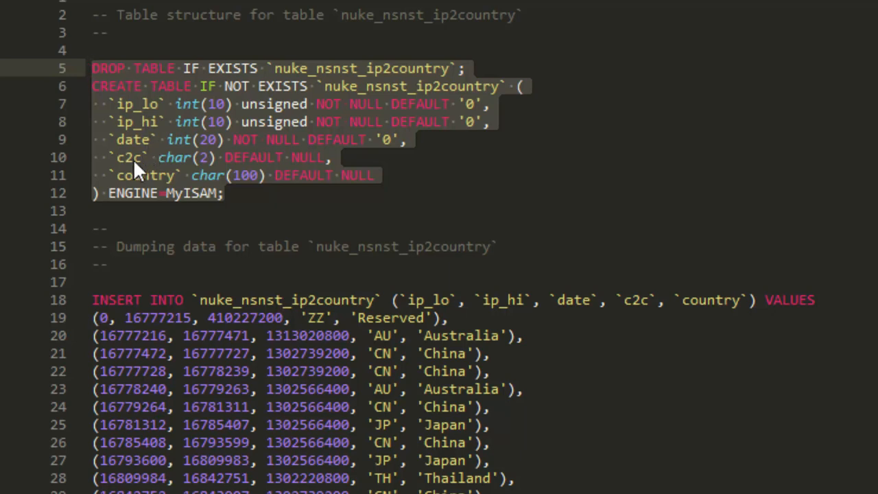
mouse_move(140, 175)
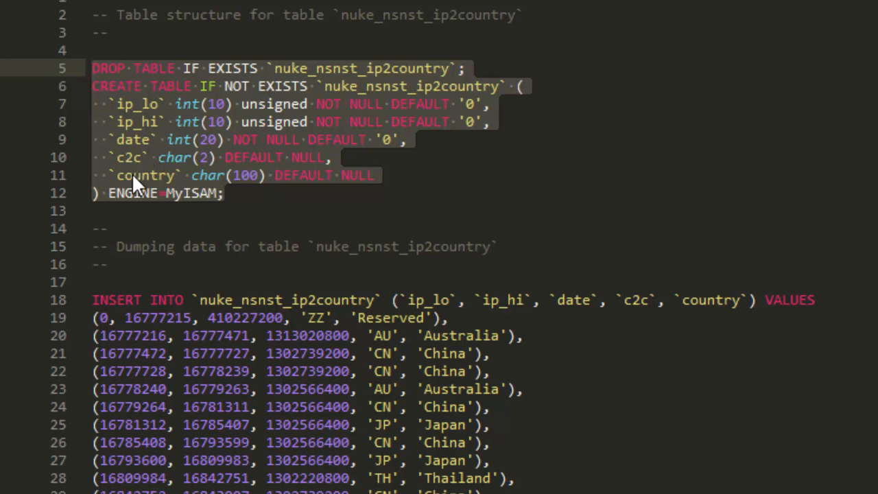
mouse_move(123, 172)
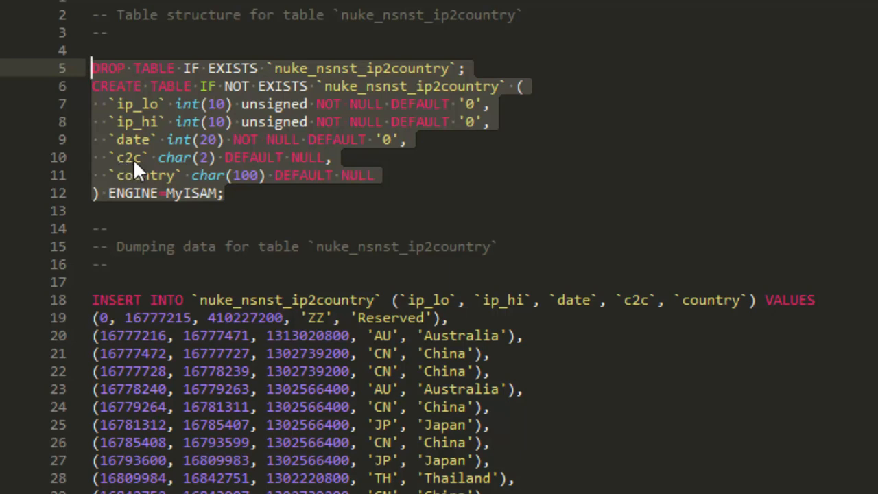
mouse_move(133, 165)
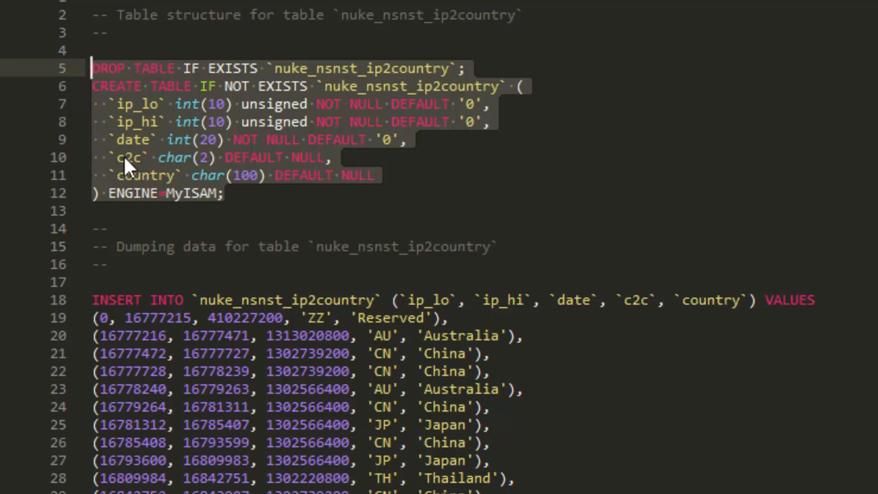
mouse_move(168, 162)
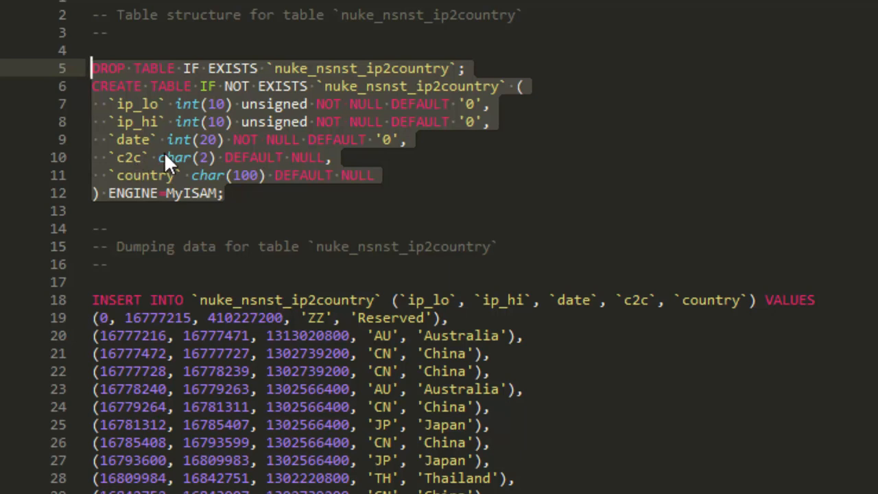
mouse_move(141, 178)
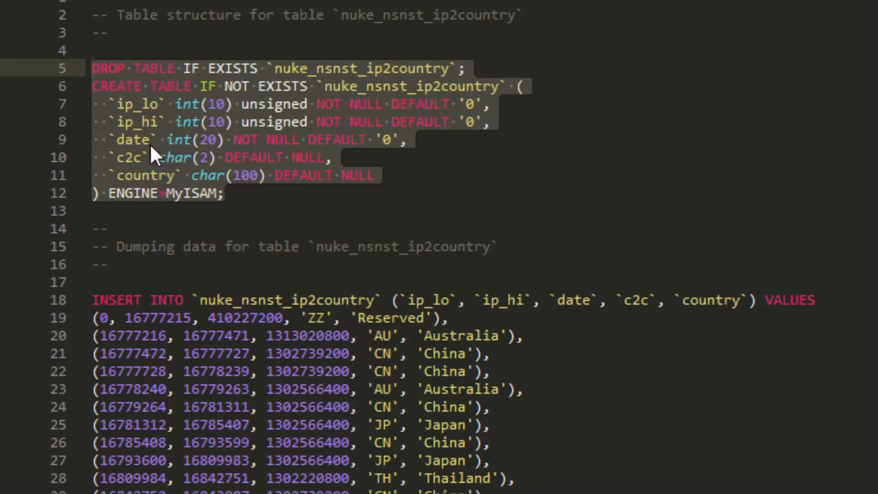
mouse_move(141, 122)
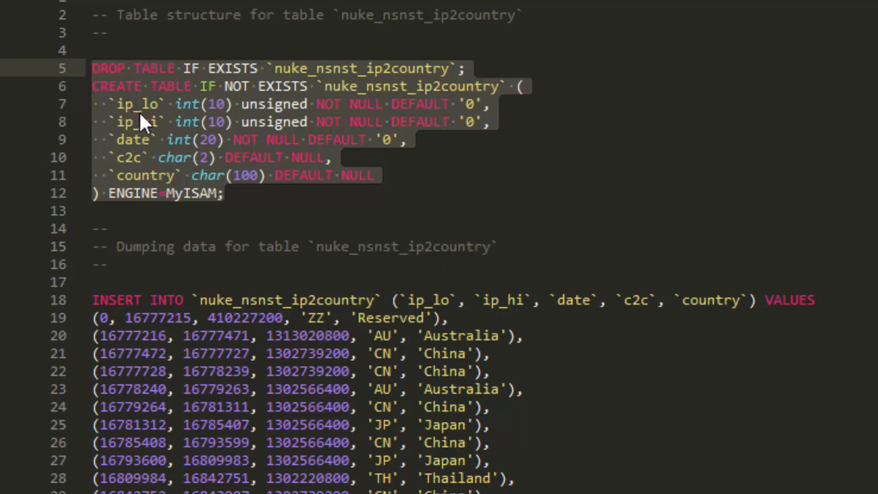
scroll("down", 3)
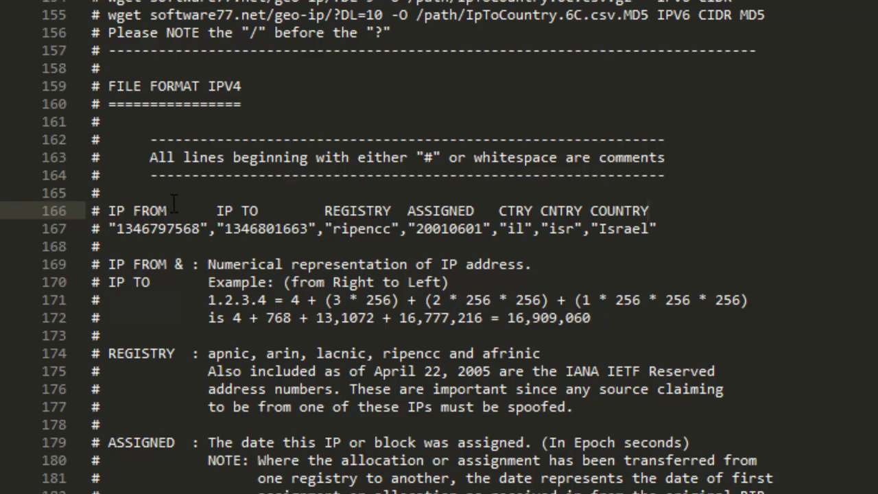
double_click(137, 211)
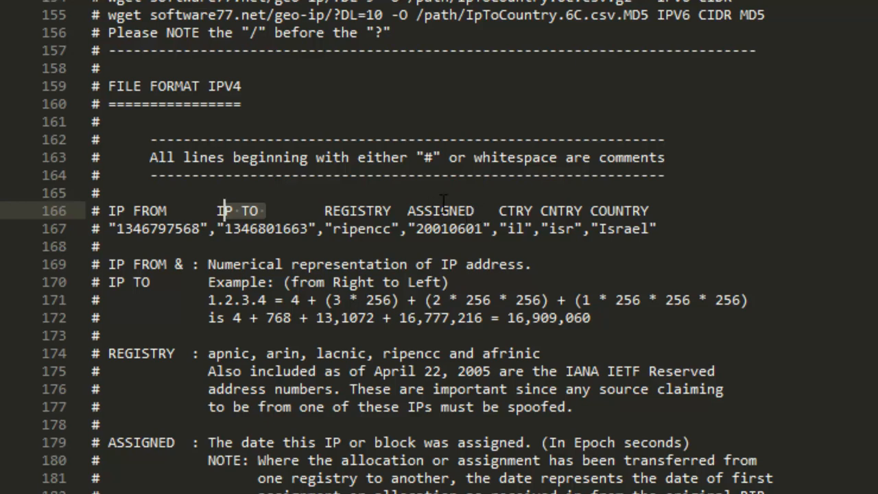
mouse_move(446, 203)
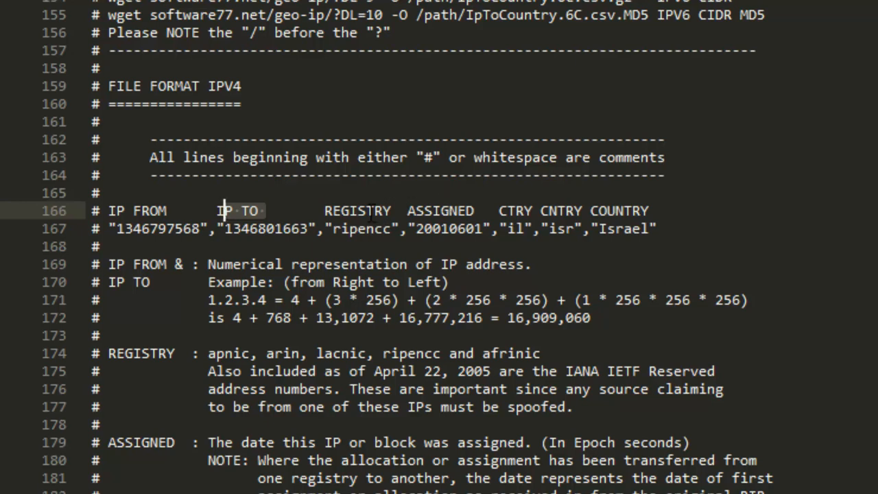
mouse_move(561, 220)
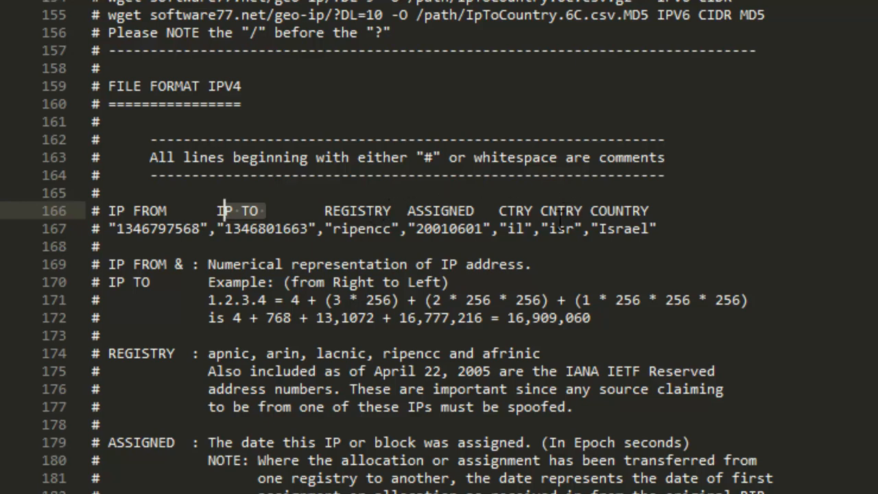
scroll("down", 3)
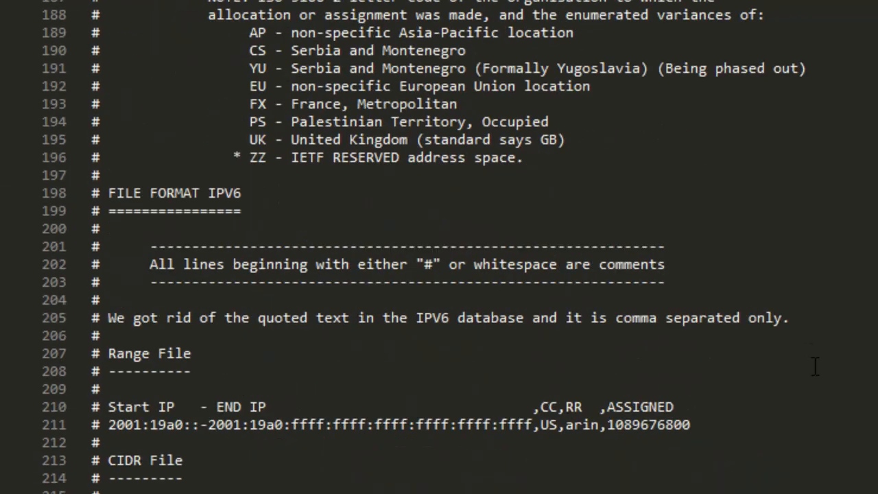
scroll("down", 3)
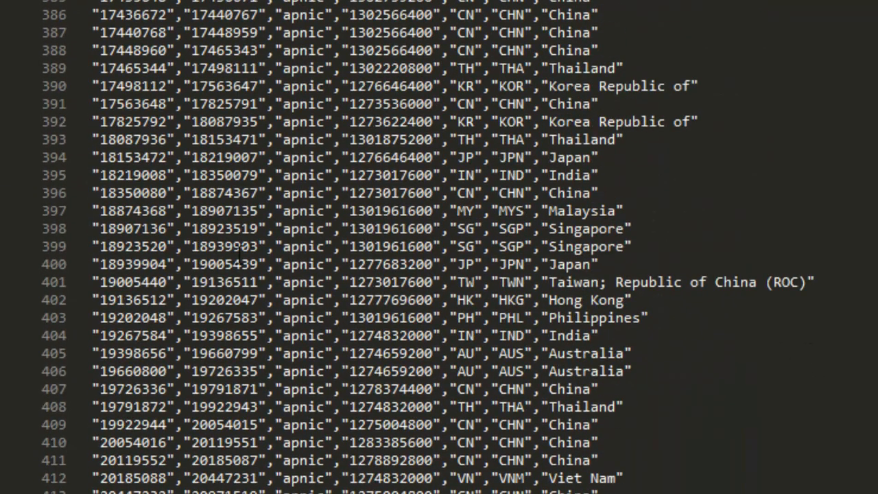
mouse_move(284, 257)
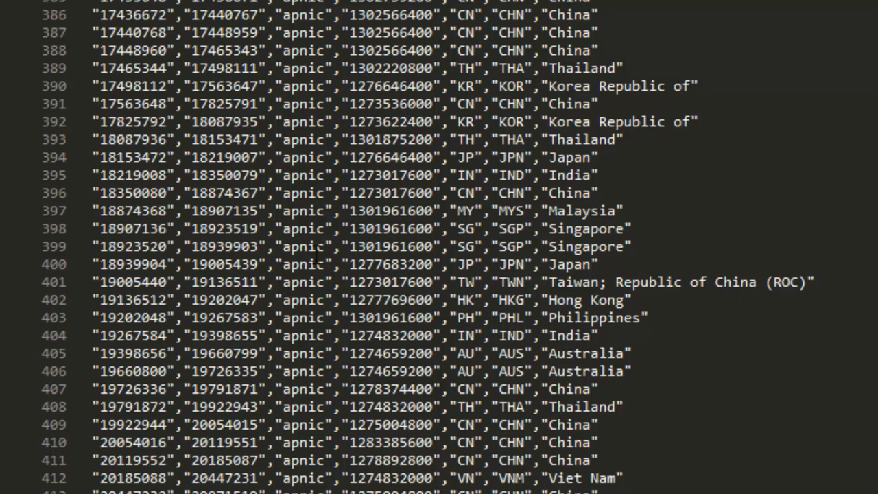
scroll("down", 3)
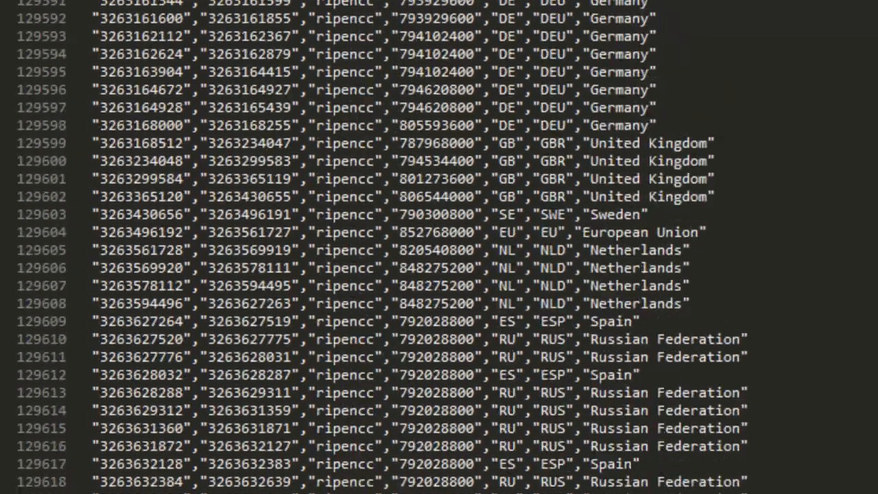
scroll("down", 3)
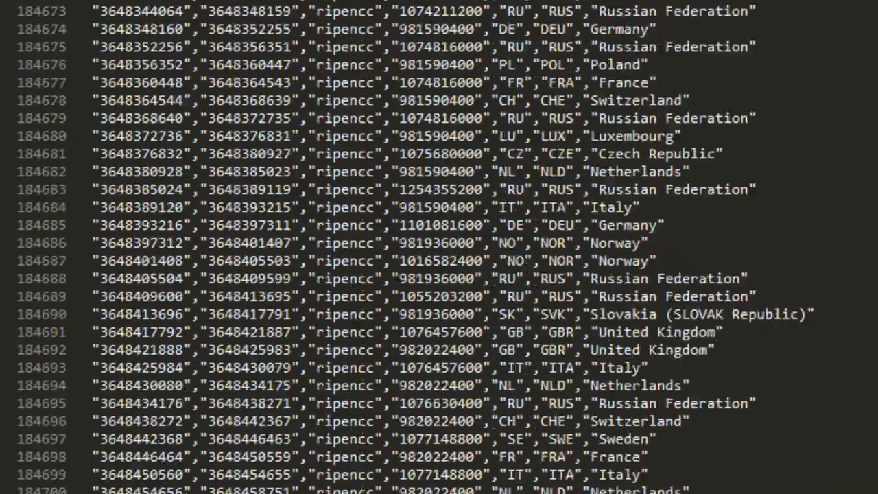
scroll("down", 3)
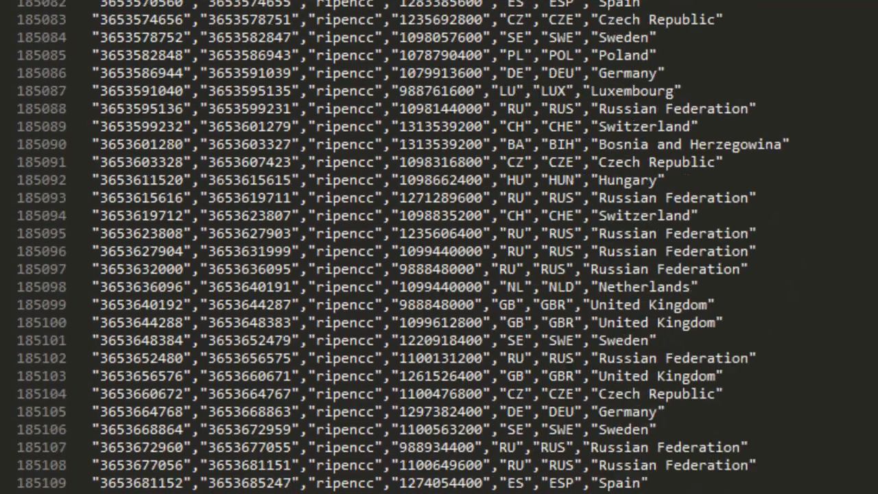
scroll("down", 3)
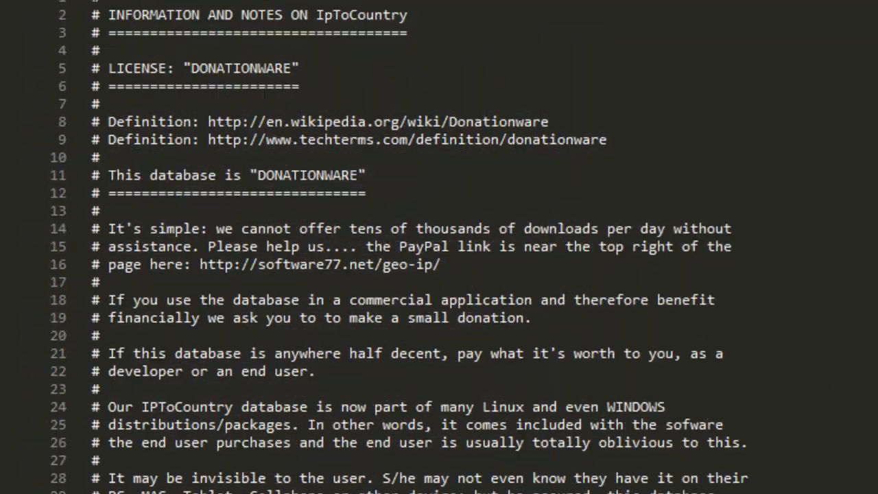
scroll("down", 3)
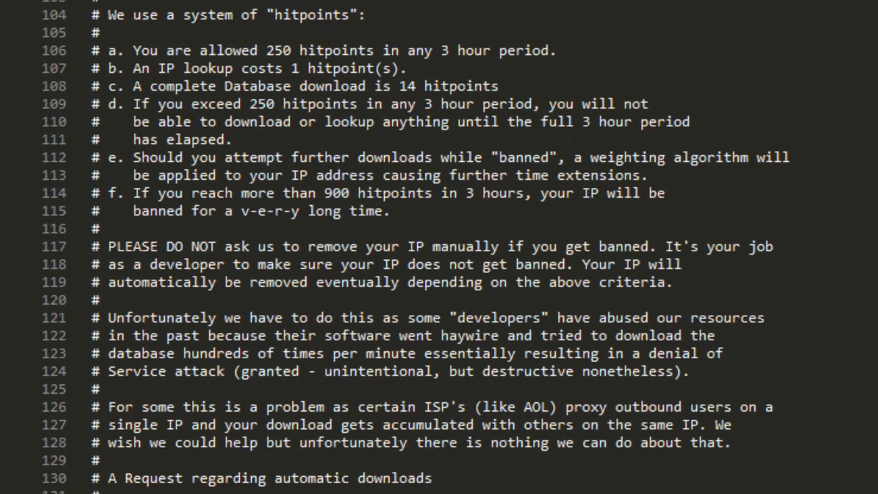
scroll("down", 3)
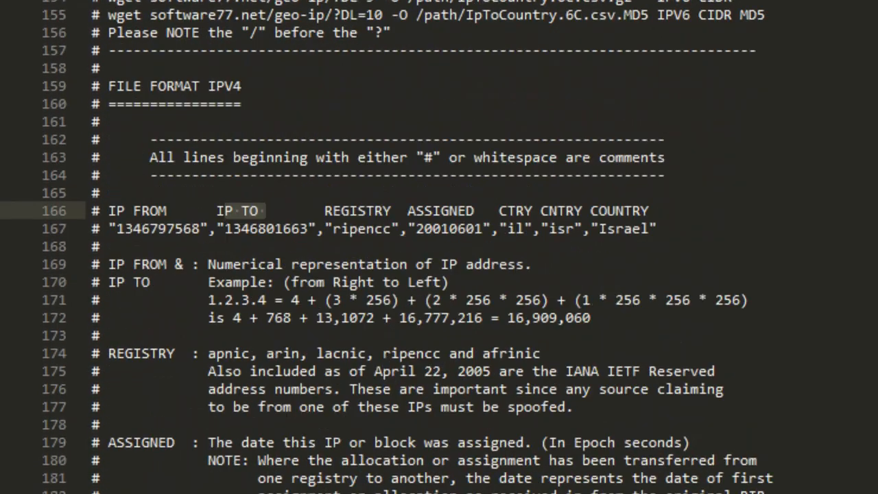
scroll("down", 3)
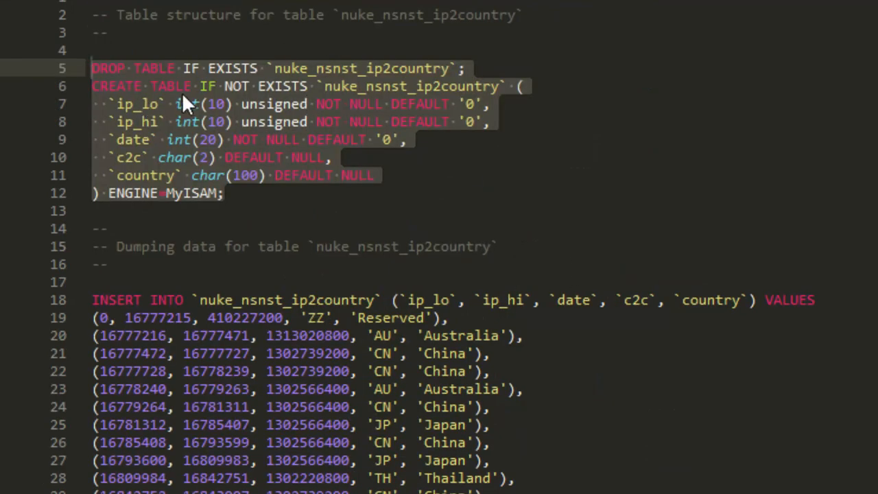
mouse_move(140, 136)
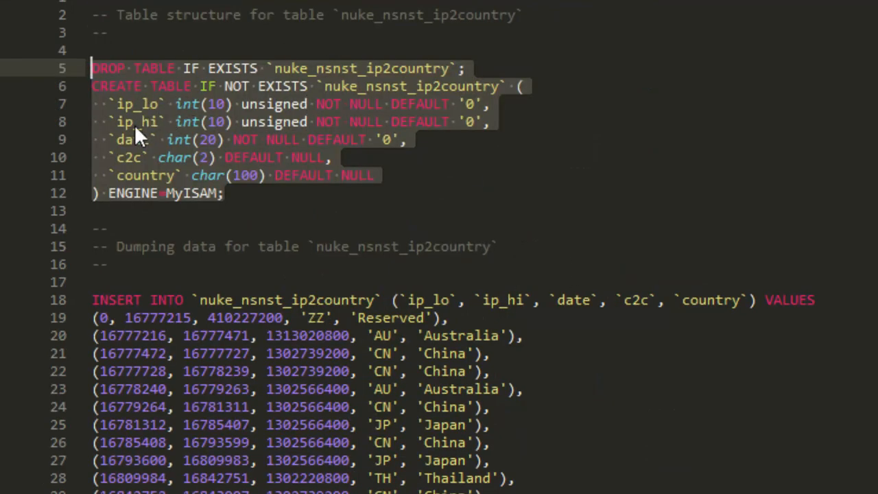
scroll("down", 3)
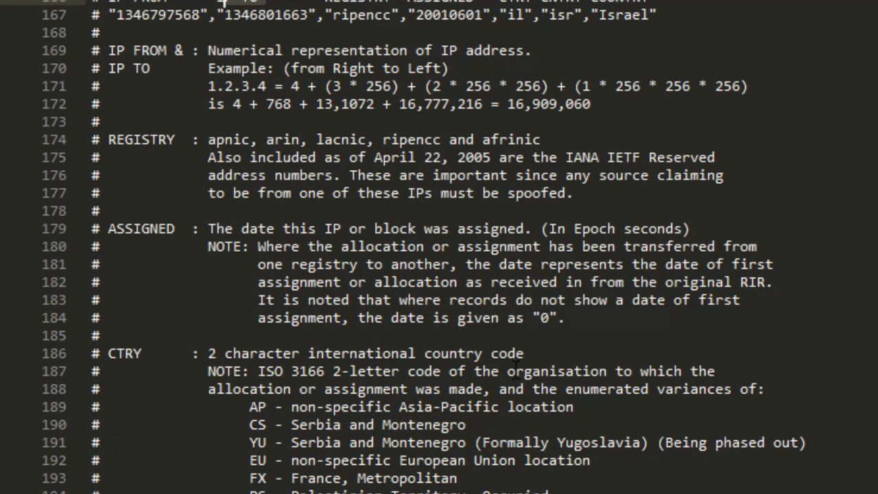
scroll("down", 3)
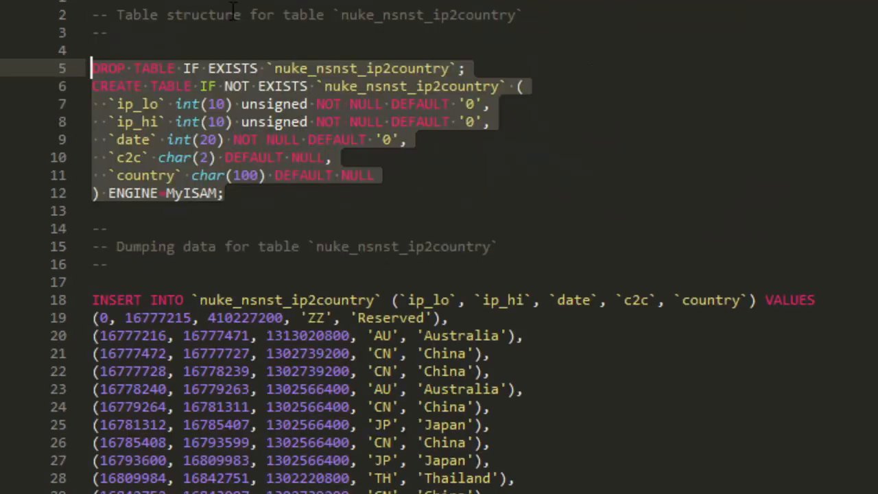
mouse_move(497, 131)
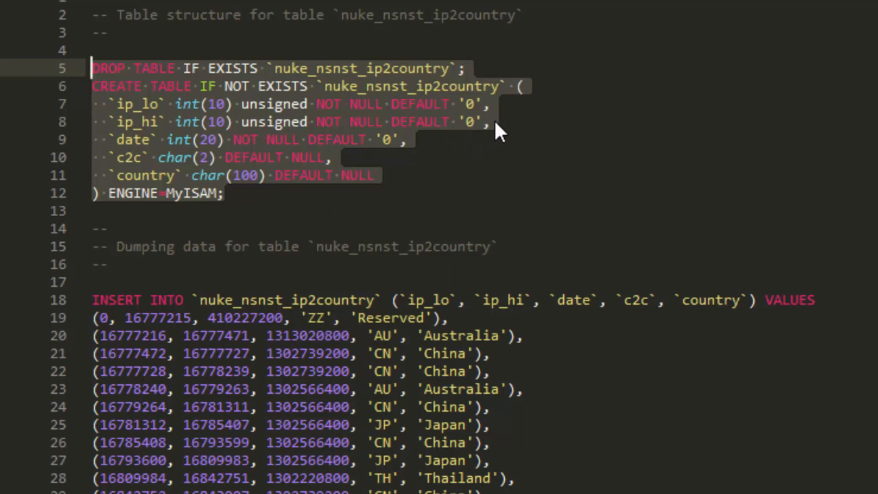
Insert the line 'remove' char(100) DEFAULT NULL, after the ip_hi column
key("Enter")
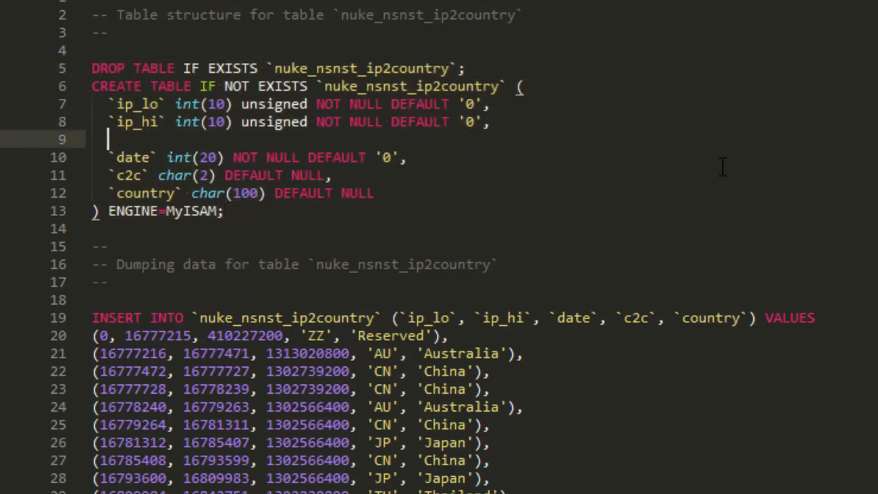
type("remove' char(100")
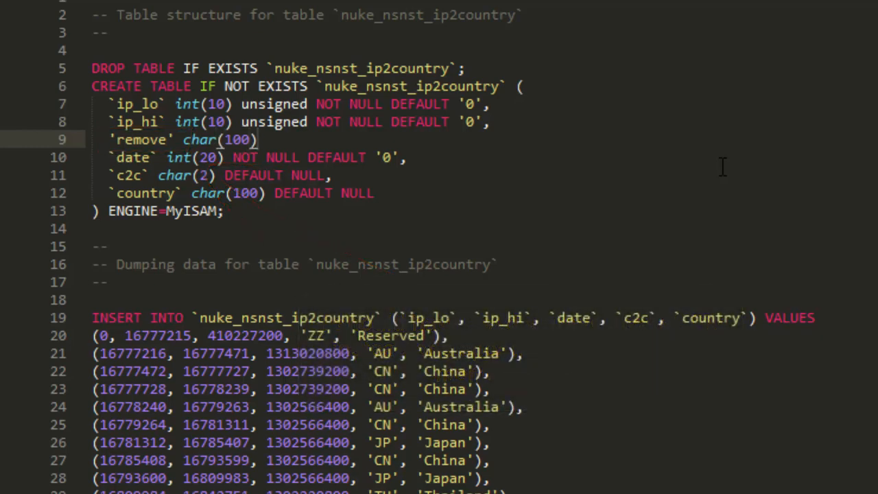
type("D")
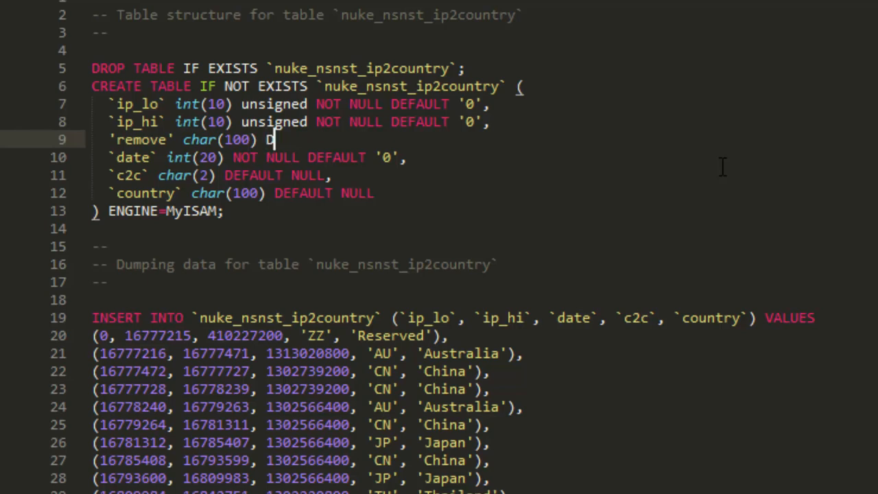
type("efault")
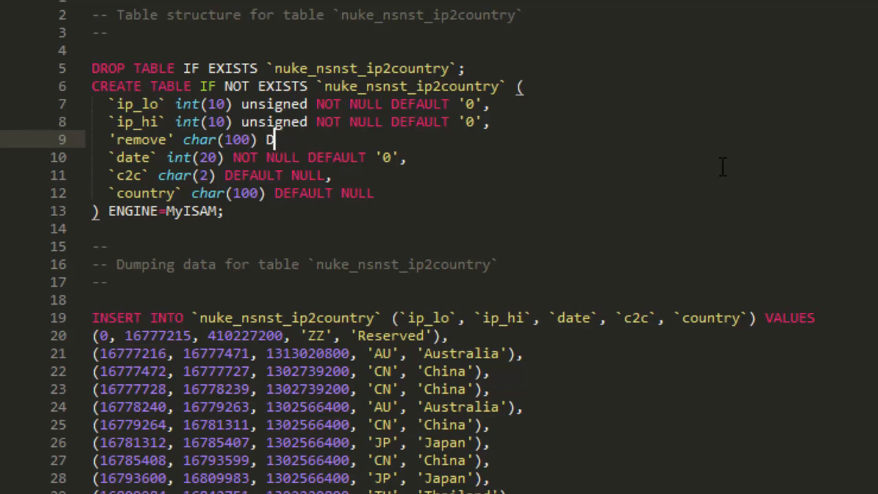
type("EFAULT")
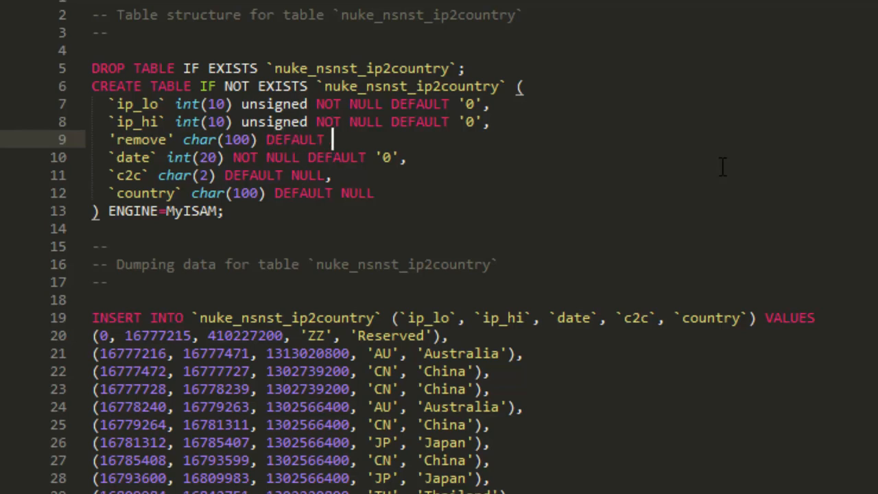
type("NU")
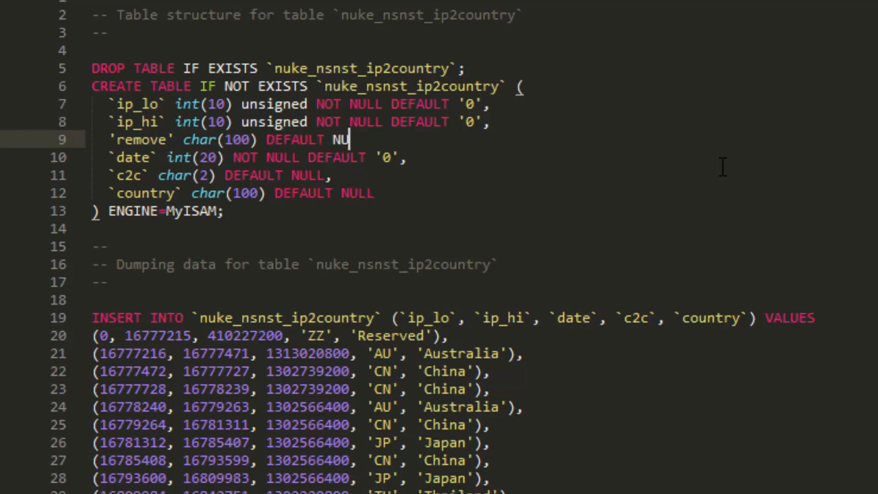
type("LL")
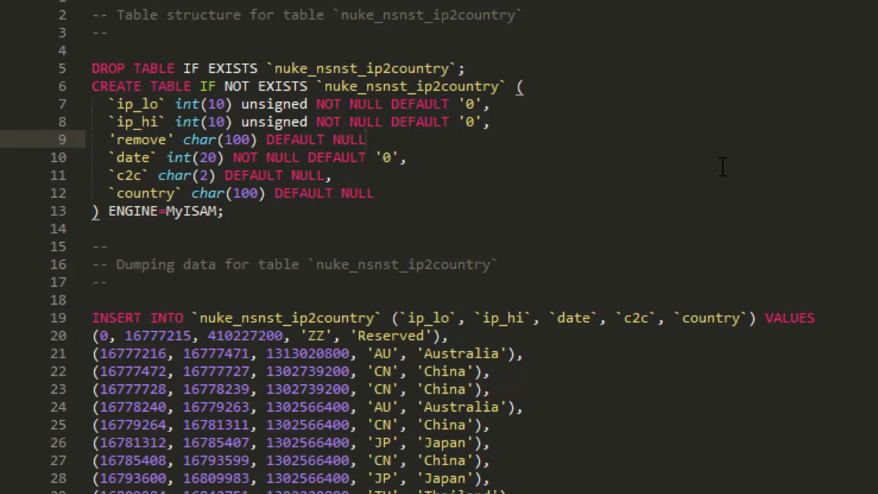
type(",")
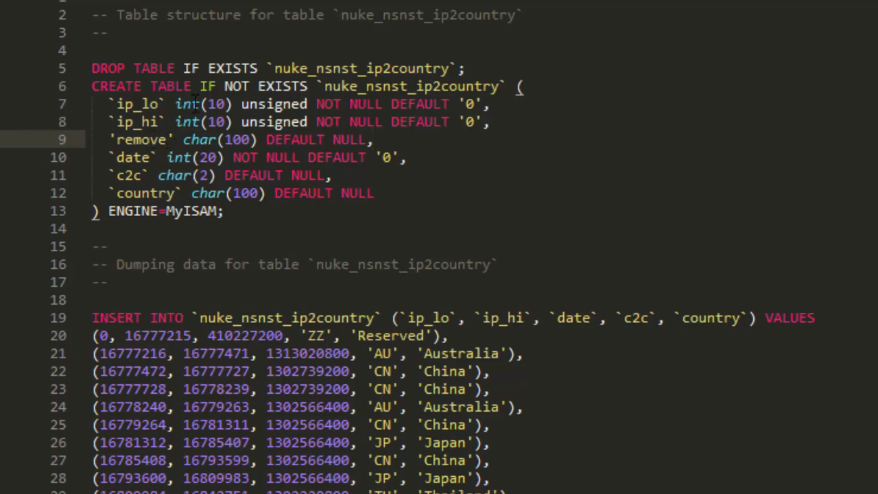
scroll("down", 3)
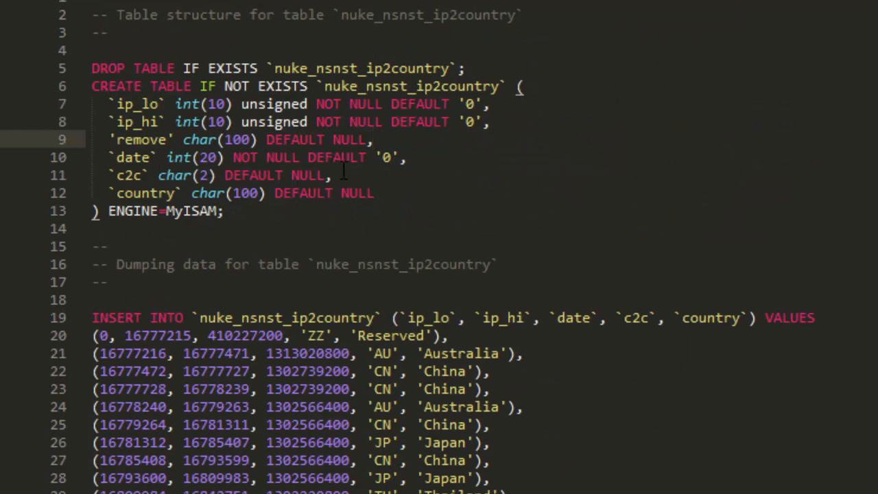
Change the duplicated c2c line into a c3c char(3) column
left_click(331, 175)
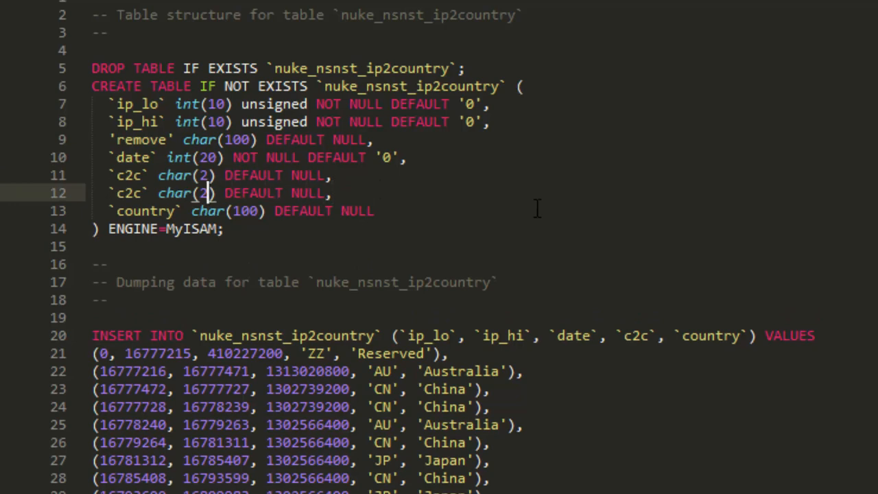
type("3c` char(3")
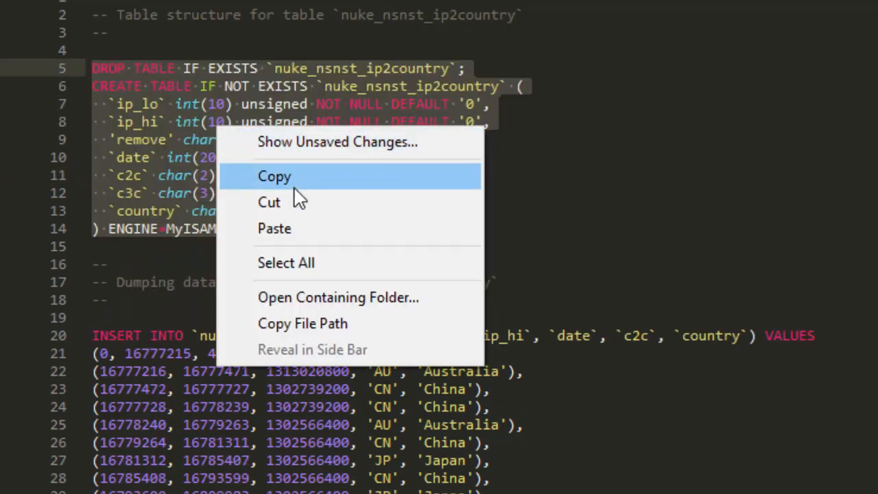
Copy the selected DROP TABLE and CREATE TABLE statements
left_click(274, 176)
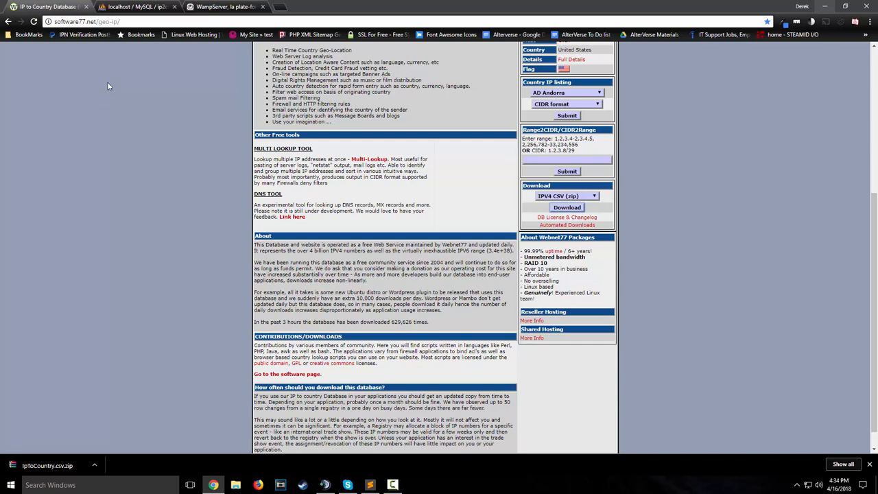
View the empty ip2country database in phpMyAdmin, then switch to the WampServer site
left_click(137, 6)
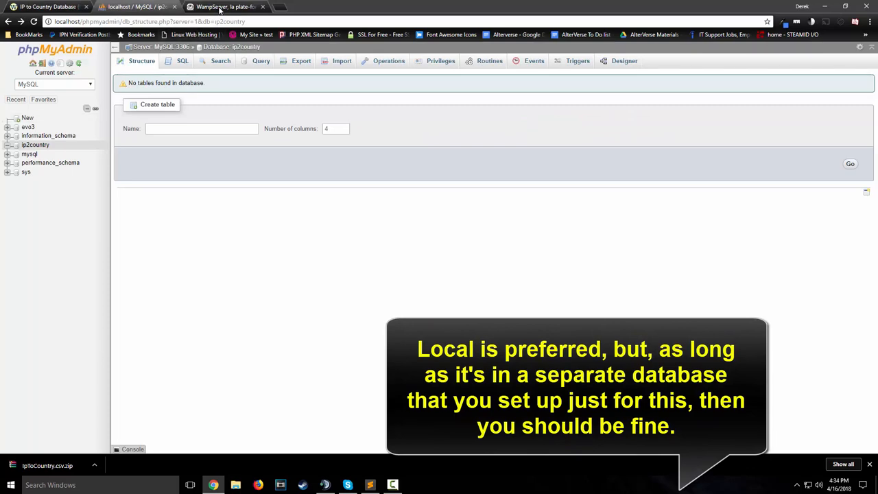
left_click(226, 6)
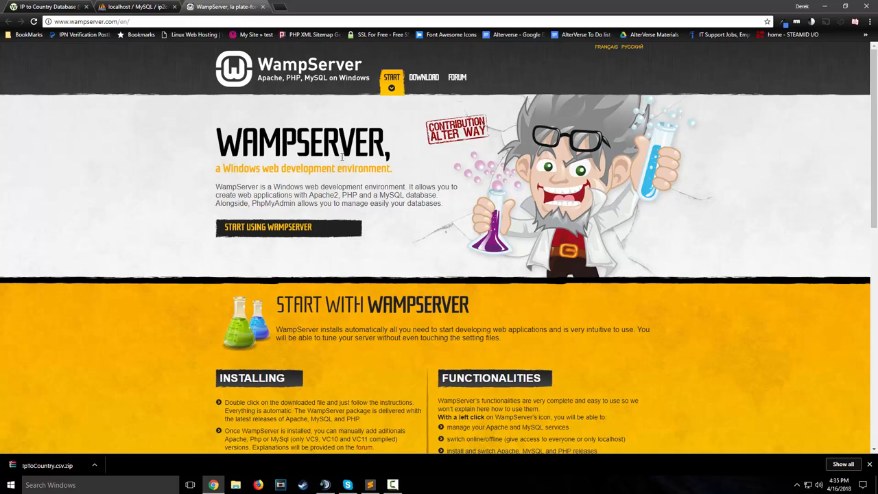
mouse_move(128, 78)
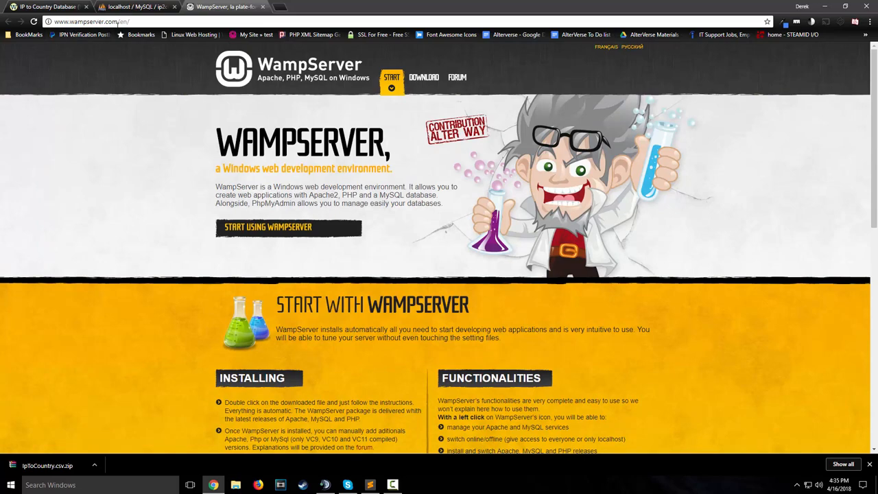
left_click(424, 77)
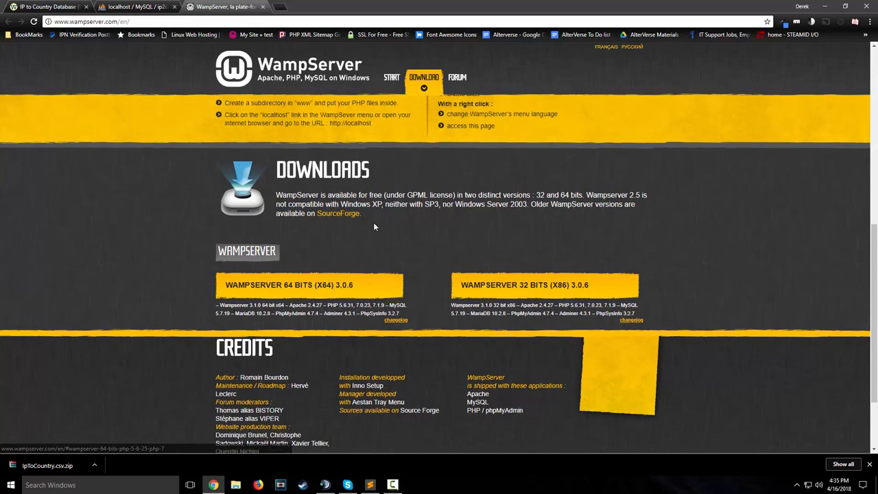
left_click(392, 77)
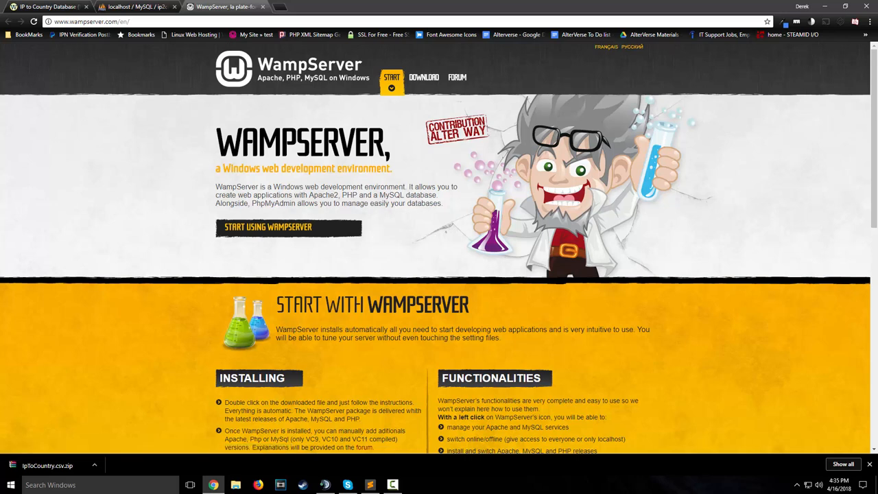
left_click(797, 485)
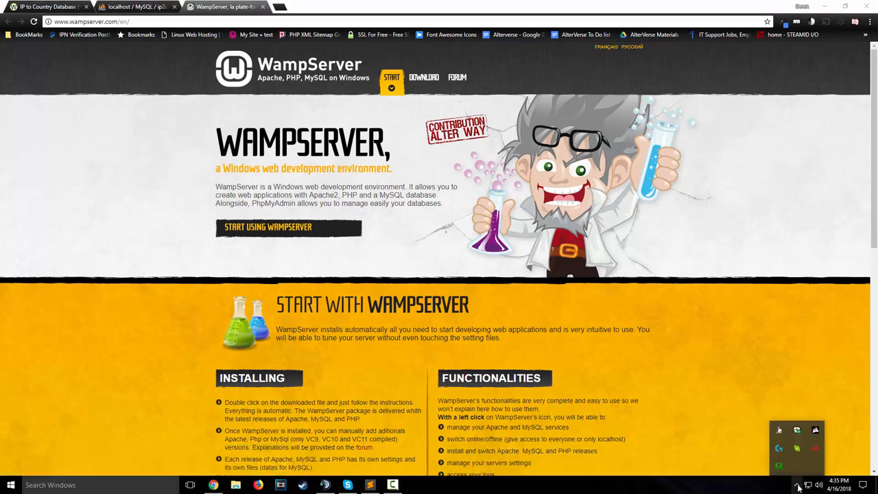
mouse_move(779, 469)
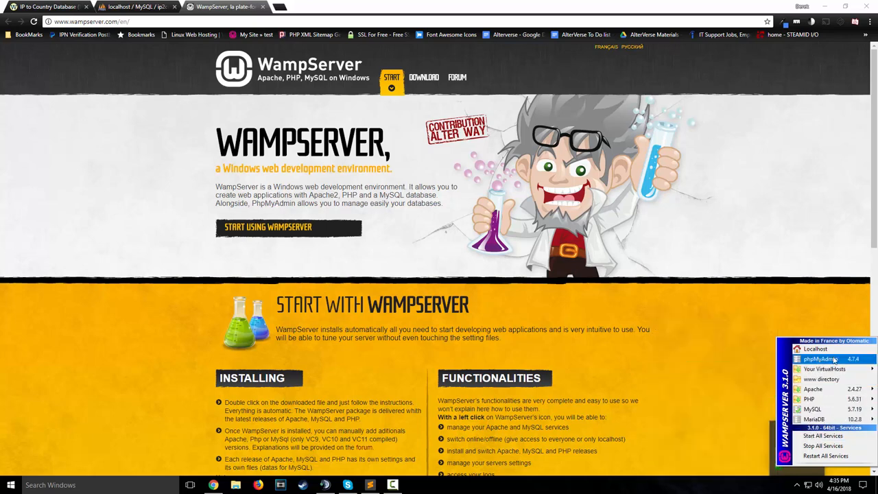
mouse_move(813, 389)
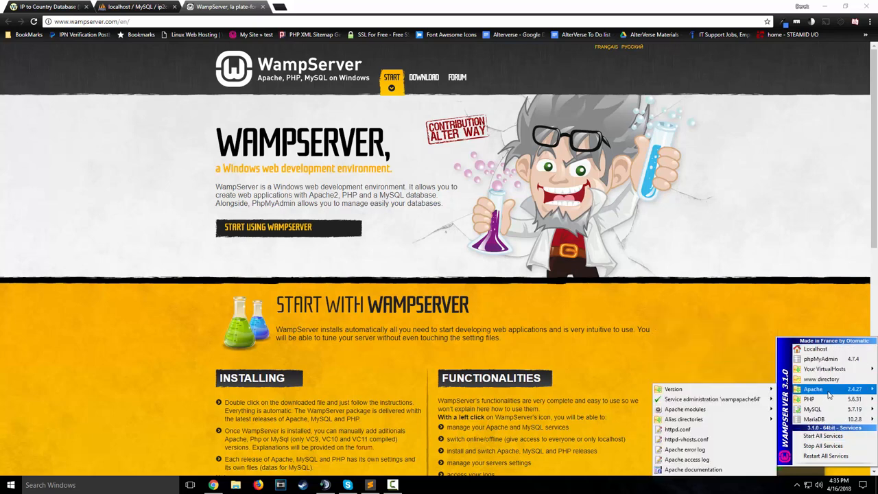
mouse_move(711, 398)
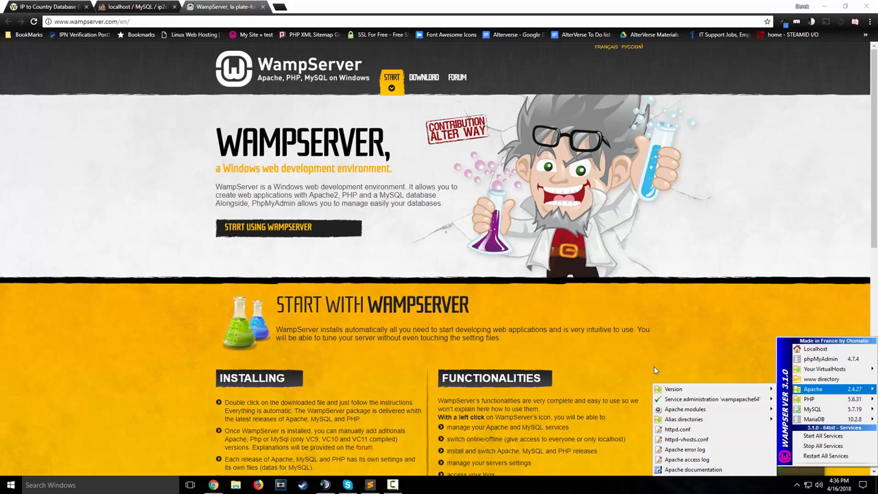
mouse_move(690, 350)
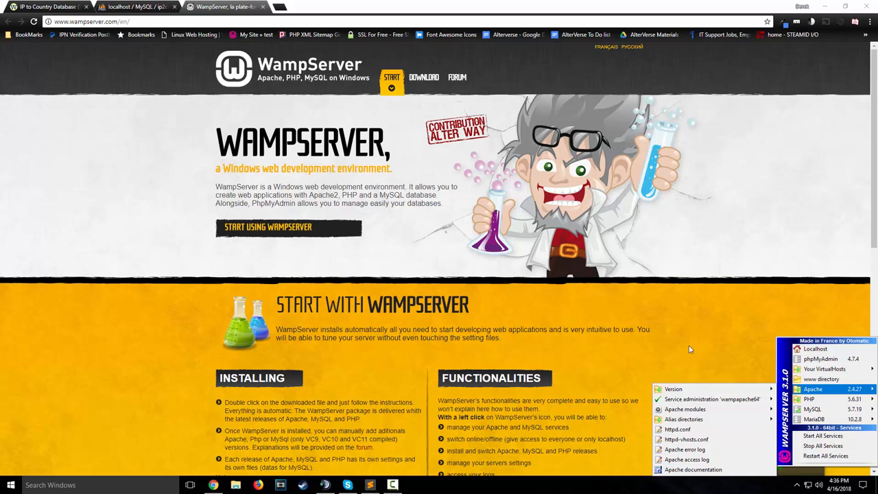
mouse_move(810, 399)
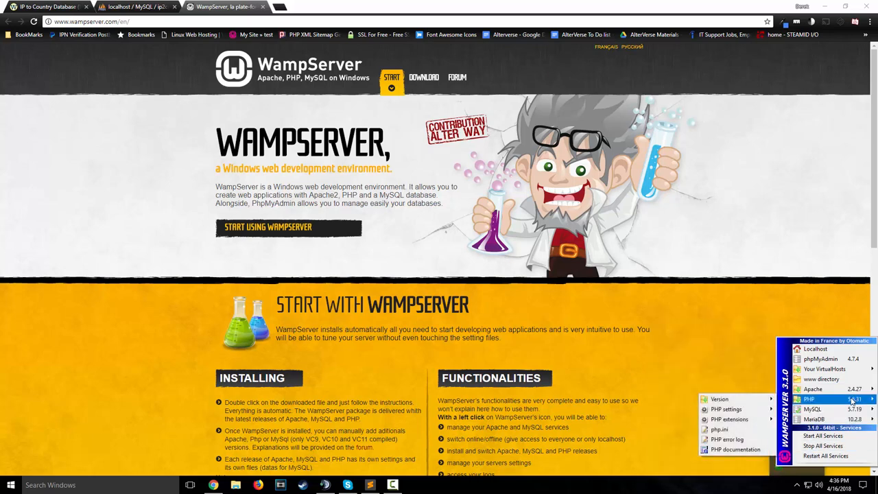
mouse_move(719, 399)
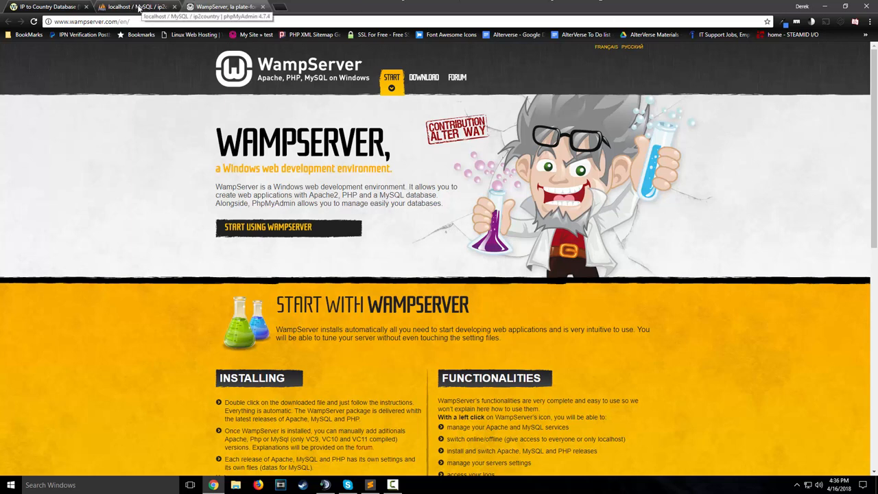
Switch to the phpMyAdmin tab and open the ip2country database's SQL tab
left_click(138, 7)
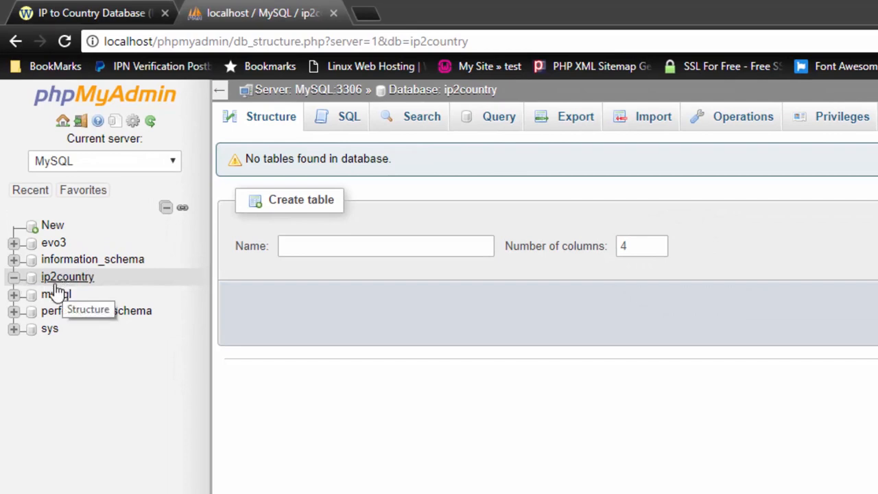
mouse_move(72, 285)
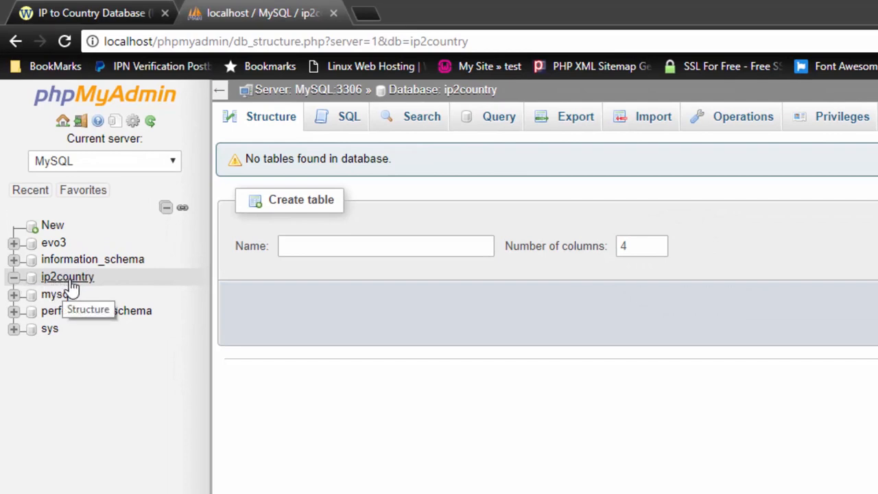
mouse_move(70, 287)
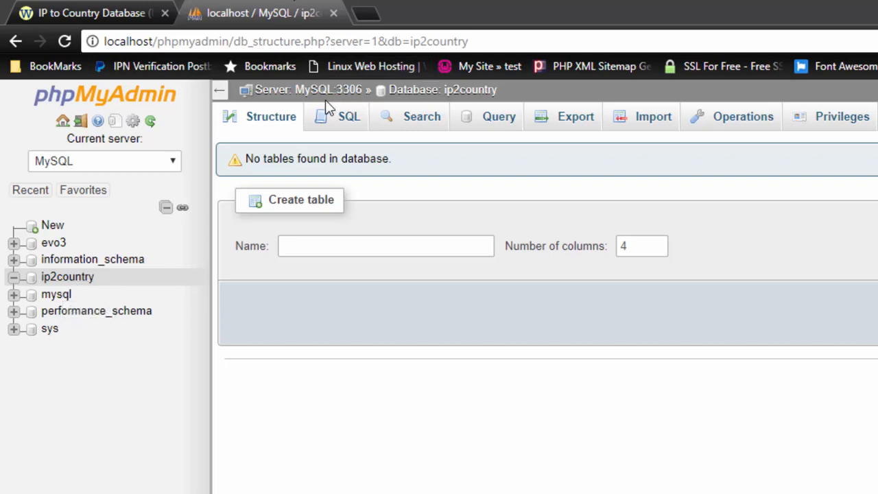
left_click(336, 116)
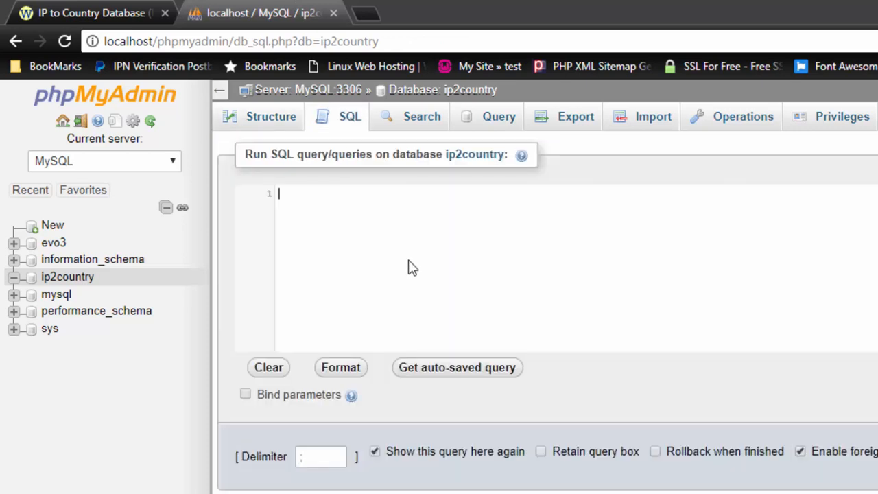
mouse_move(388, 222)
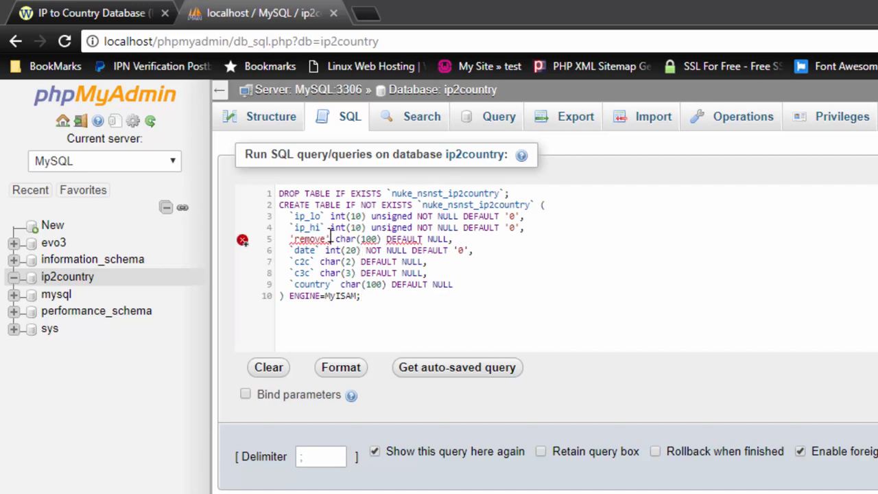
double_click(309, 239)
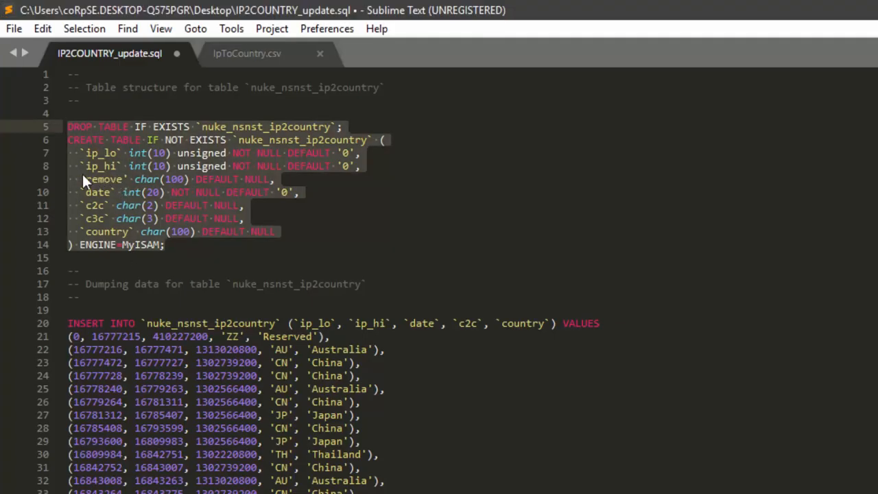
left_click(84, 179)
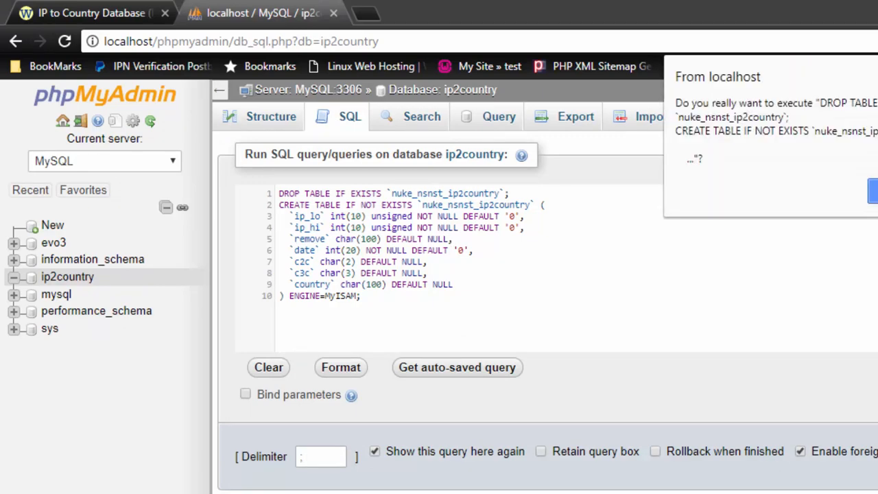
Confirm running the DROP and CREATE query that rebuilds nuke_nsnst_ip2country
left_click(873, 190)
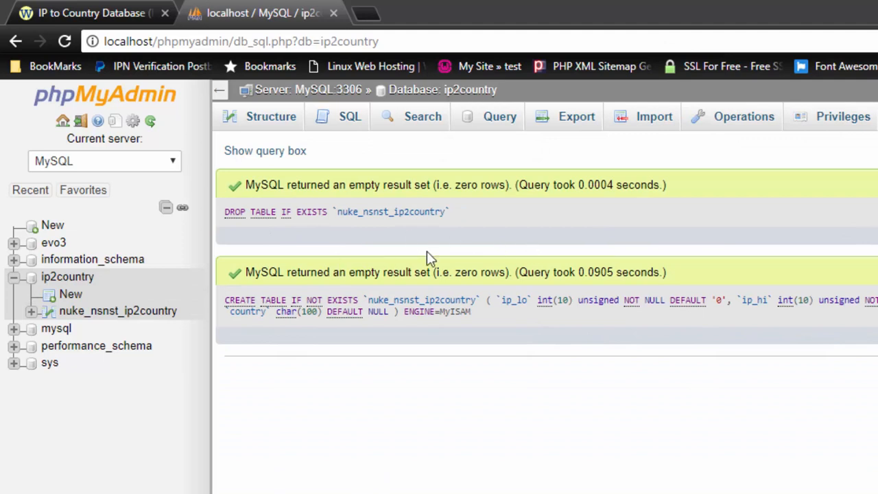
mouse_move(401, 231)
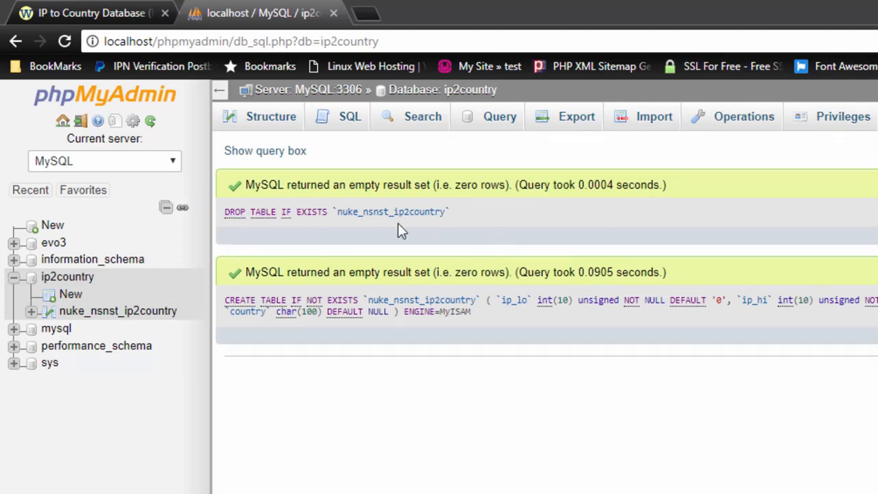
mouse_move(481, 226)
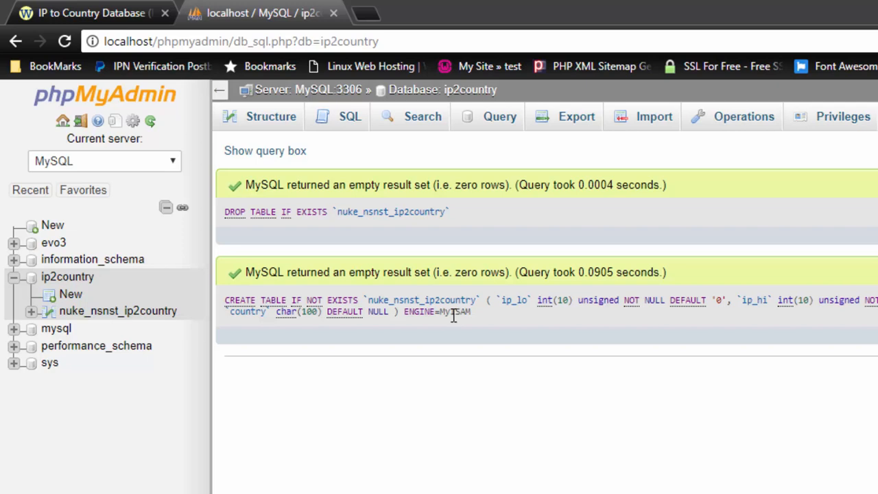
mouse_move(354, 102)
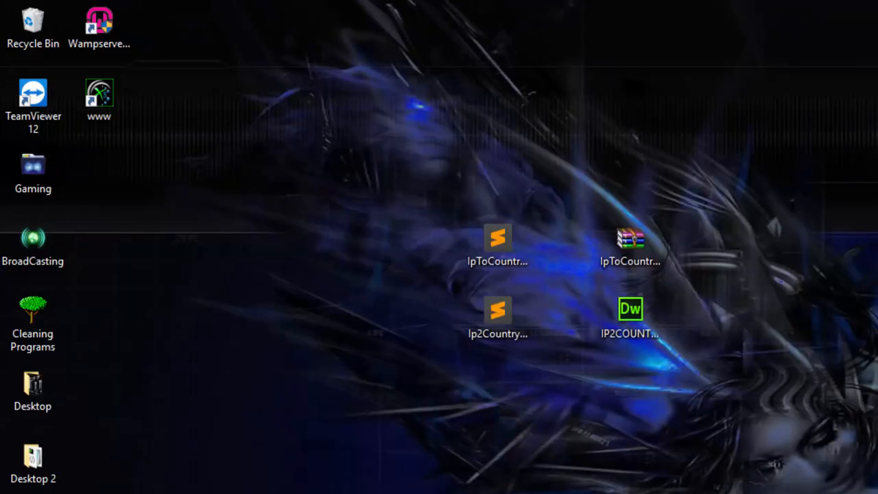
Open the empty Ip2Country2.csv from the desktop in Sublime Text
double_click(630, 309)
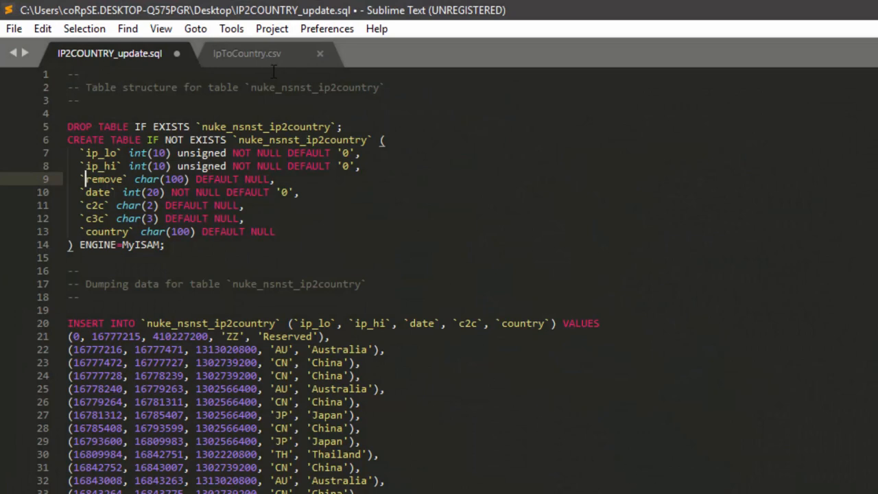
left_click(247, 53)
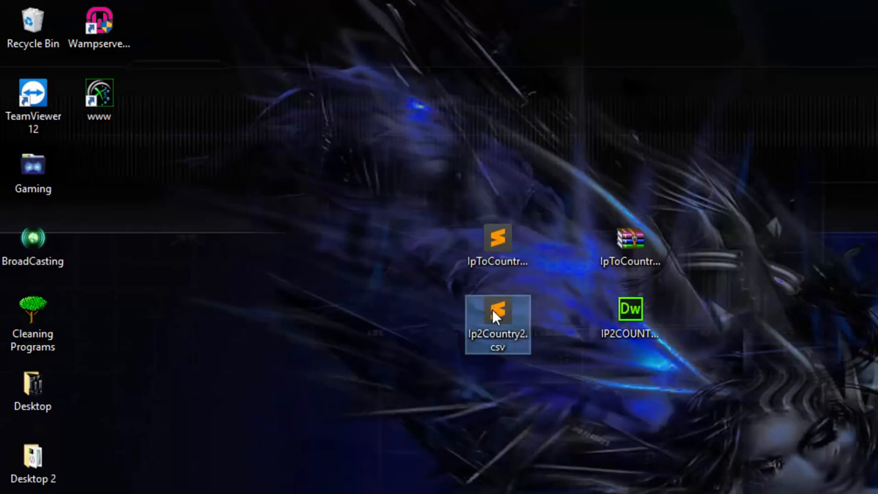
double_click(497, 322)
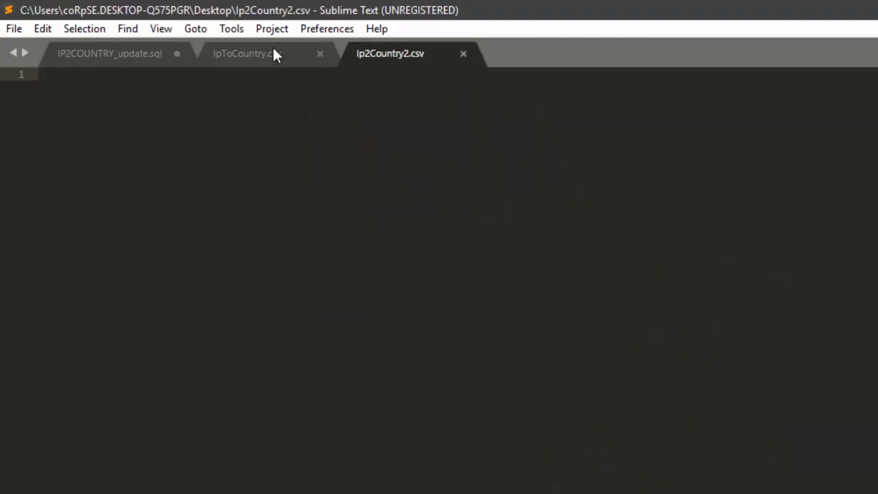
In IpToCountry.csv, delete the # comment header lines so data rows come first
left_click(244, 54)
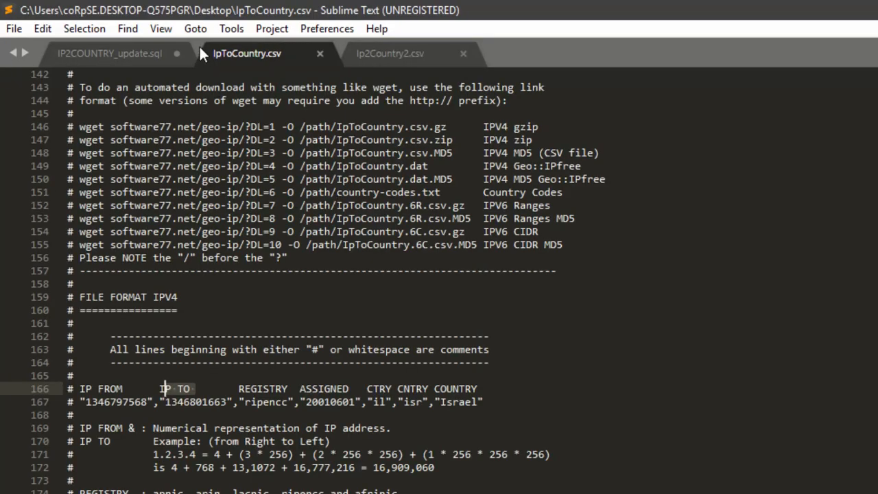
scroll("up", 3)
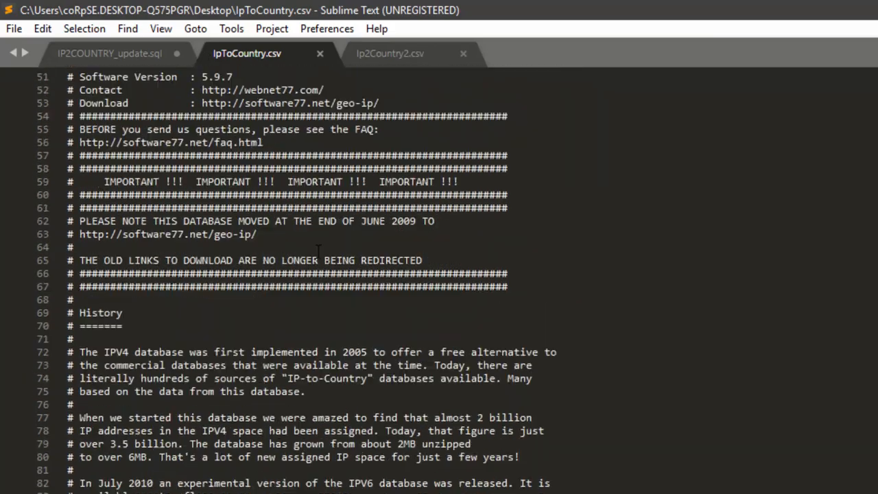
scroll("down", 3)
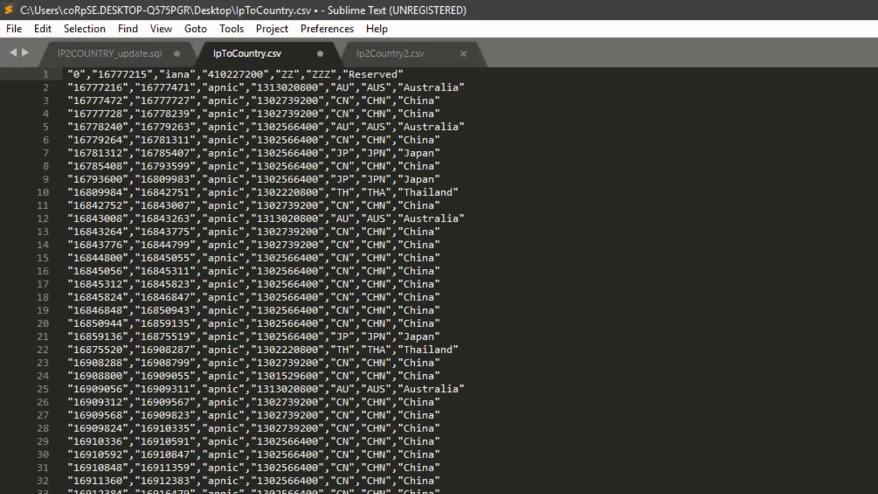
Cut everything from line 100001 to the end of IpToCountry.csv, leaving Colombia last
scroll("down", 3)
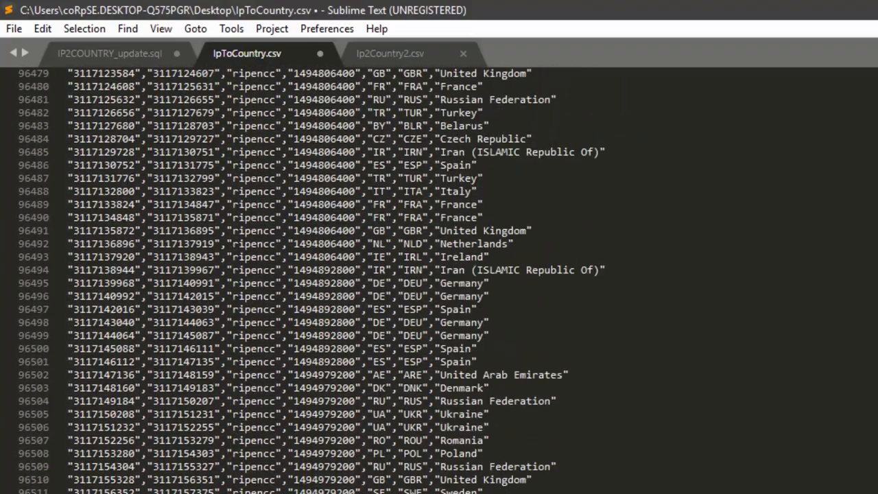
scroll("down", 3)
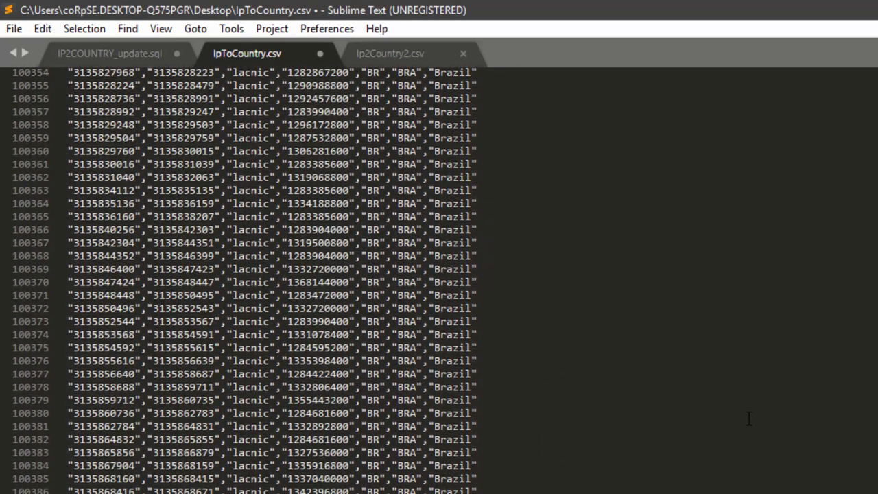
scroll("up", 3)
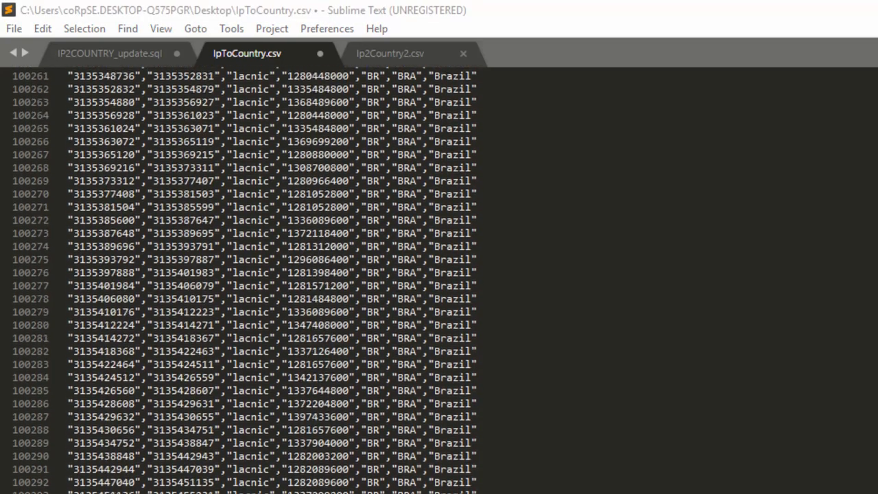
scroll("up", 3)
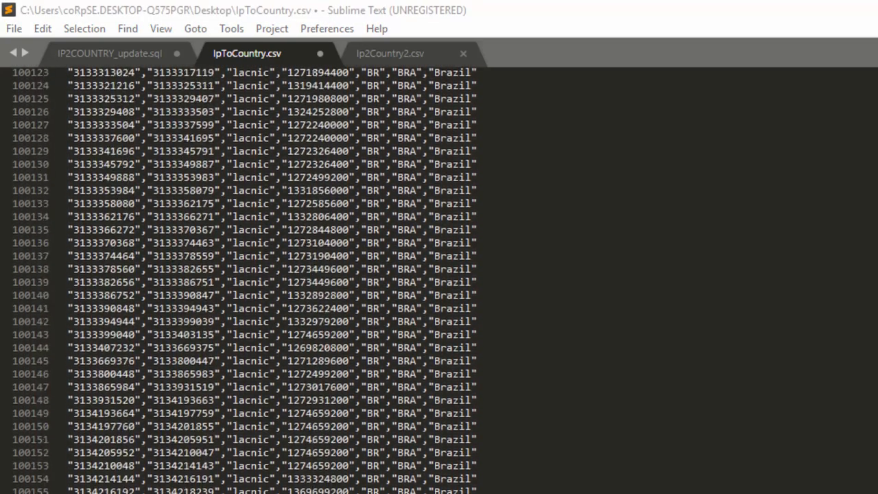
scroll("up", 3)
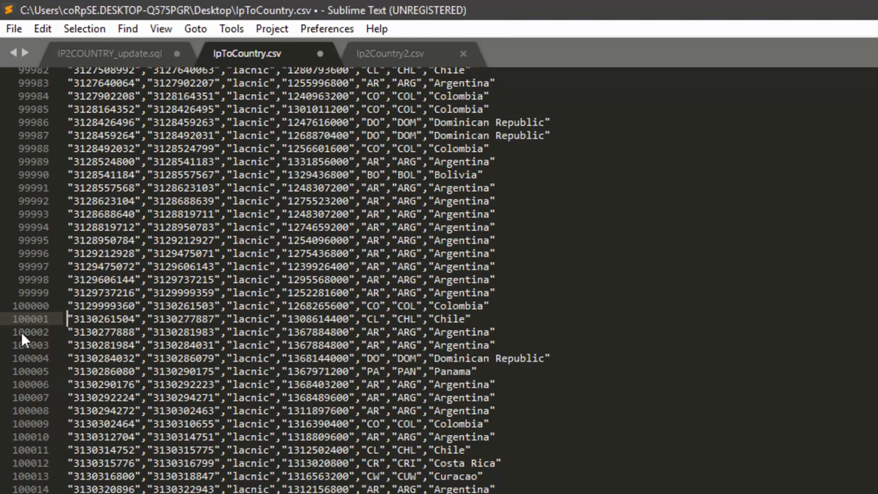
mouse_move(63, 321)
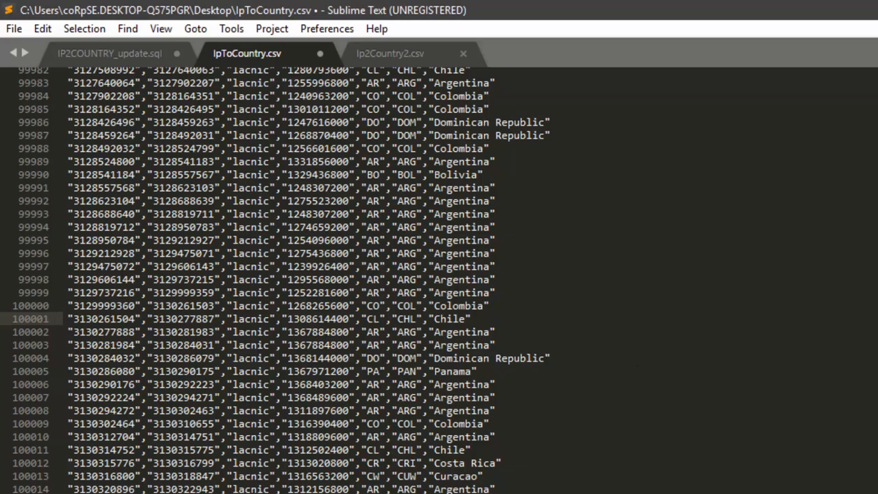
scroll("down", 3)
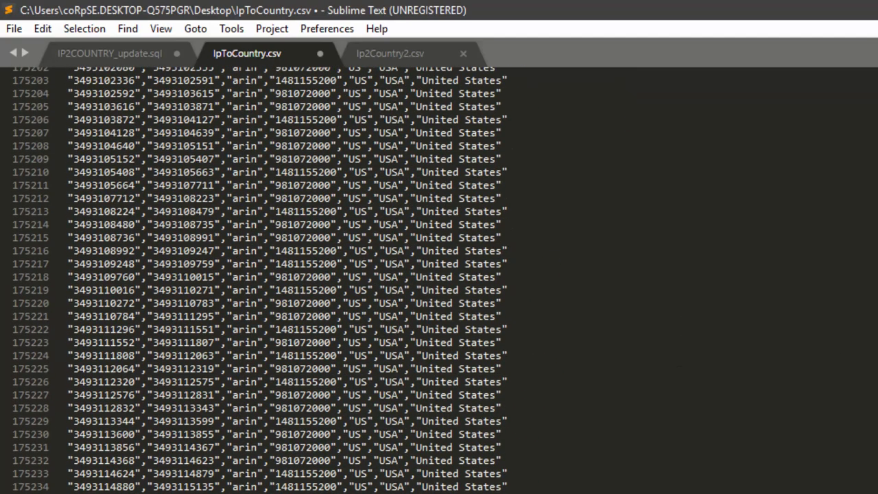
scroll("down", 3)
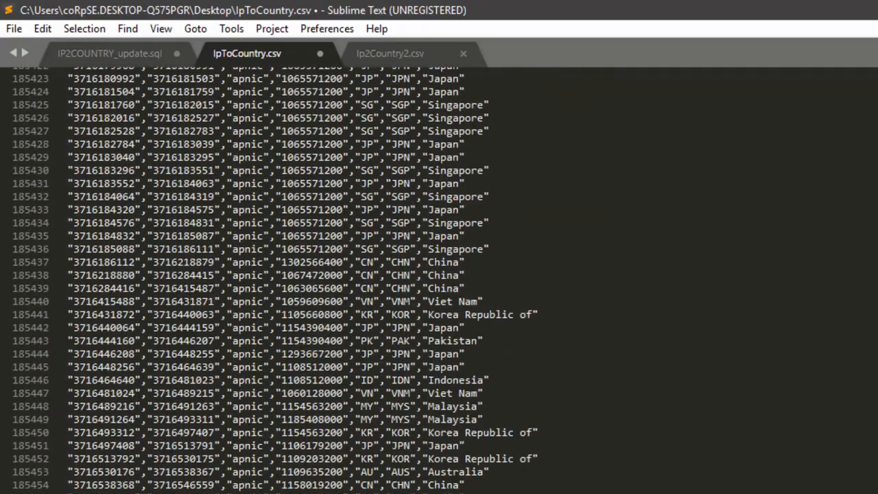
scroll("down", 3)
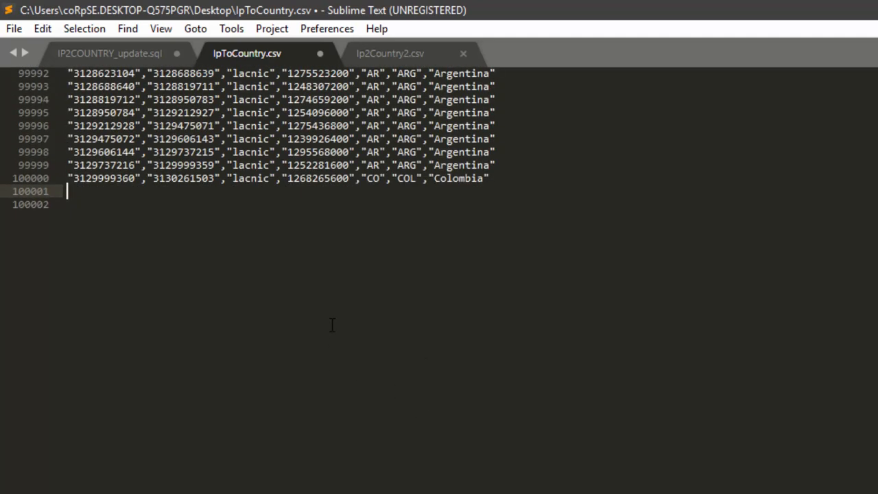
Remove the trailing blank lines and paste the cut rows into Ip2Country2.csv
key("backspace")
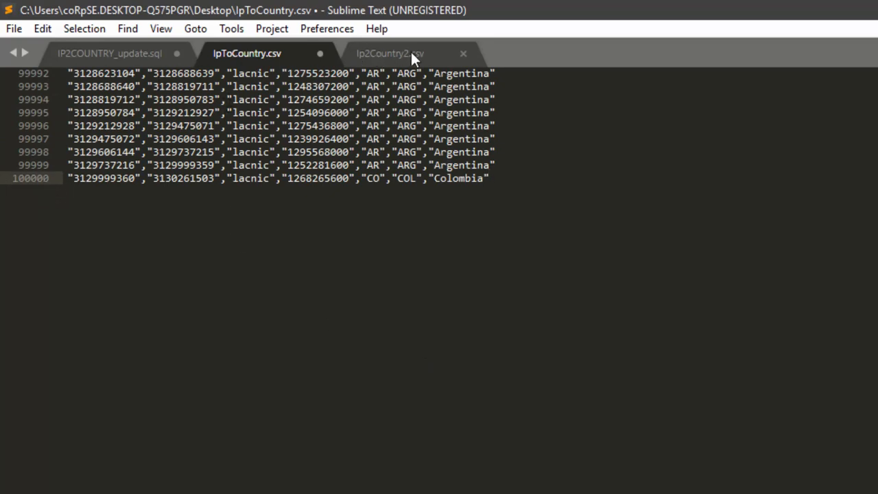
left_click(390, 54)
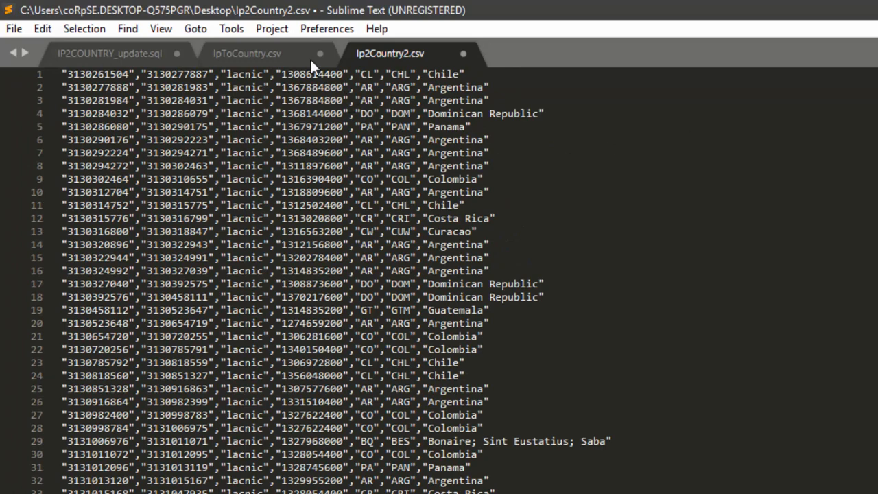
left_click(247, 53)
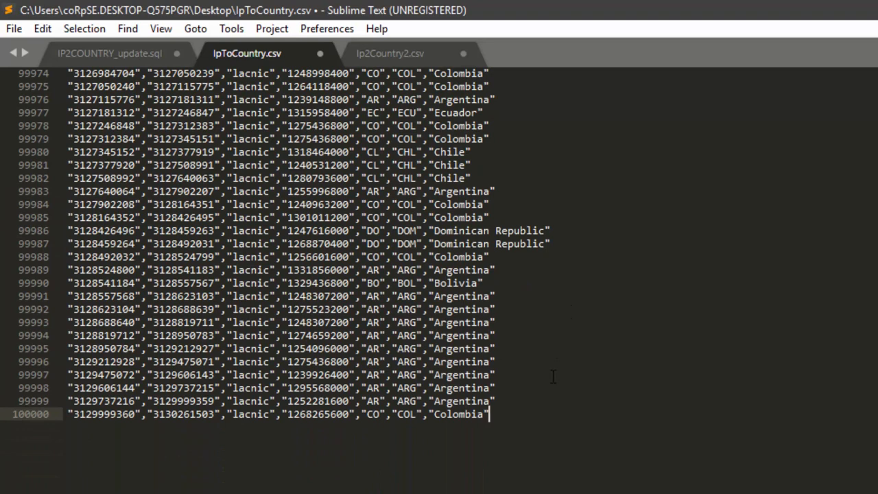
mouse_move(408, 66)
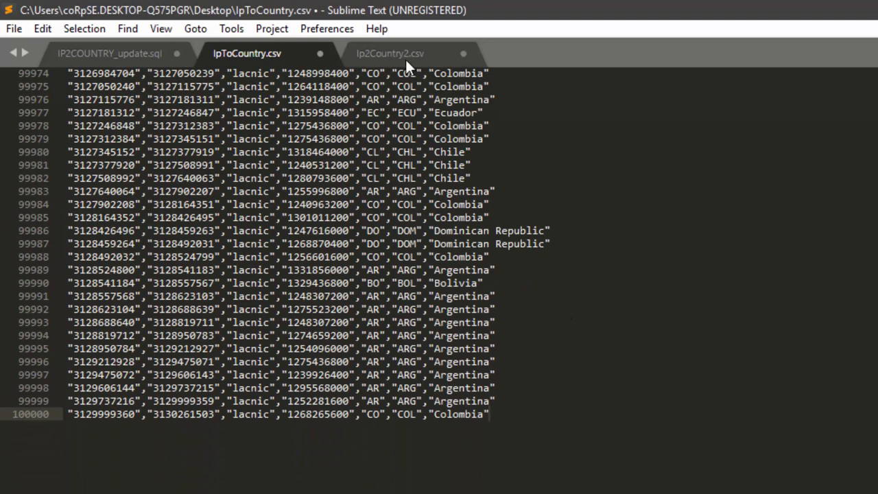
Save both Ip2Country2.csv and IpToCountry.csv
left_click(390, 53)
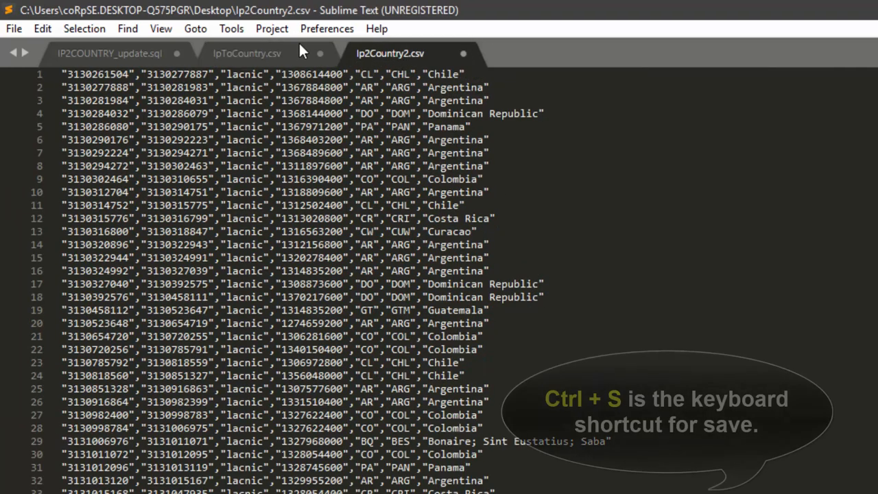
left_click(248, 53)
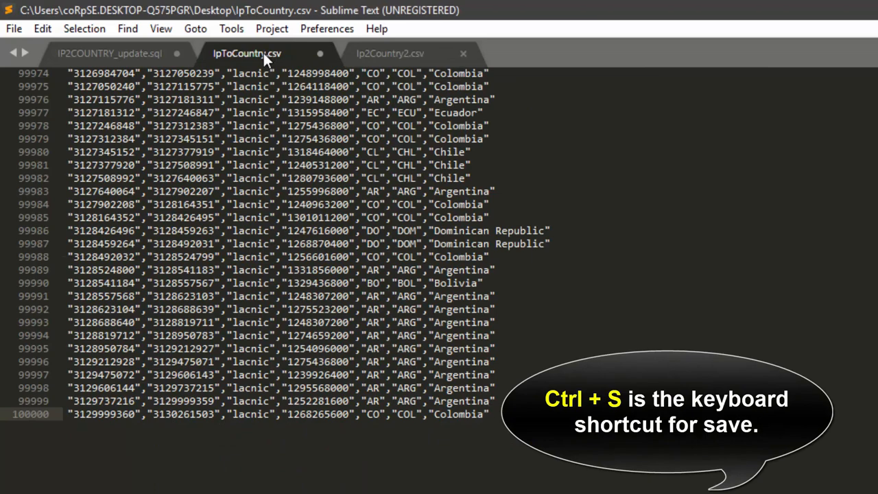
left_click(108, 53)
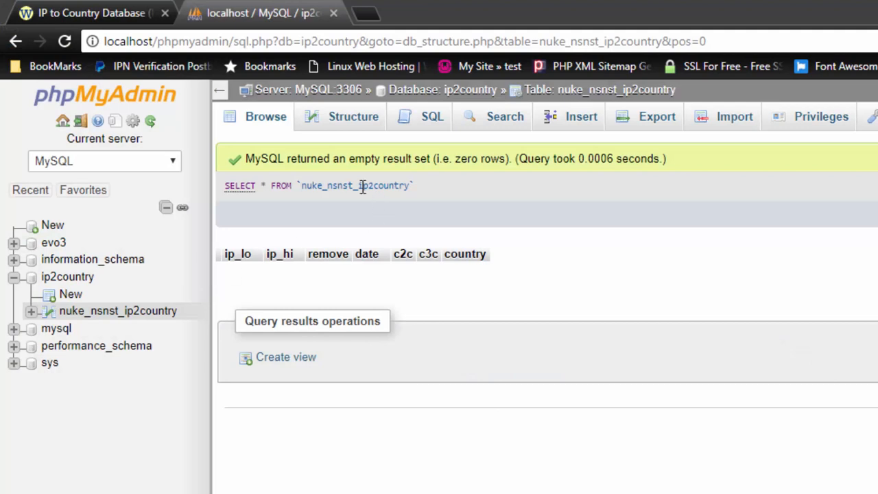
mouse_move(501, 122)
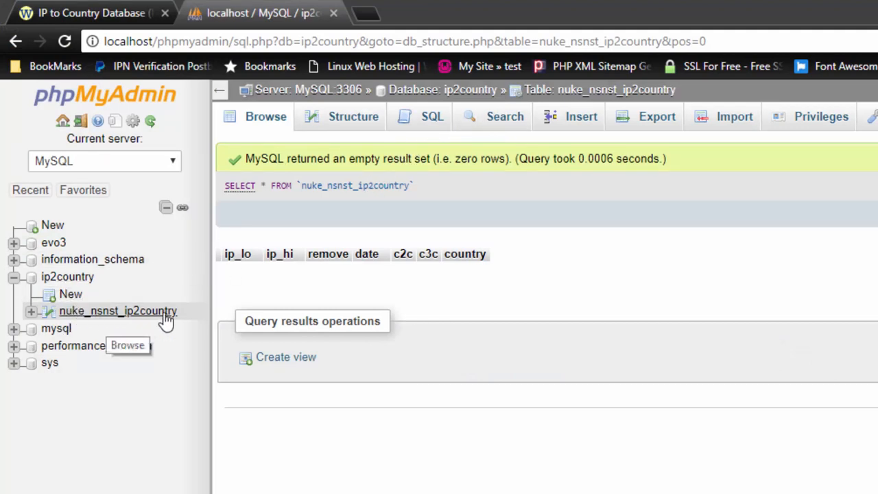
On nuke_nsnst_ip2country's Import page, choose IpToCountry.csv from the Desktop
left_click(118, 311)
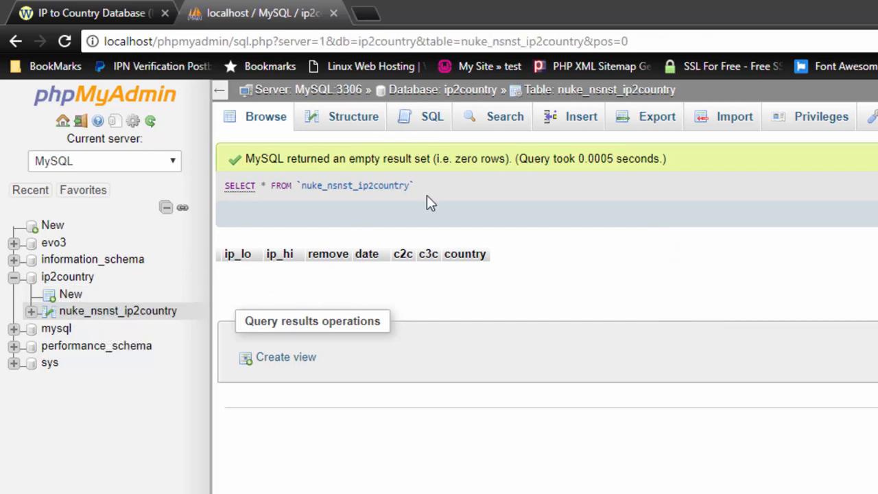
left_click(735, 116)
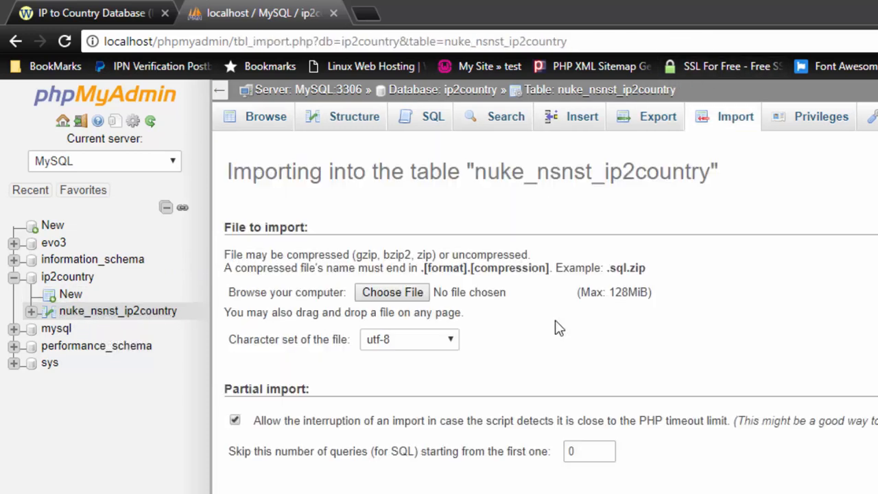
mouse_move(393, 292)
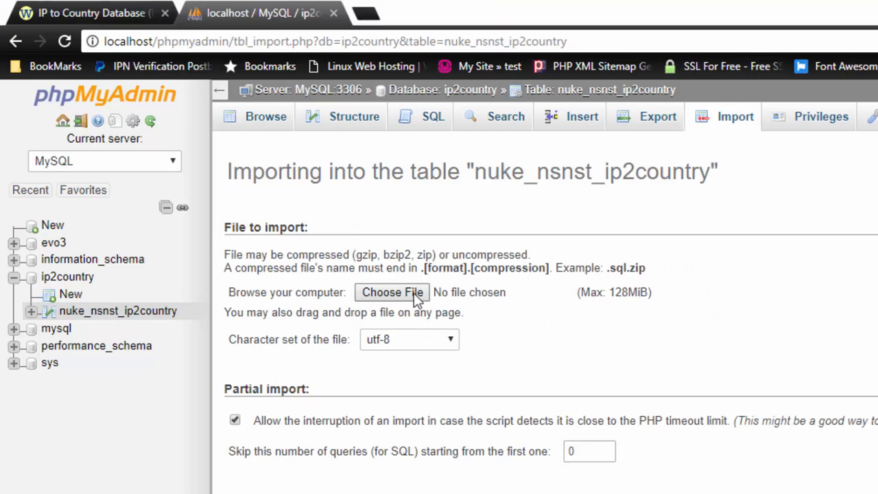
left_click(393, 292)
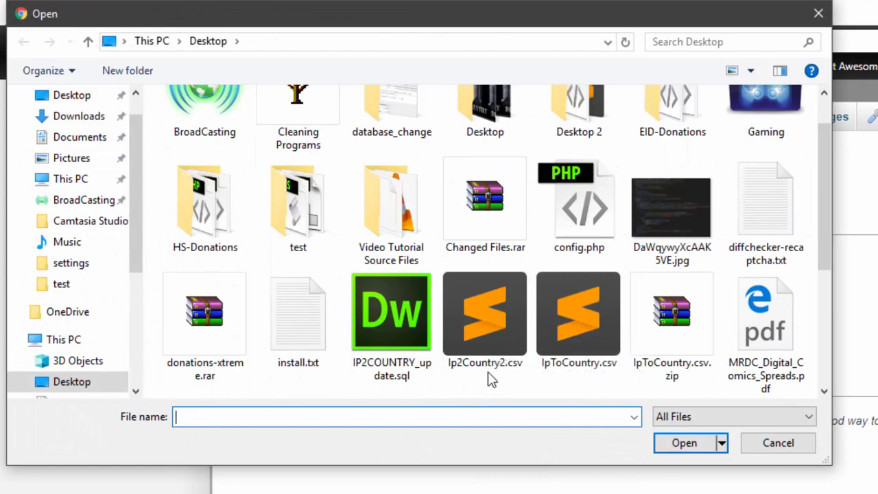
left_click(579, 313)
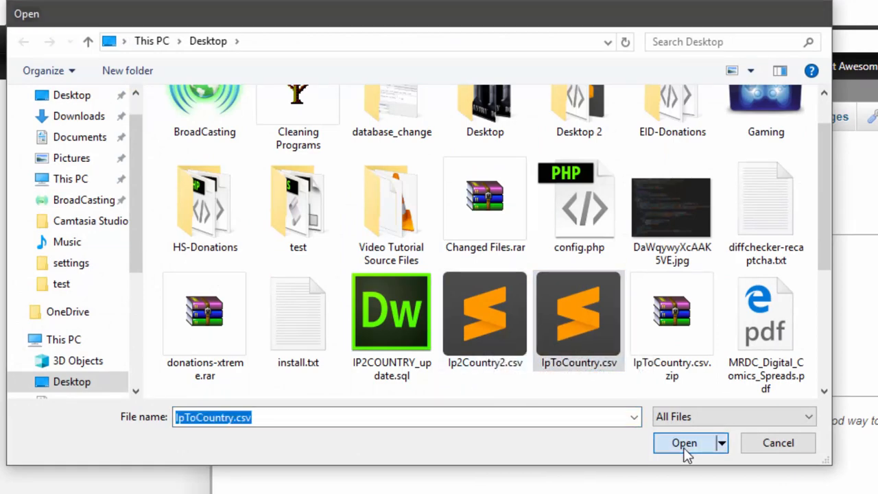
left_click(684, 443)
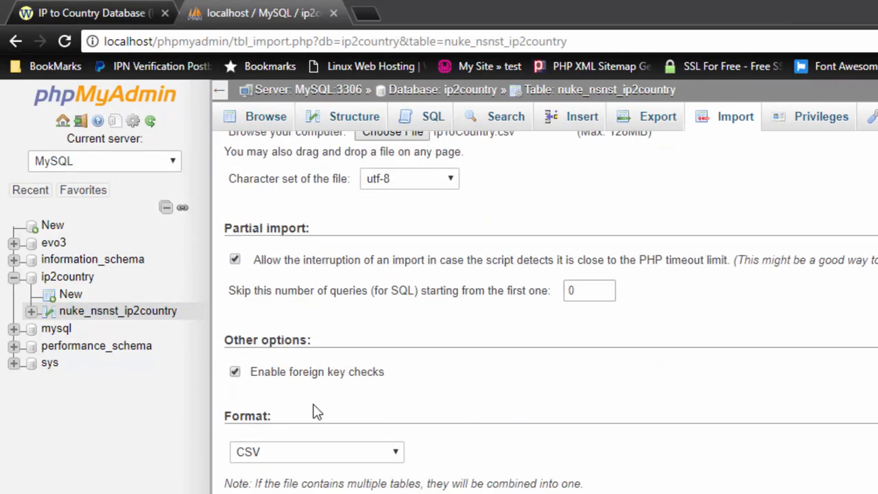
mouse_move(374, 481)
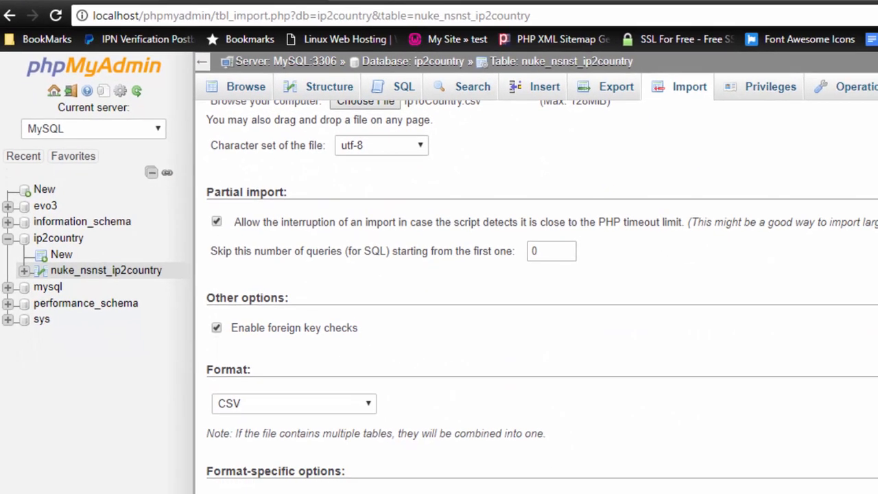
Enable 'Do not abort on INSERT error', keep CSV format, and import 100000 rows
scroll("down", 3)
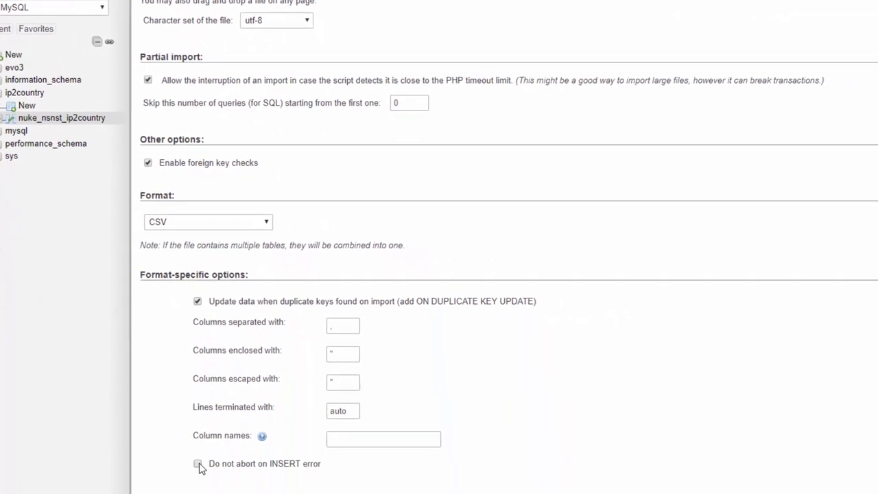
left_click(197, 464)
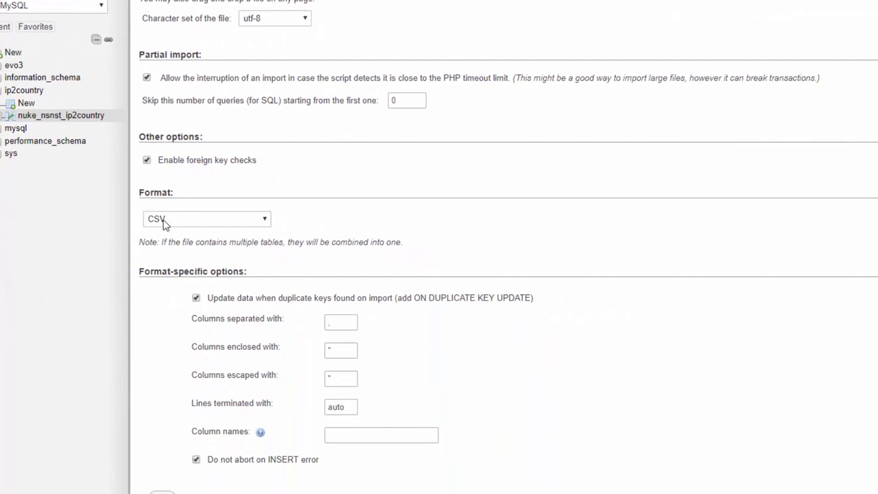
left_click(206, 218)
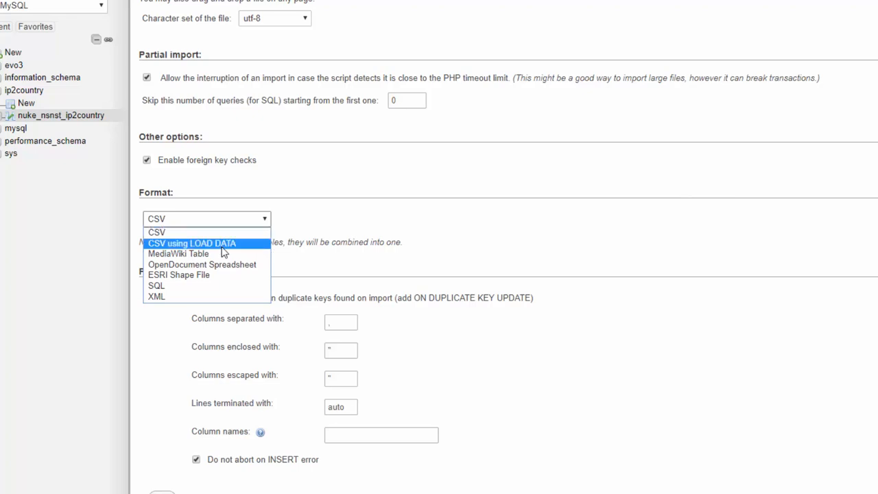
mouse_move(206, 232)
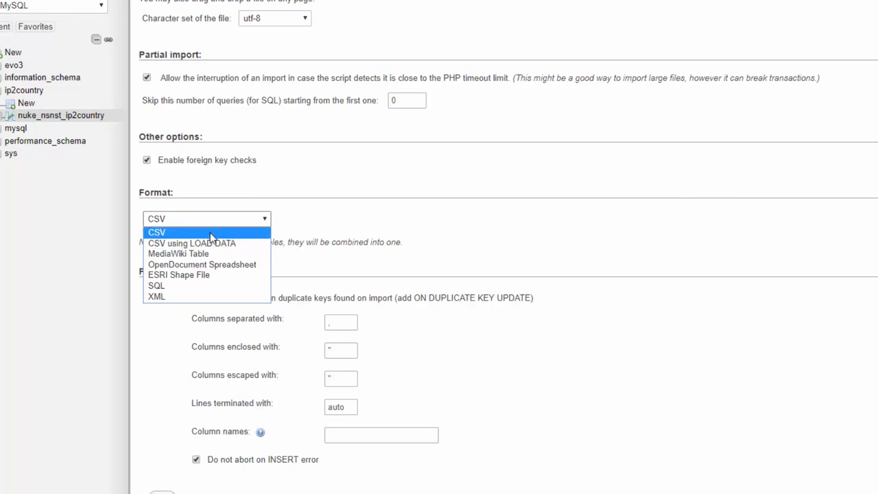
left_click(157, 232)
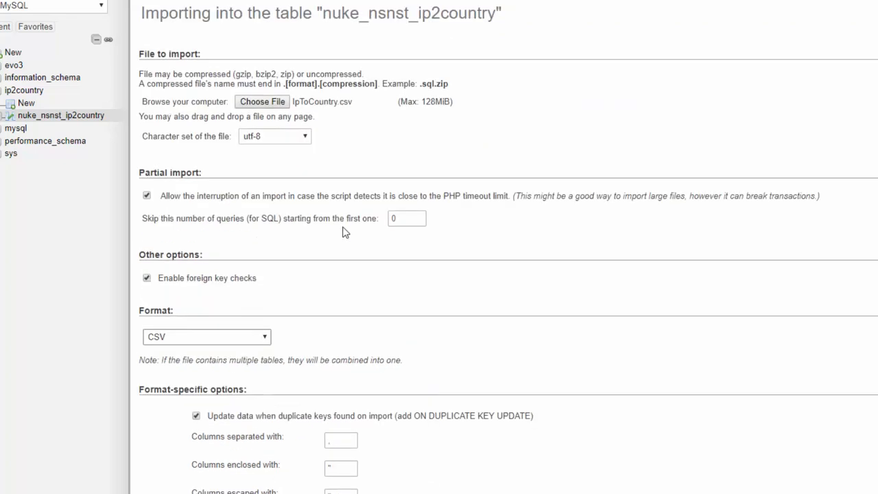
mouse_move(420, 107)
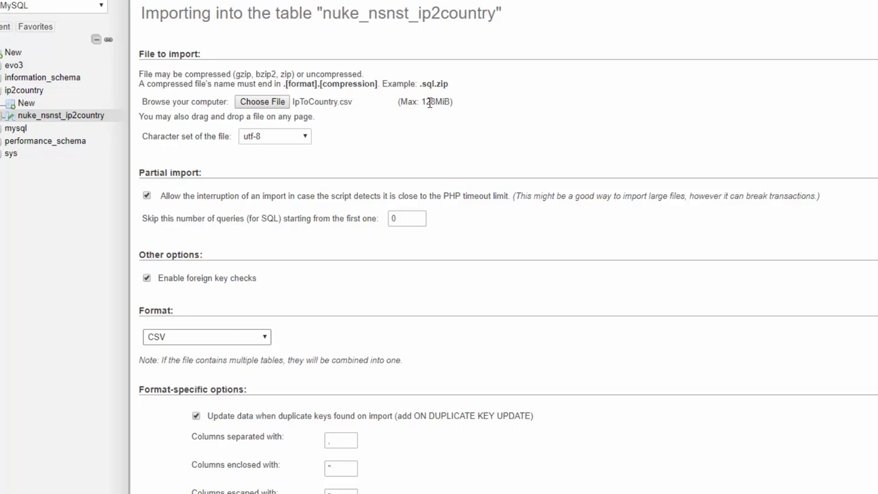
mouse_move(511, 122)
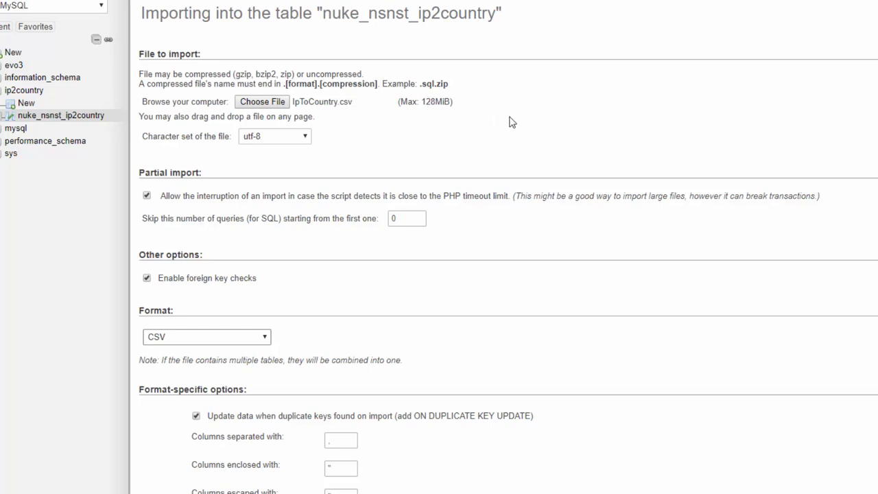
mouse_move(278, 153)
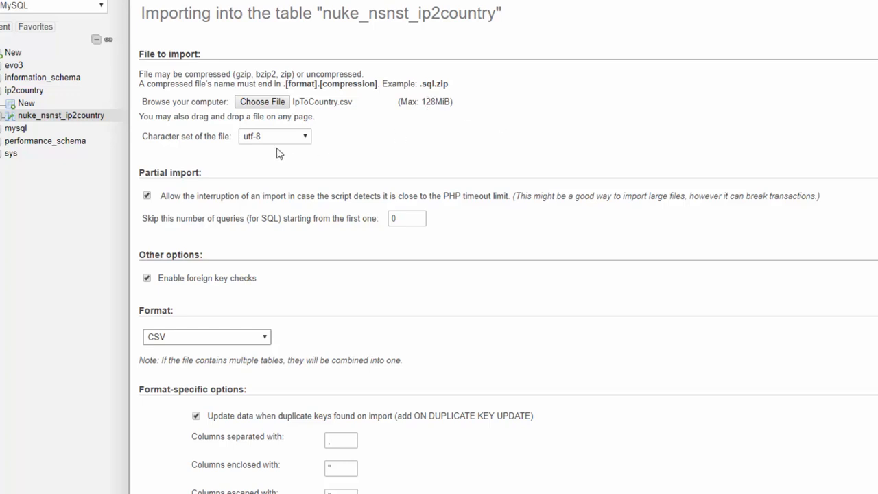
scroll("down", 3)
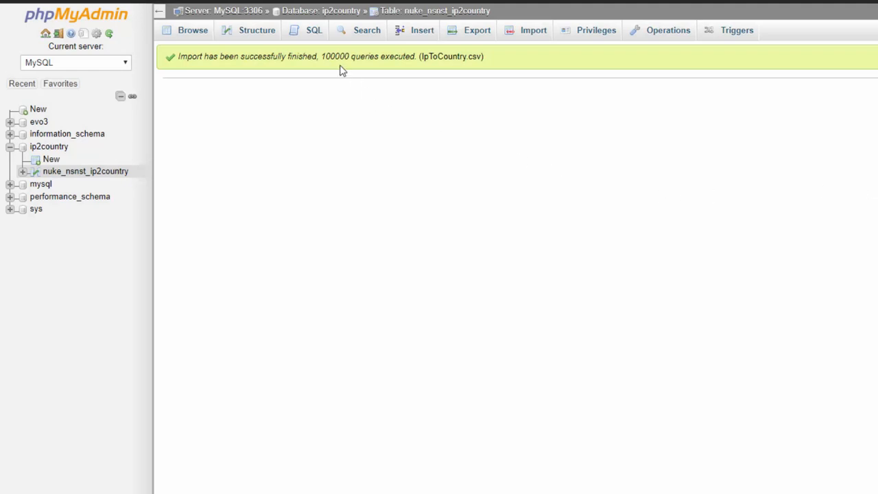
mouse_move(404, 72)
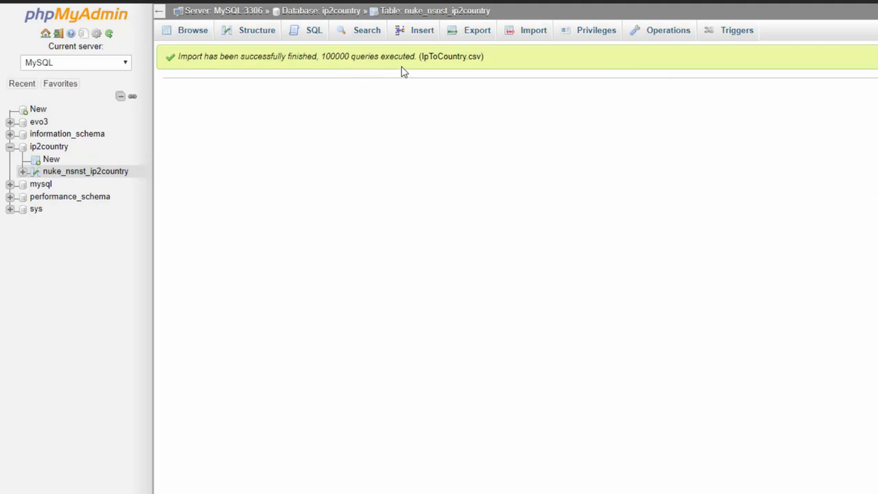
mouse_move(383, 73)
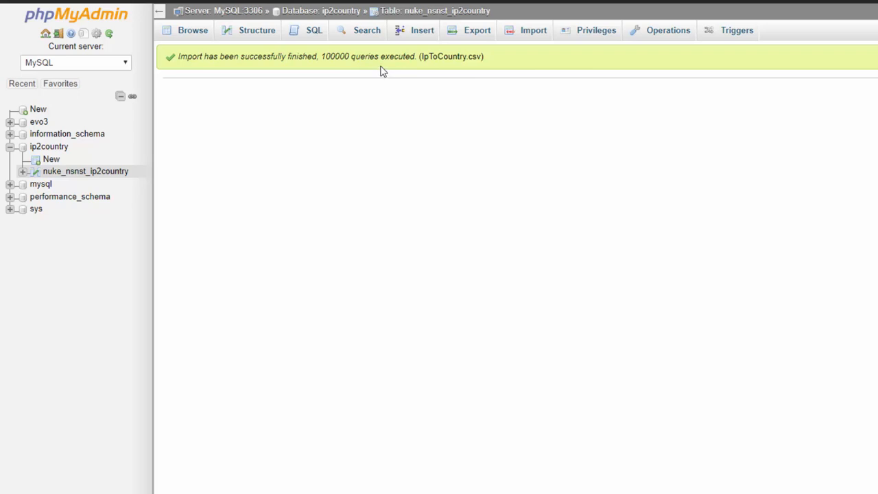
Reopen the table's Import page and choose Ip2Country2.csv as the file
left_click(533, 31)
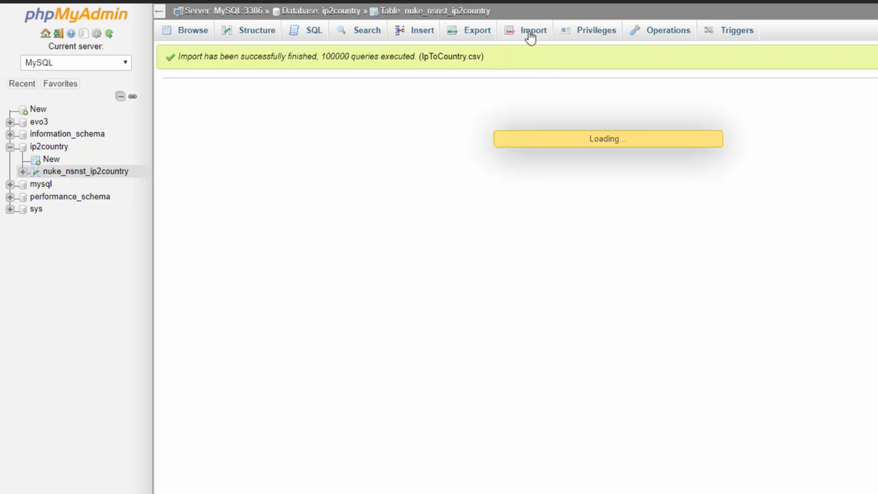
left_click(533, 29)
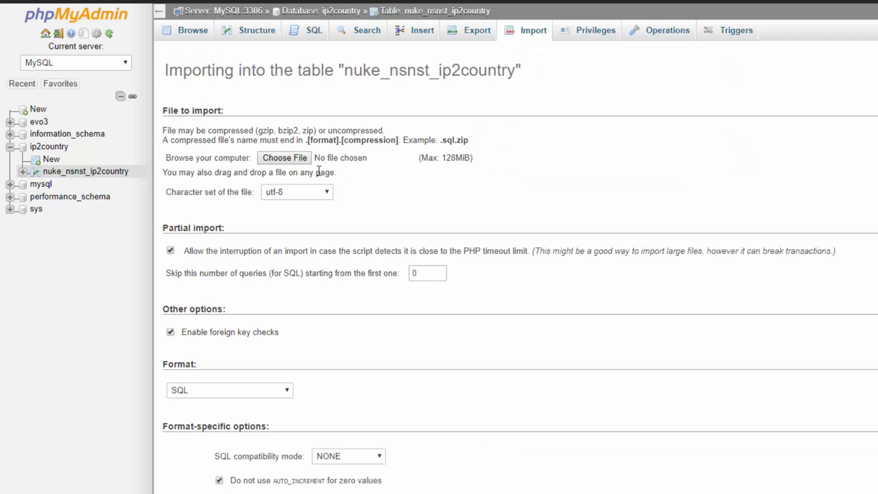
left_click(284, 158)
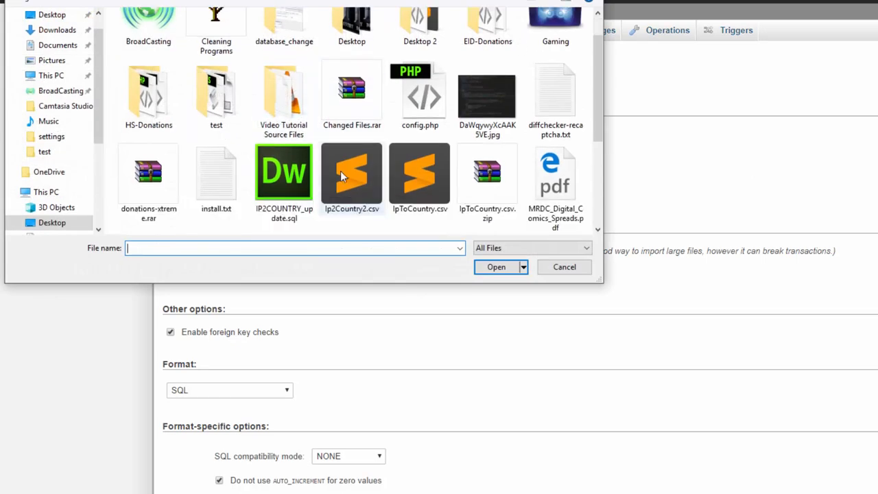
left_click(351, 175)
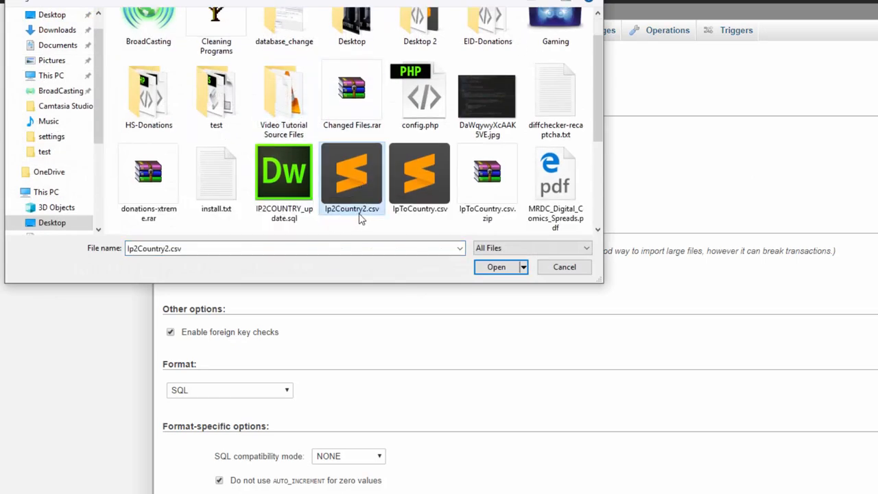
mouse_move(341, 263)
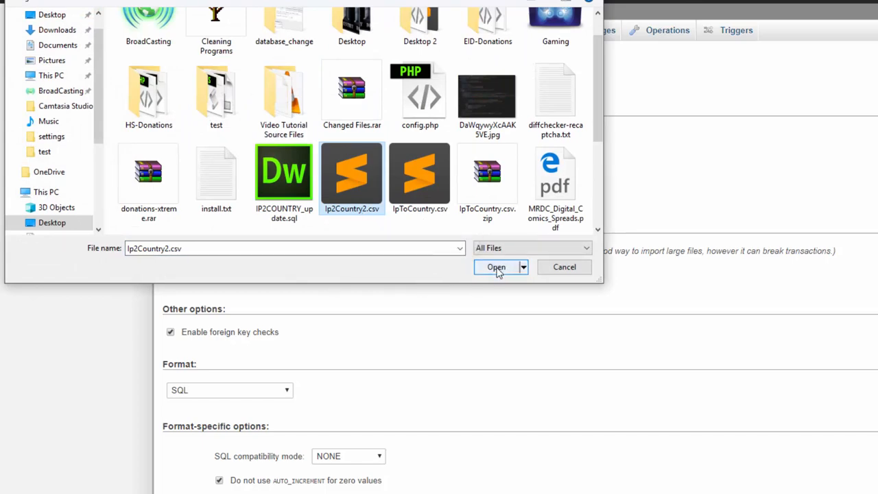
left_click(496, 267)
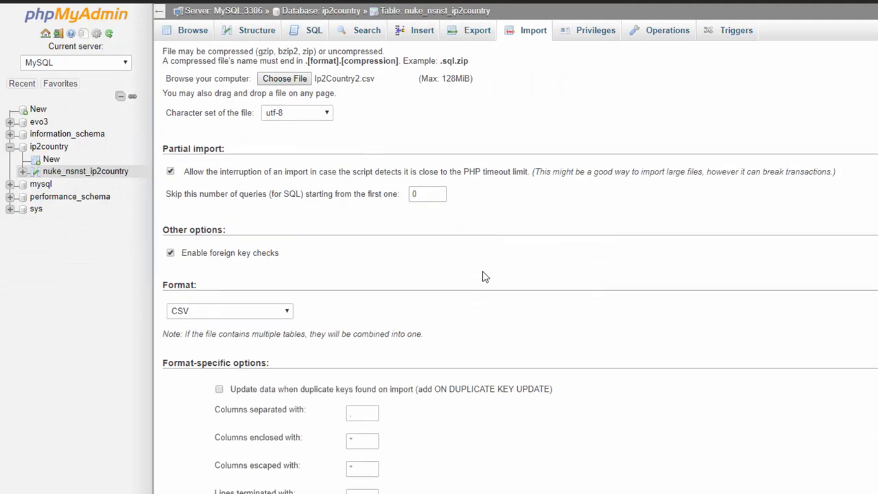
scroll("down", 3)
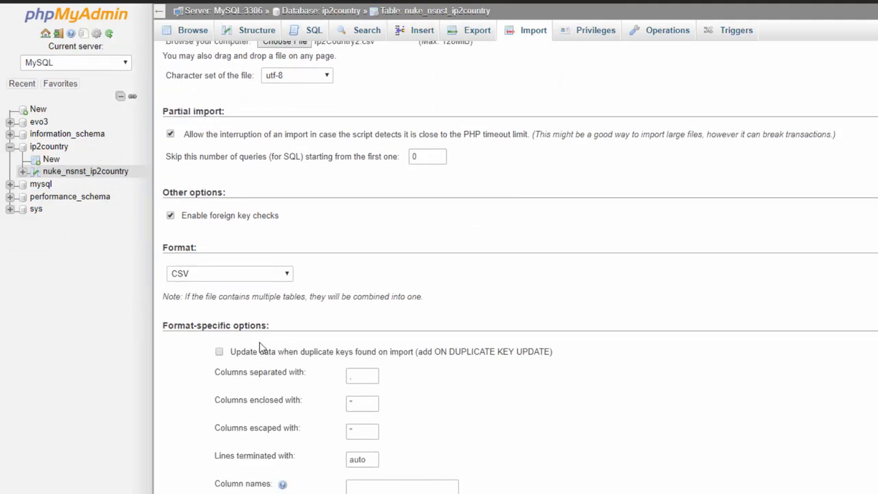
Tick 'Update data when duplicate keys found' and 'Do not abort on INSERT error', then run the import
left_click(219, 351)
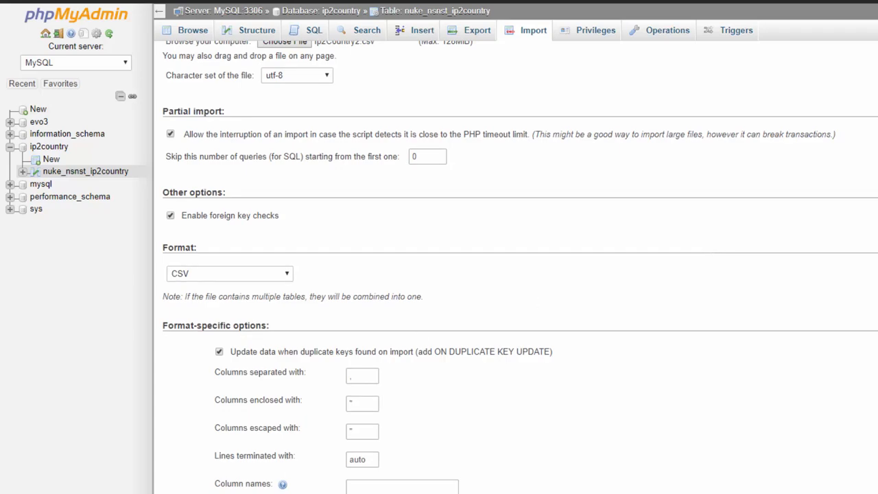
scroll("down", 3)
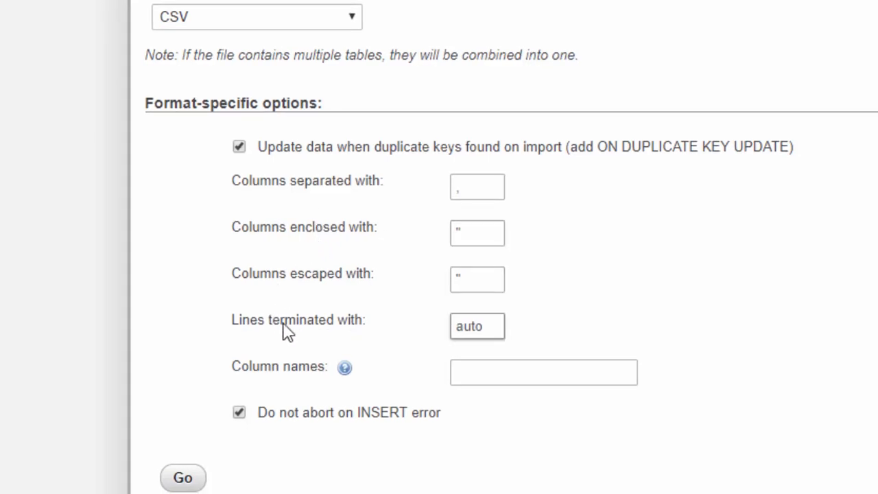
mouse_move(324, 328)
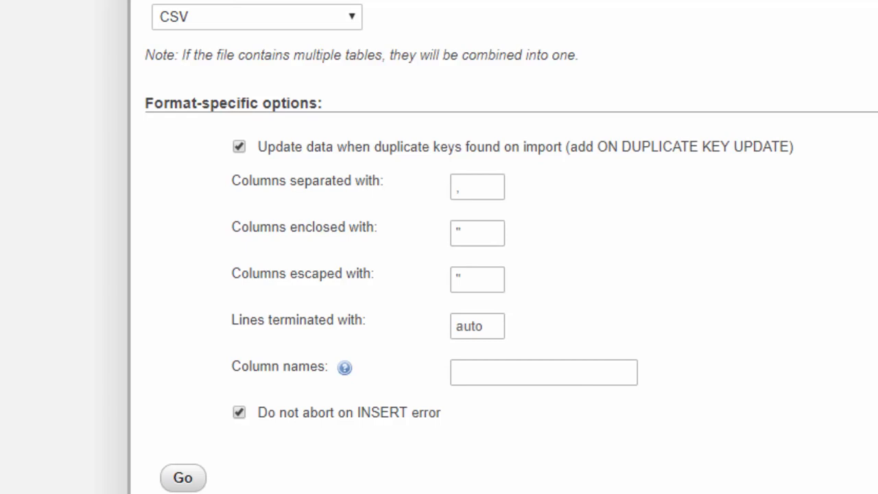
left_click(183, 477)
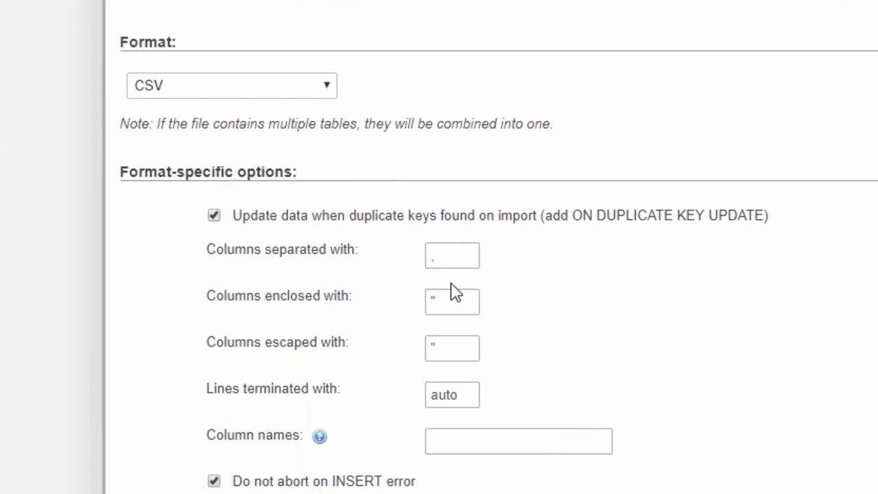
scroll("down", 3)
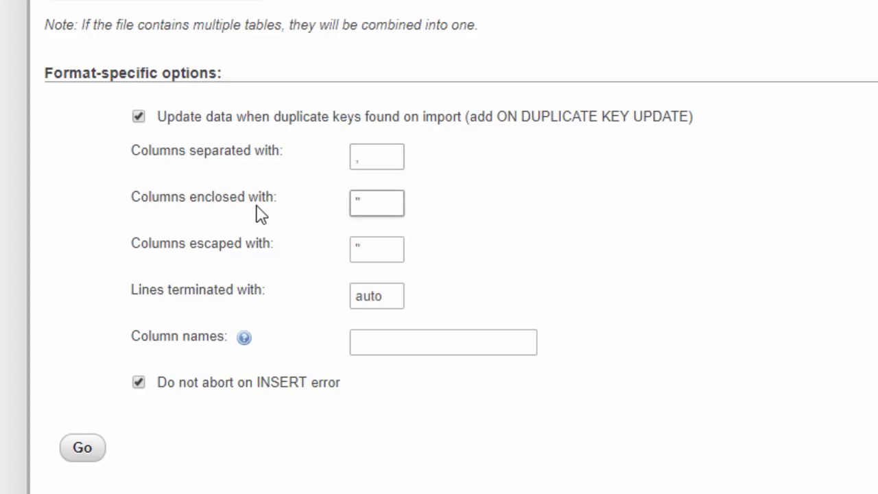
mouse_move(152, 262)
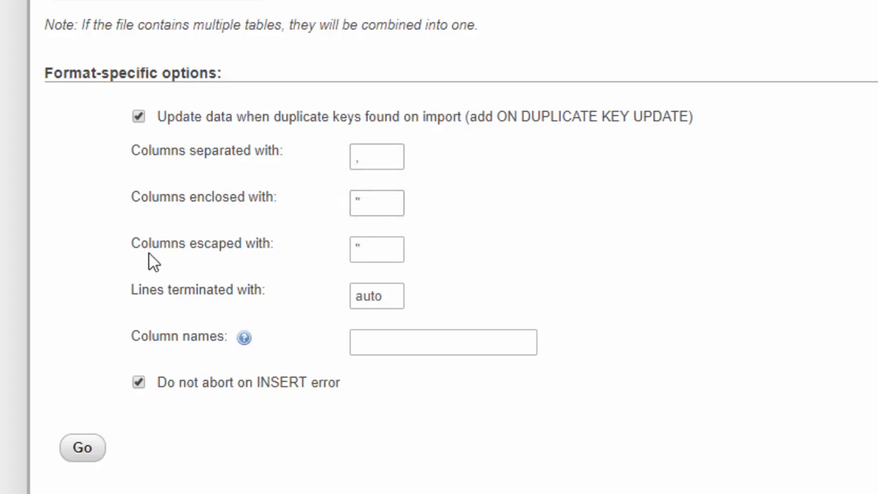
left_click(377, 249)
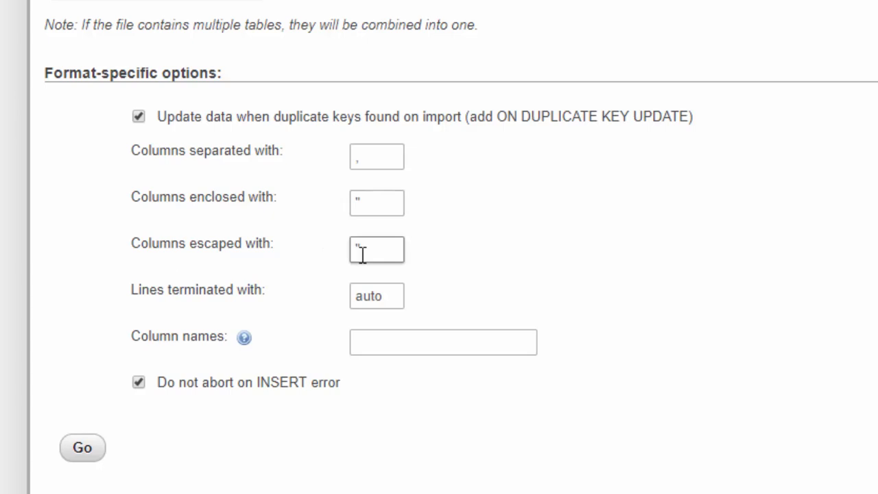
mouse_move(267, 306)
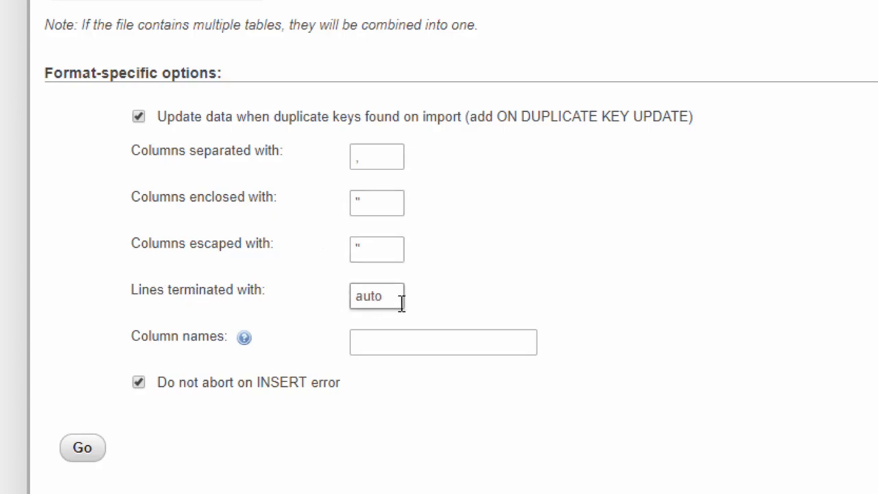
mouse_move(480, 304)
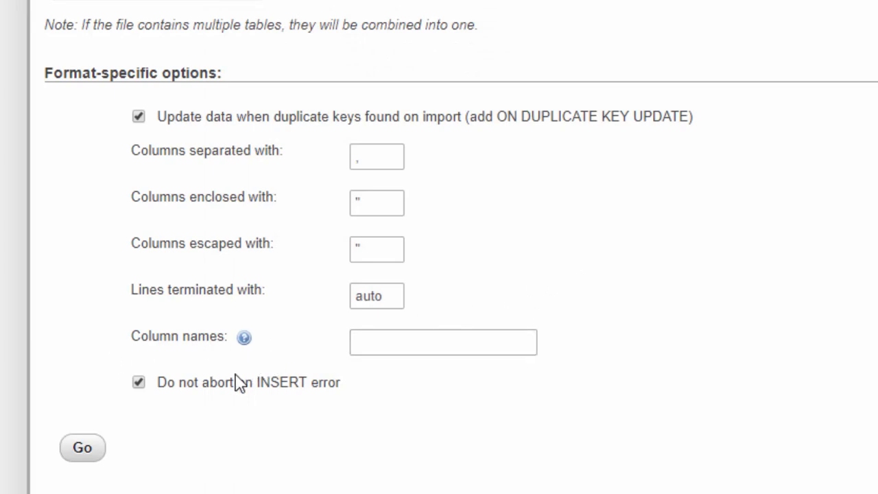
mouse_move(209, 264)
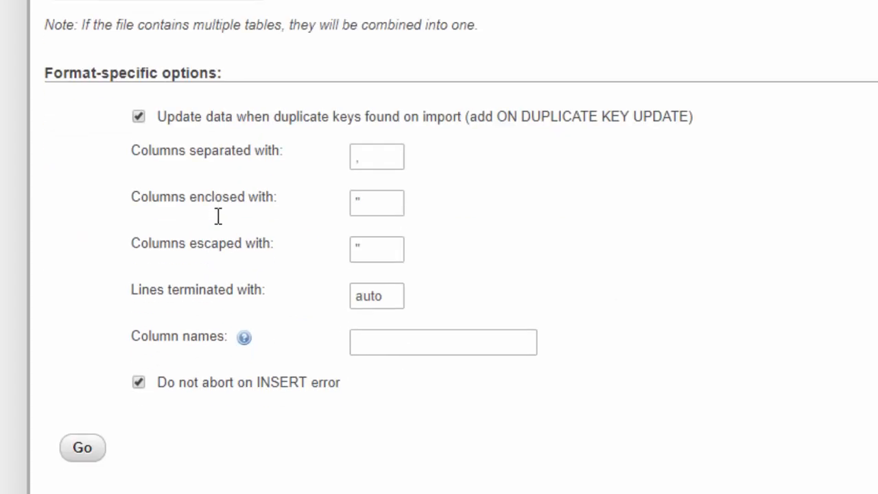
mouse_move(64, 431)
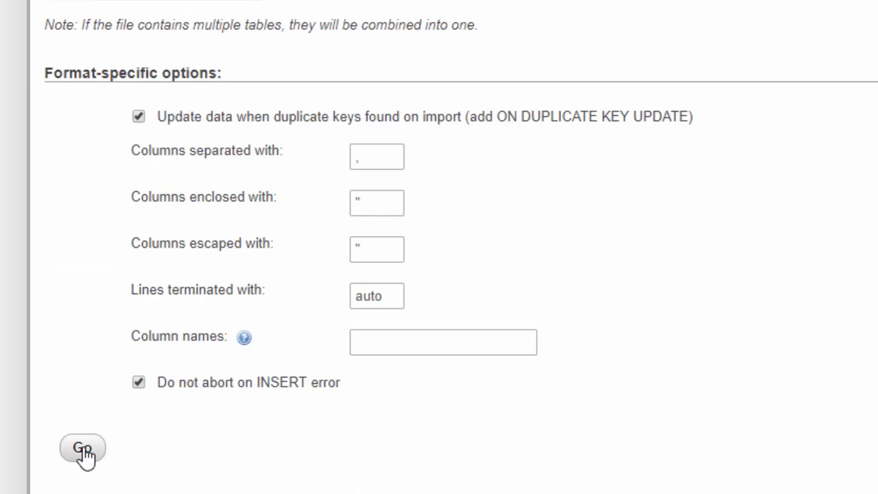
Review the Browse results confirming nuke_nsnst_ip2country holds 185802 rows
scroll("up", 3)
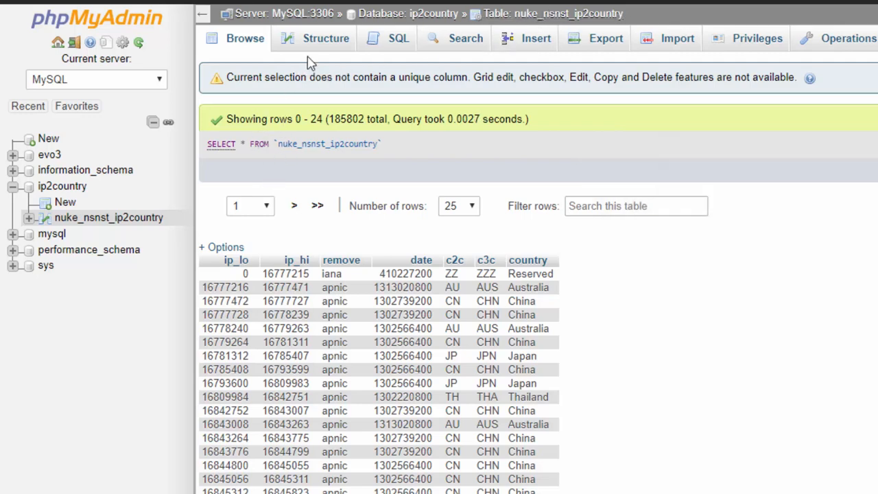
On the Structure tab, drop the remove and c3c columns and confirm
left_click(325, 38)
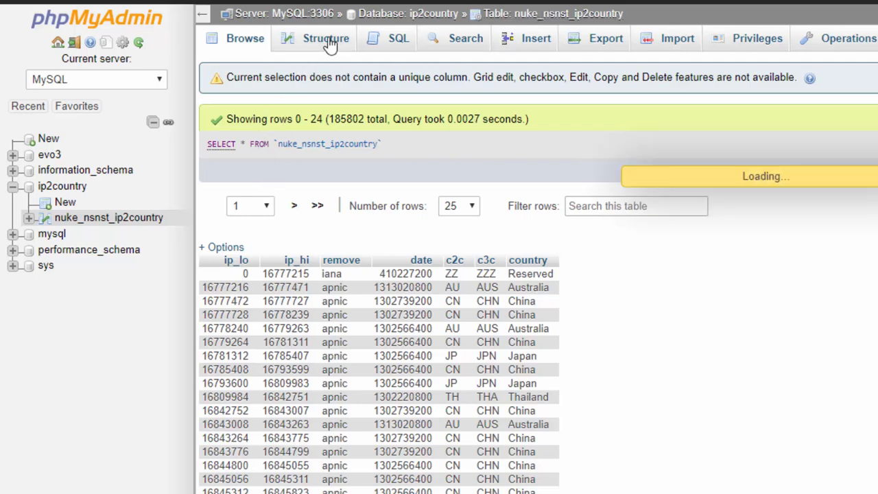
left_click(326, 38)
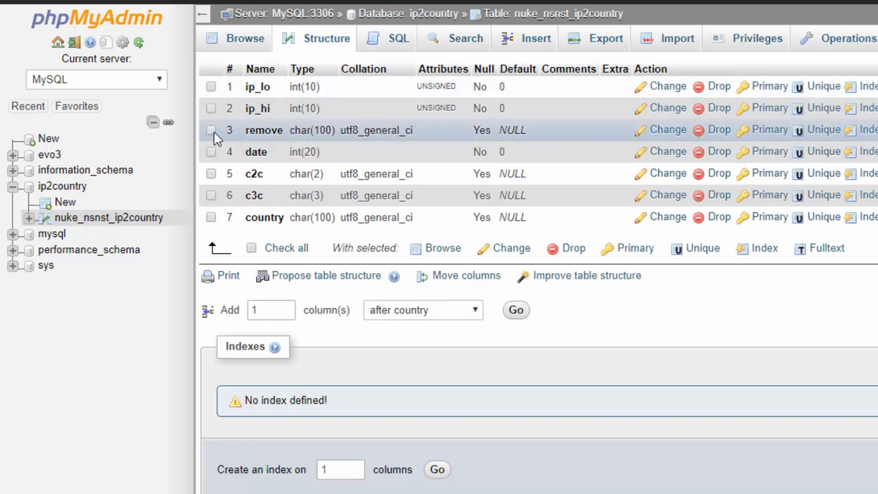
left_click(211, 131)
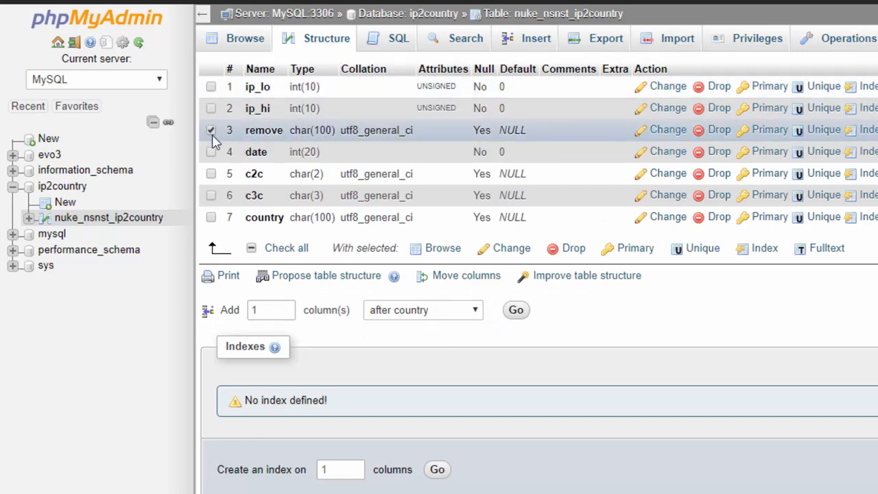
left_click(211, 195)
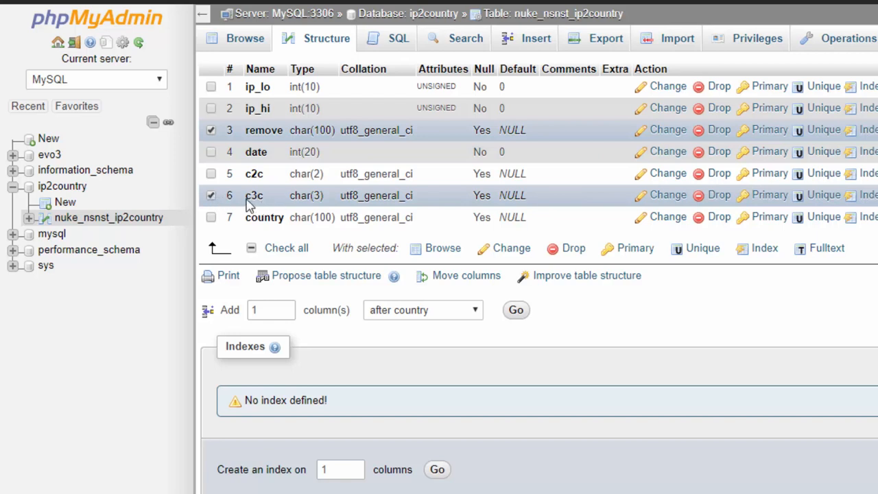
mouse_move(266, 200)
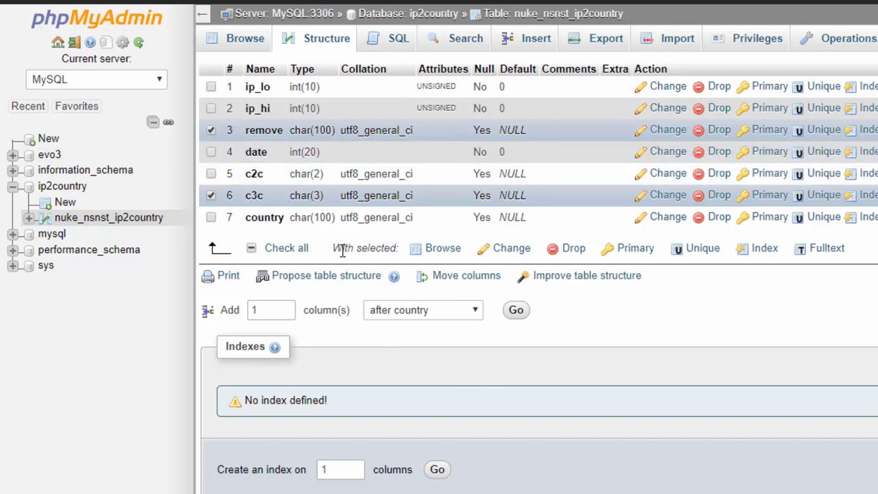
mouse_move(510, 248)
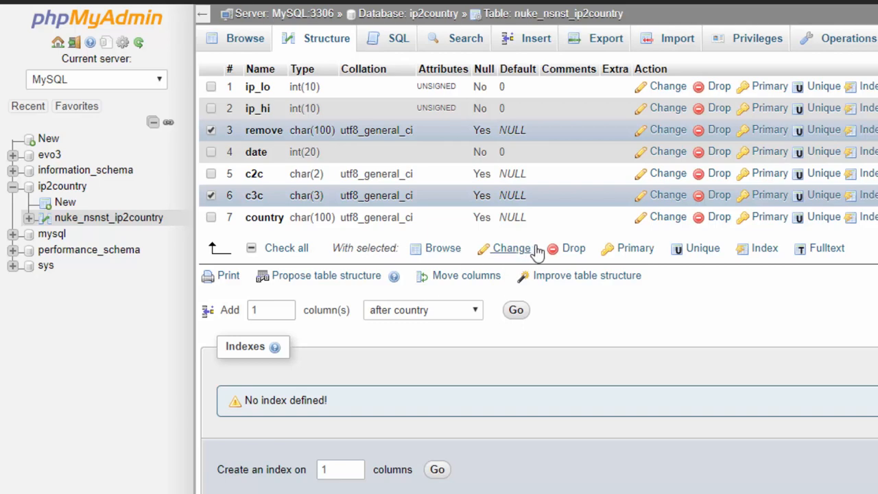
left_click(573, 248)
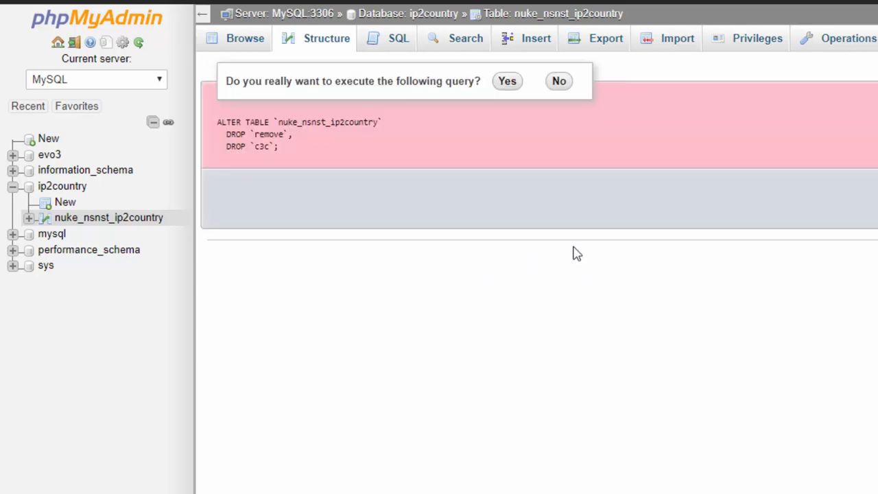
left_click(507, 81)
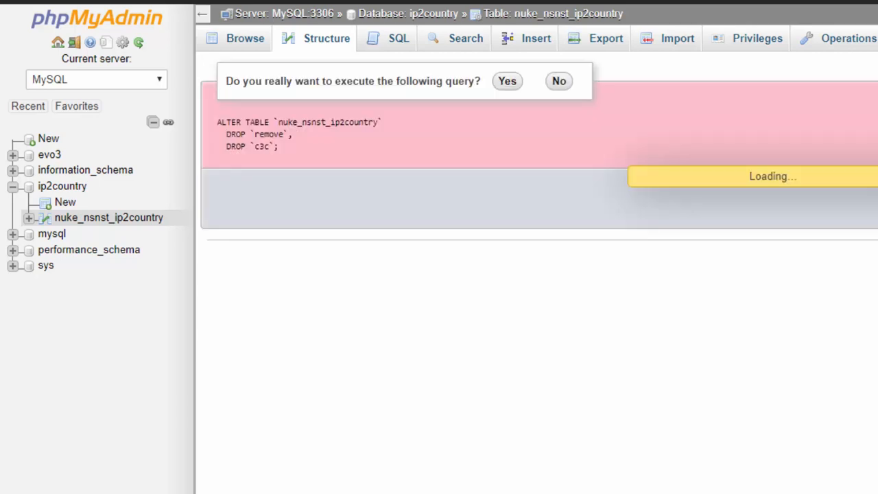
left_click(507, 81)
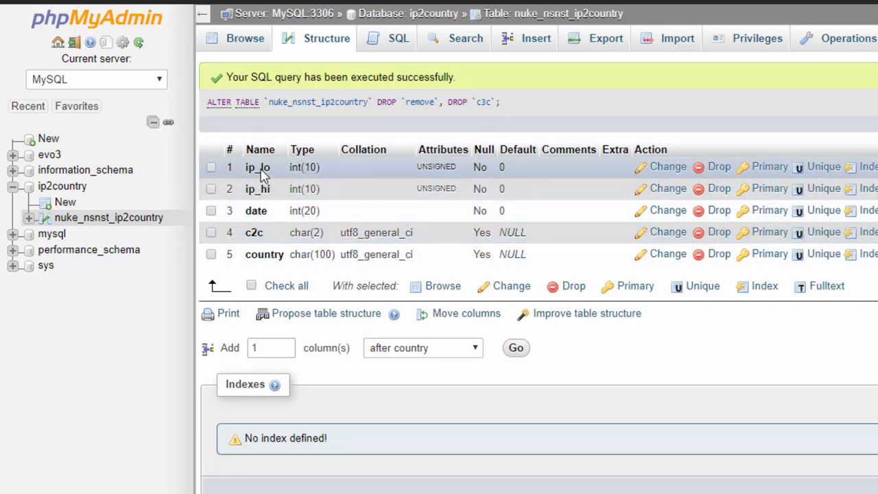
mouse_move(259, 238)
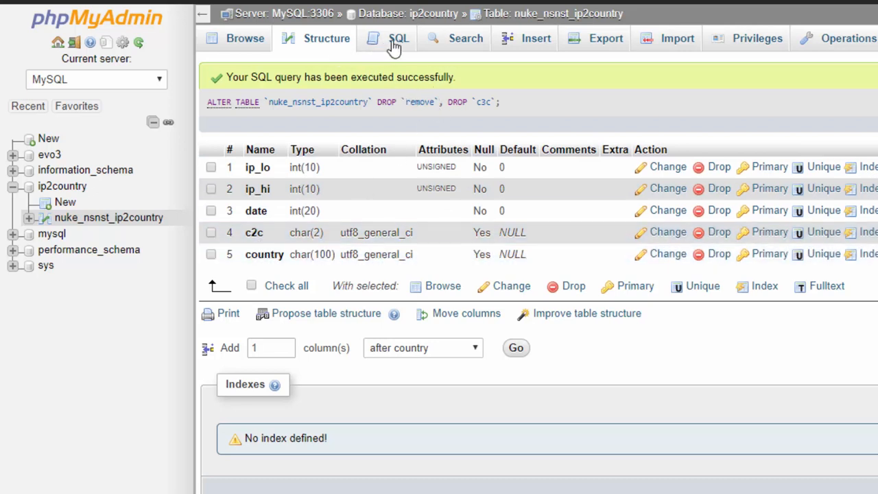
Run a quick SQL export of nuke_nsnst_ip2country to download the .sql file
left_click(606, 38)
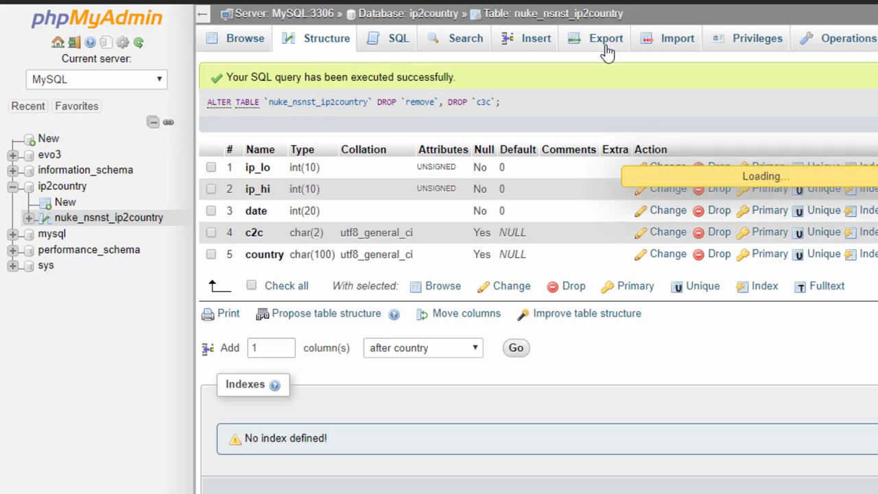
left_click(606, 38)
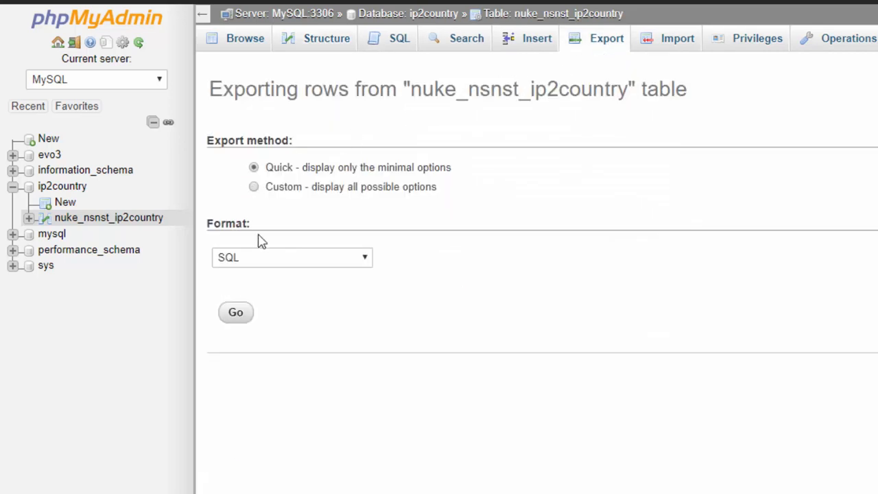
mouse_move(245, 270)
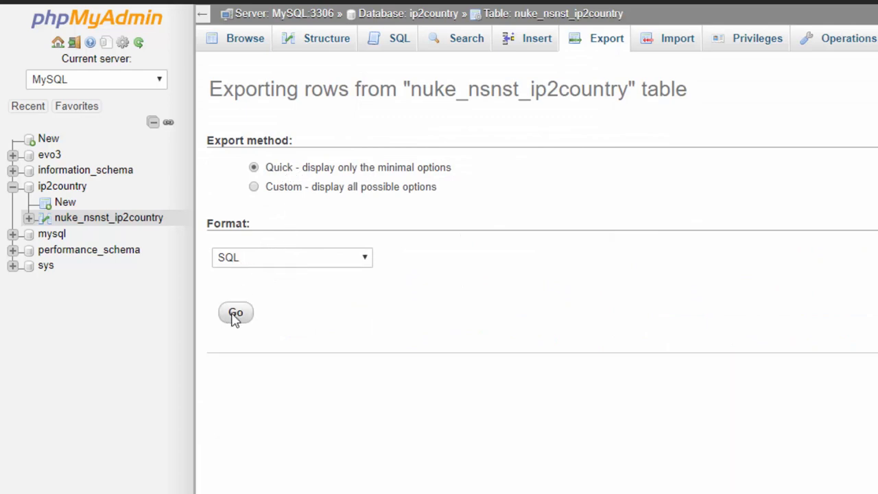
scroll("down", 3)
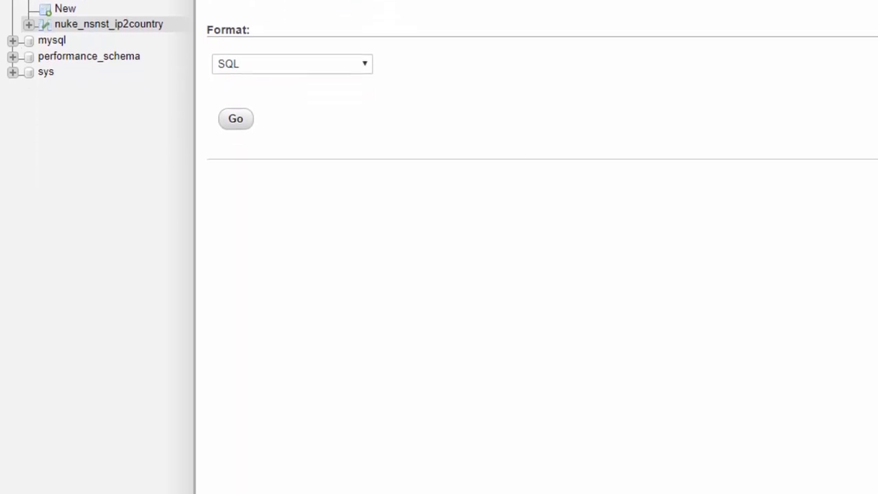
left_click(235, 119)
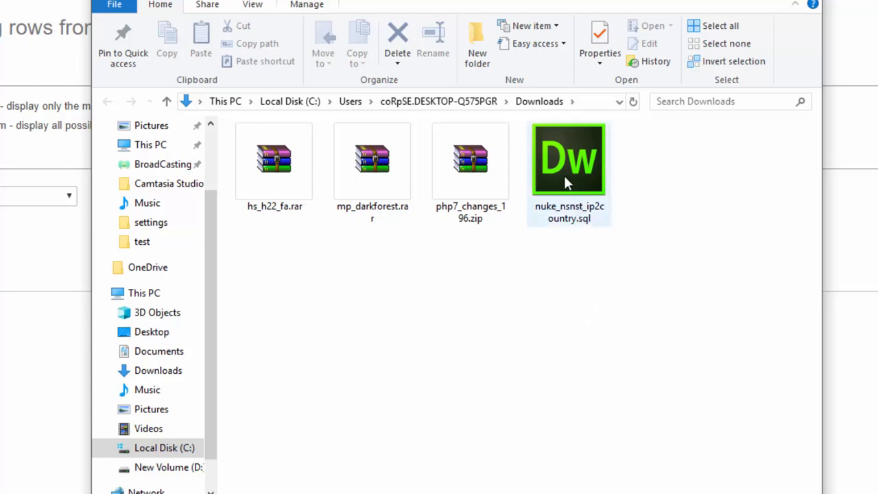
Select and open nuke_nsnst_ip2country.sql from the Downloads folder
left_click(569, 158)
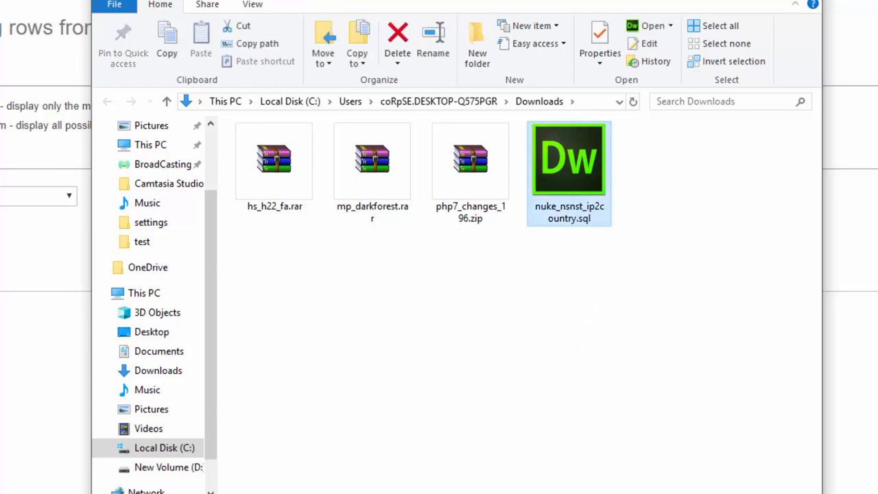
double_click(569, 159)
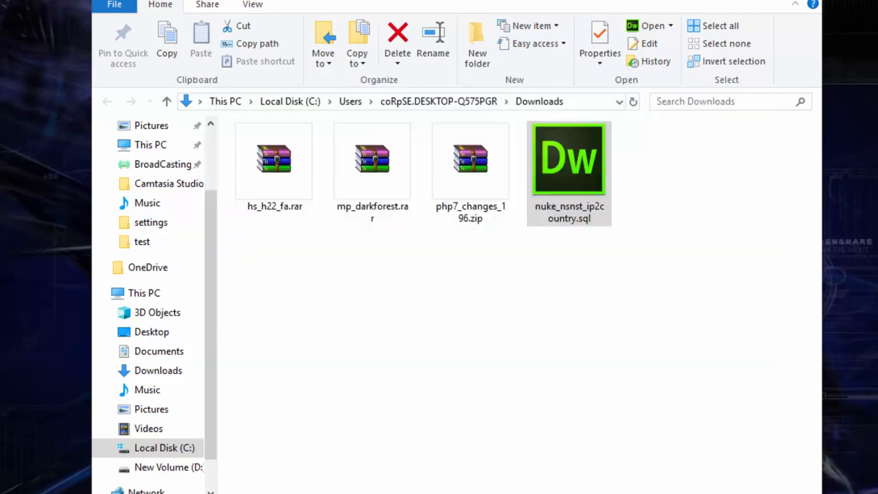
Open nuke_nsnst_ip2country.sql, remove header lines 1–26, and save it
double_click(569, 159)
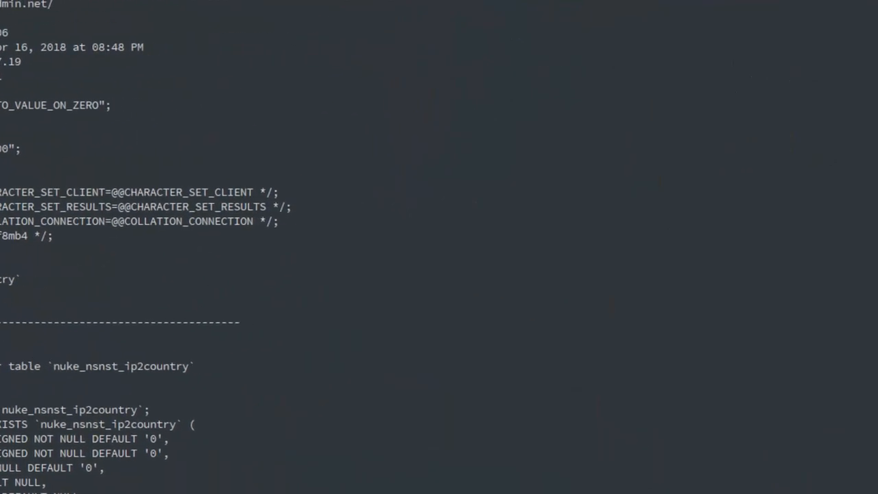
scroll("down", 3)
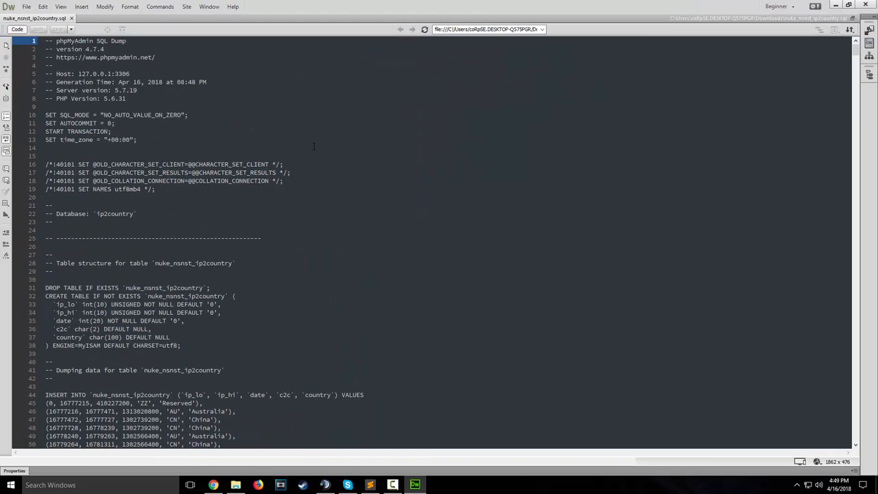
scroll("down", 3)
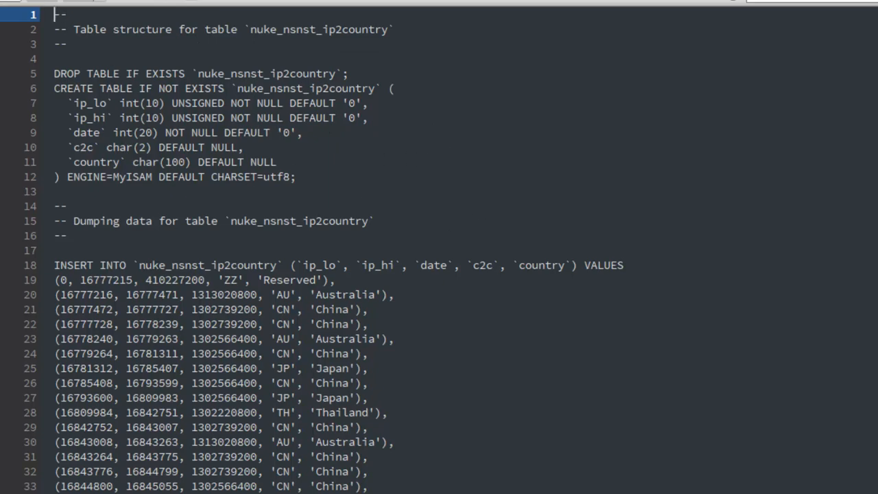
left_click(21, 3)
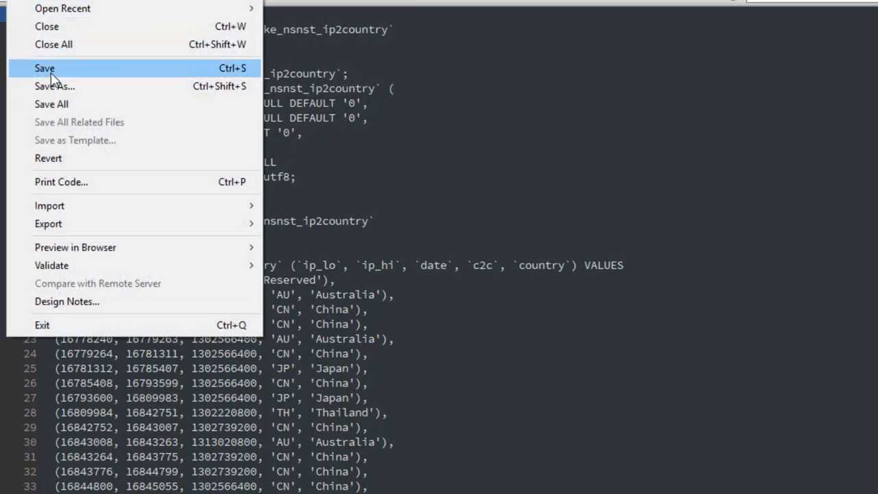
left_click(45, 68)
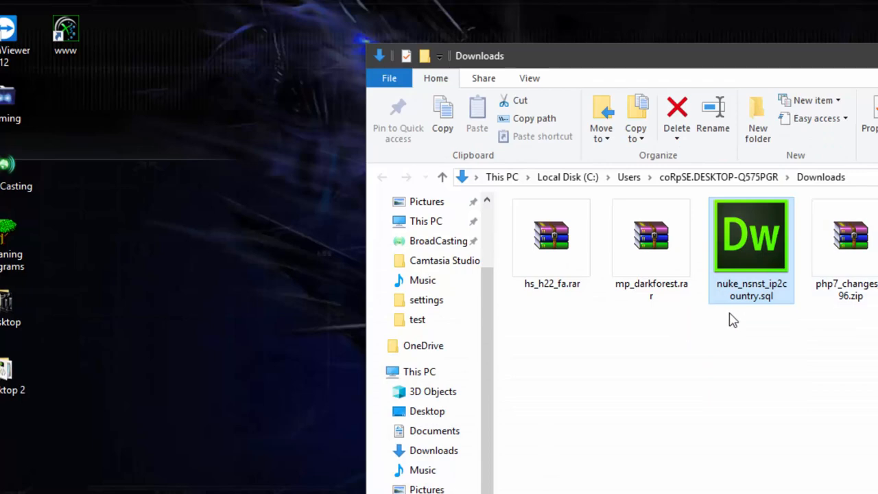
Drag nuke_nsnst_ip2country.sql from Downloads onto the desktop
left_click_drag(750, 237, 190, 110)
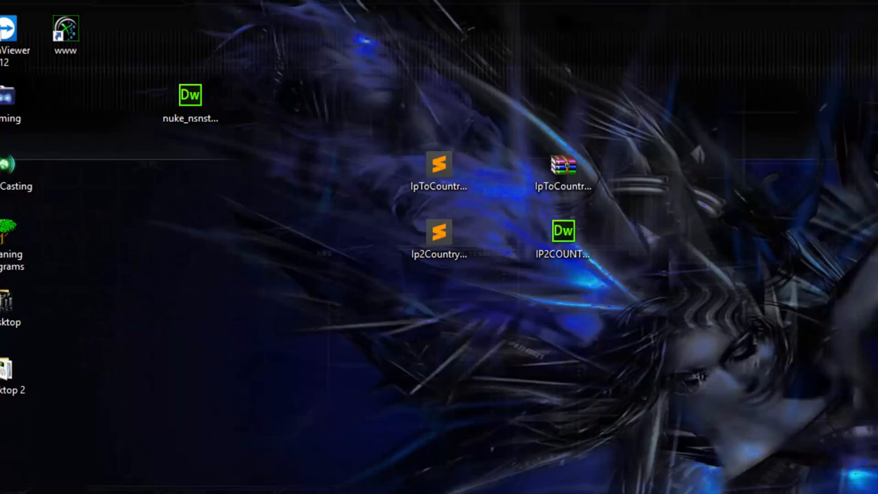
mouse_move(556, 479)
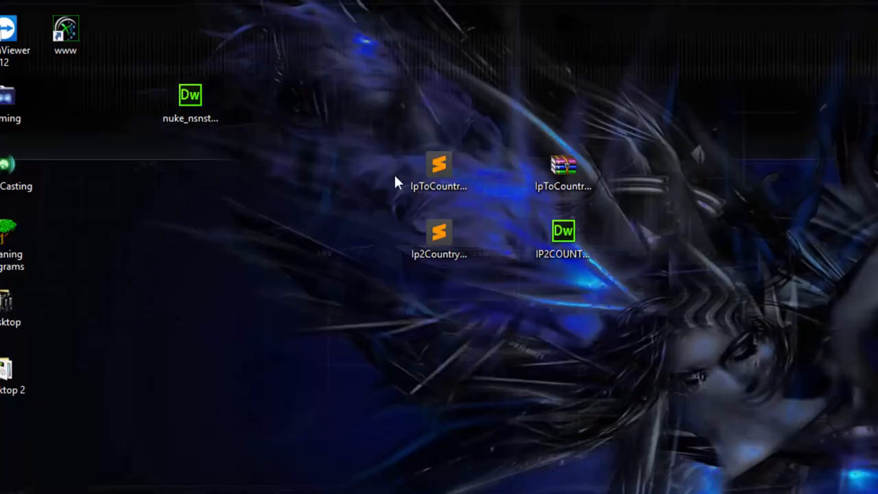
mouse_move(307, 270)
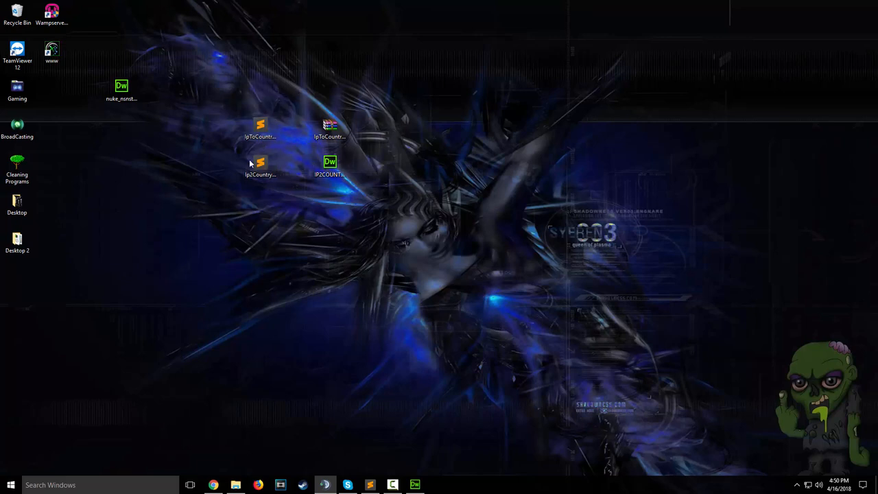
mouse_move(252, 195)
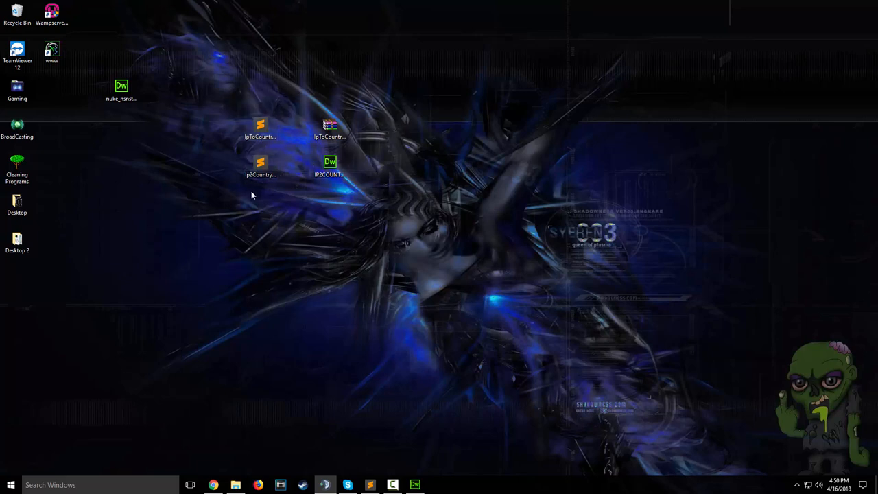
mouse_move(400, 251)
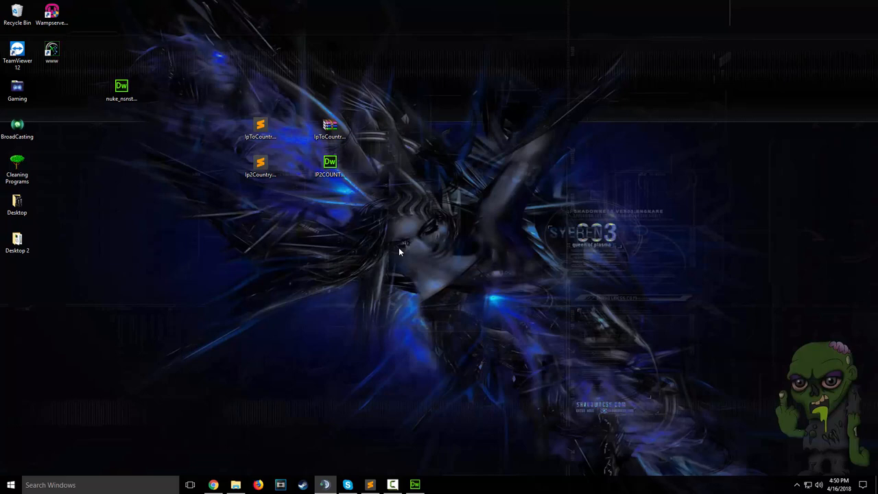
mouse_move(384, 262)
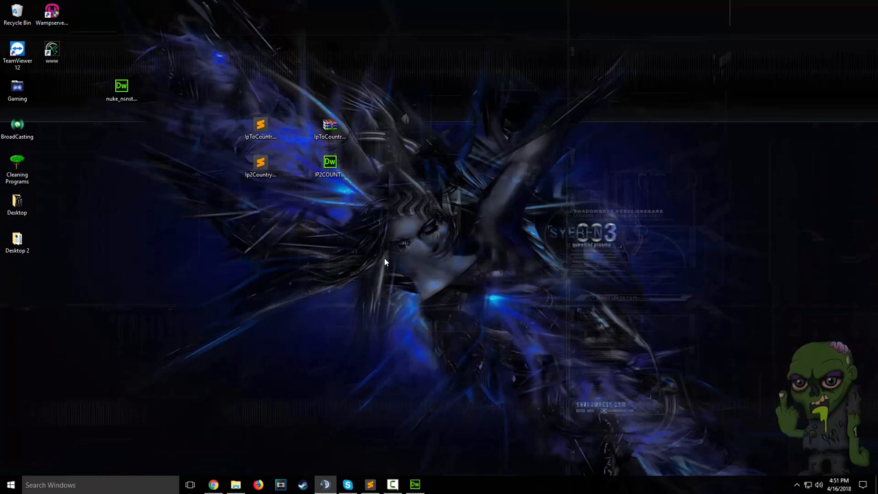
mouse_move(793, 276)
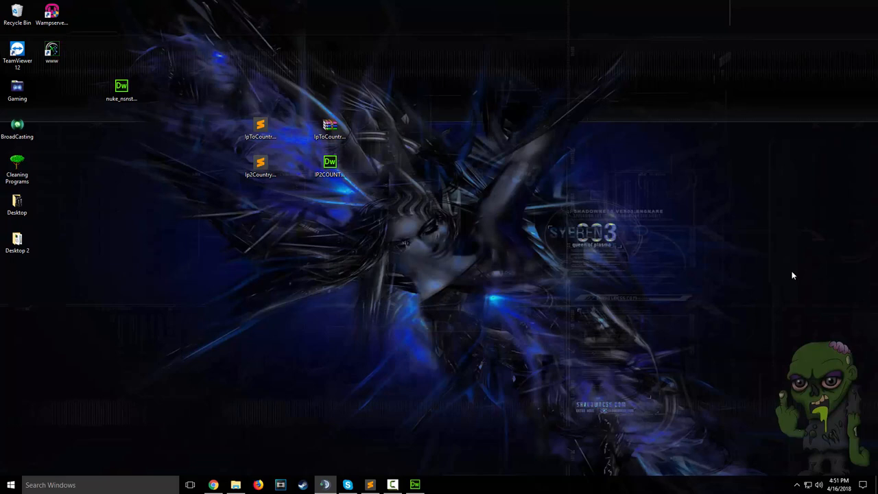